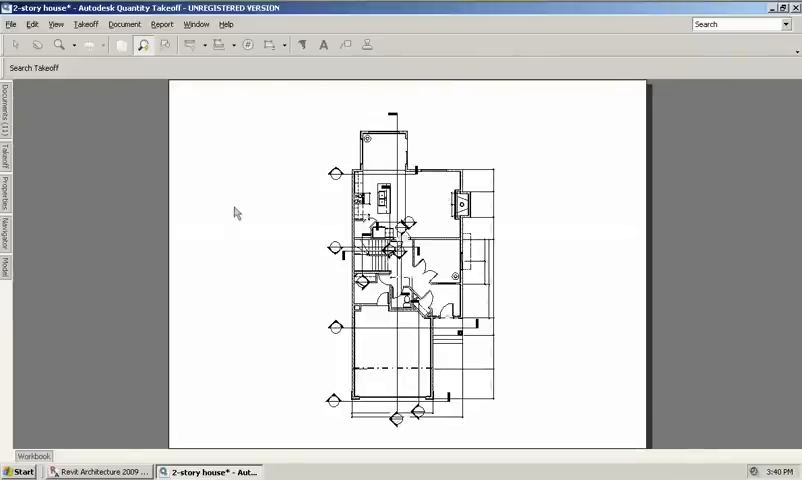
pyautogui.moveTo(424, 258)
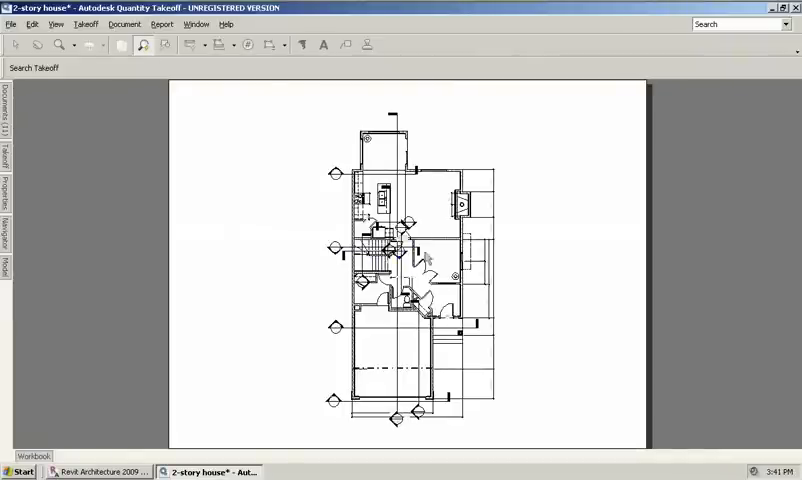
pyautogui.moveTo(576, 238)
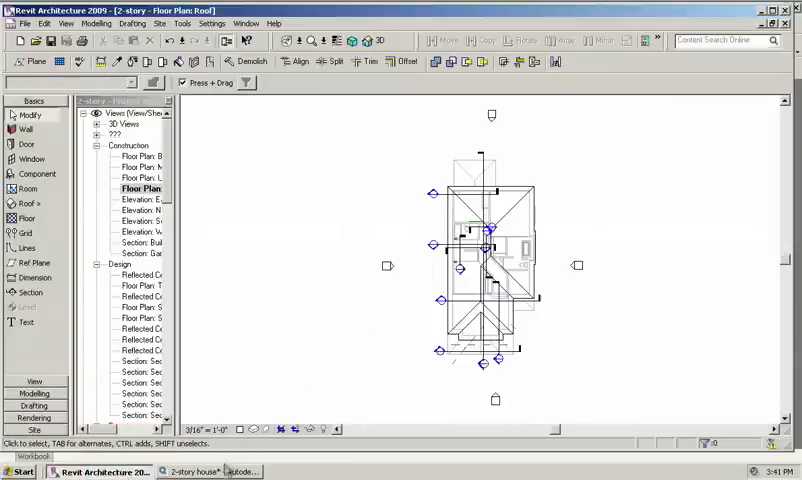
# Step: Publish the 2-story house as DWF '2-story' with Model Elements and Rooms and Areas included
pyautogui.click(24, 24)
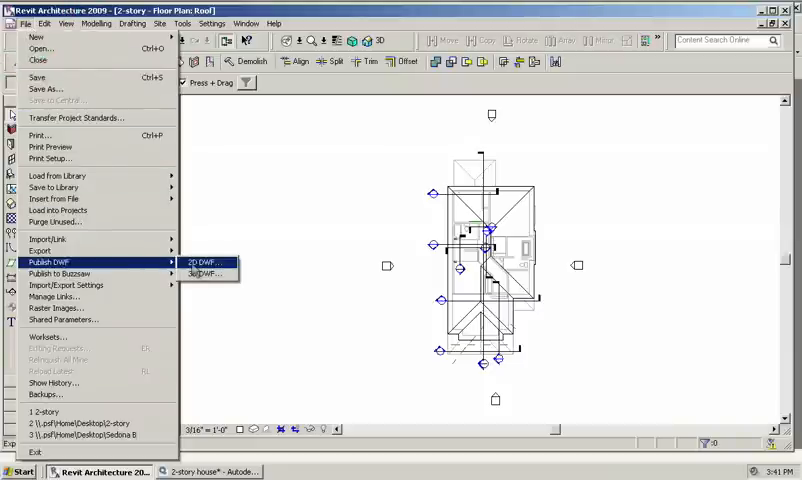
pyautogui.moveTo(204, 274)
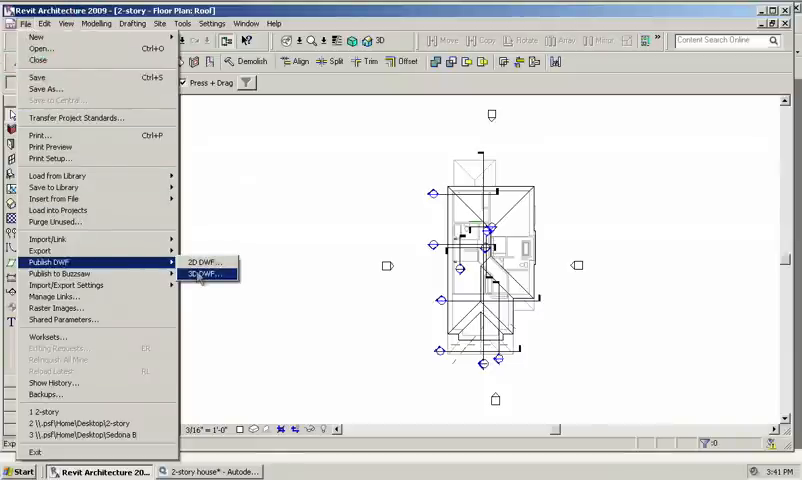
pyautogui.moveTo(204, 262)
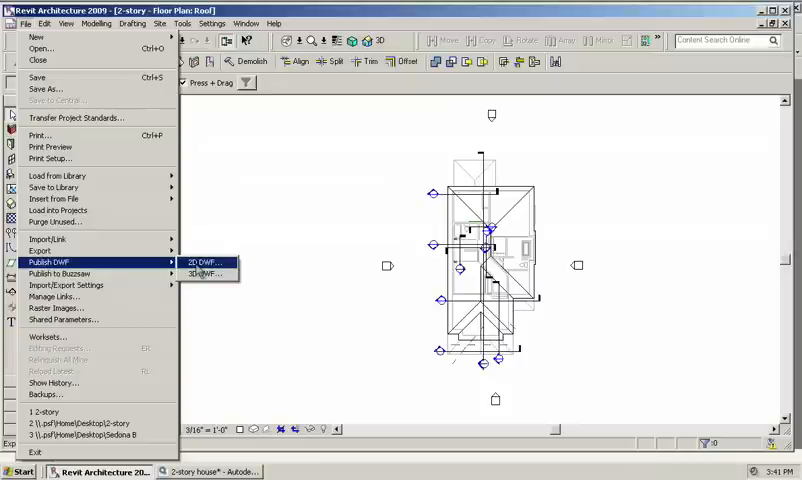
pyautogui.click(204, 262)
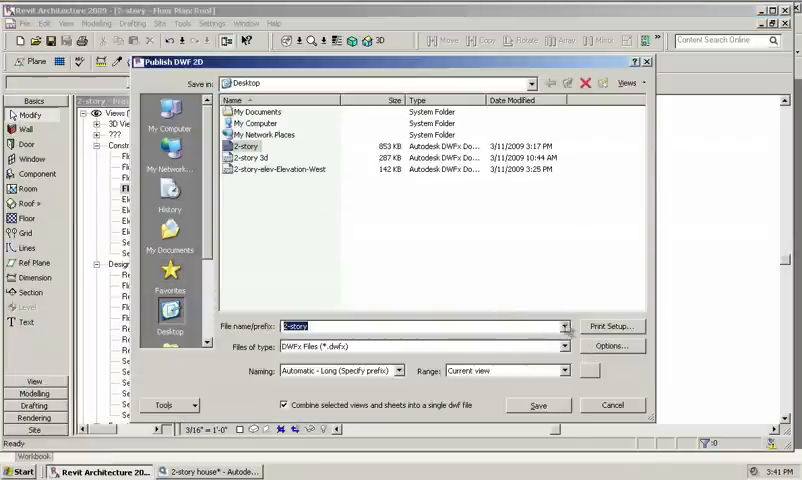
pyautogui.click(612, 346)
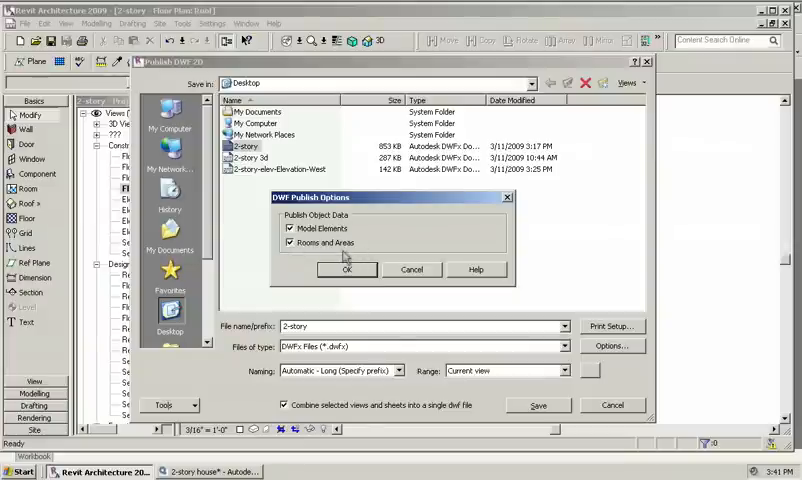
pyautogui.moveTo(330, 256)
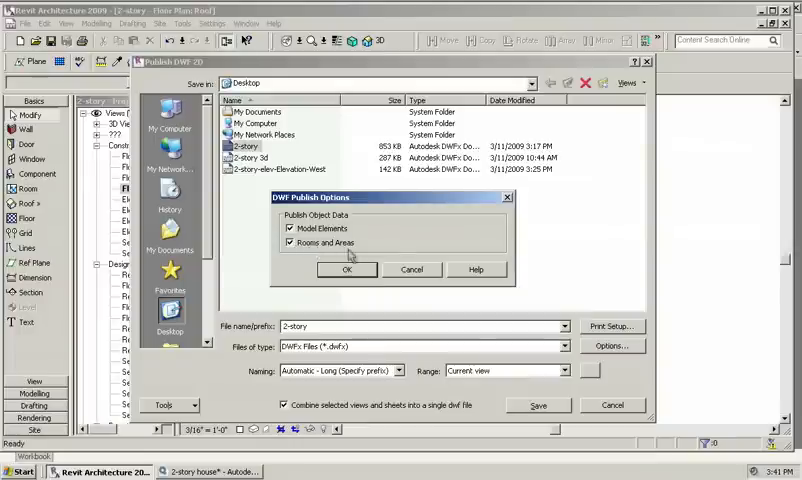
pyautogui.click(348, 268)
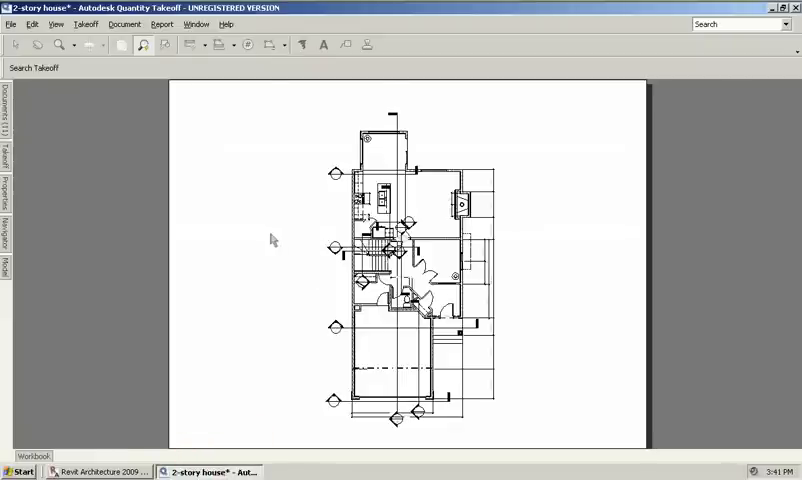
pyautogui.moveTo(516, 284)
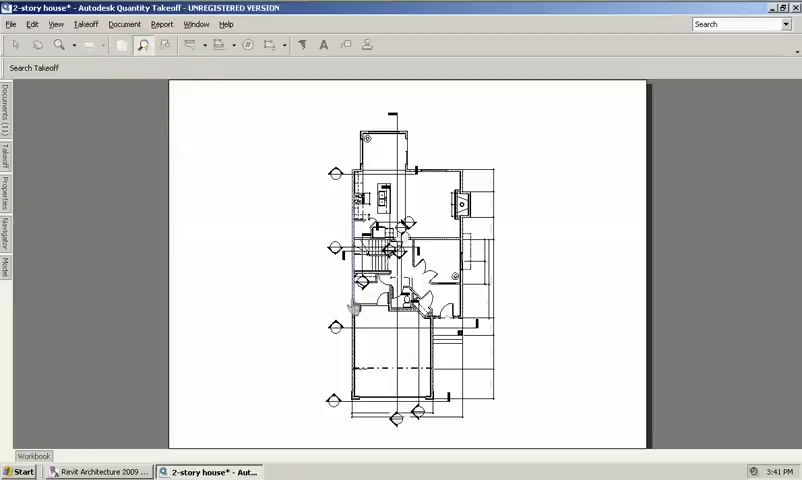
# Step: Start a Search Takeoff for the Exterior - Siding on 2x6 wall type
pyautogui.click(34, 68)
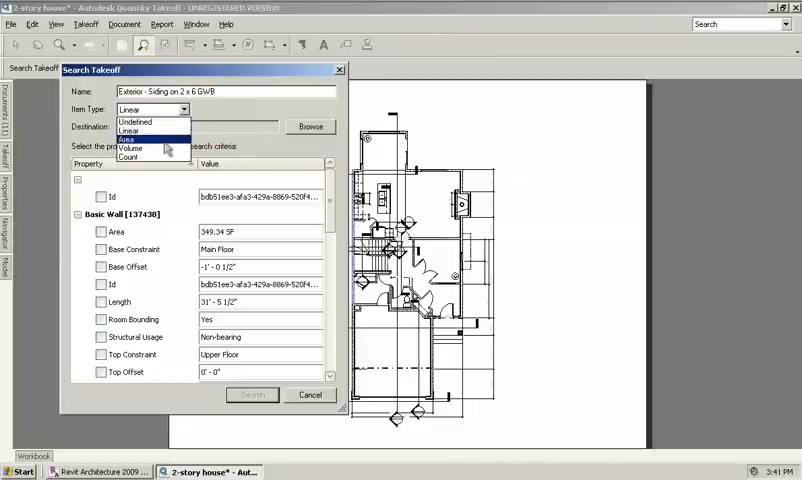
# Step: Run an Area search takeoff matching exterior siding walls by Type Name under Identity Data
pyautogui.click(136, 138)
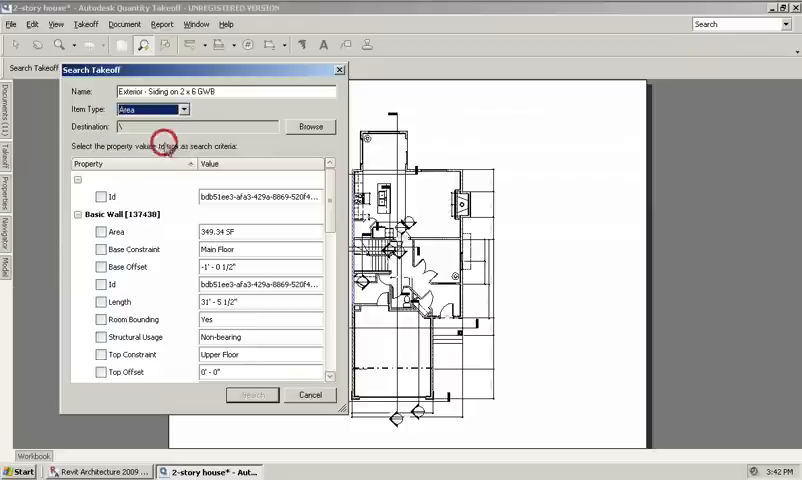
pyautogui.scroll(-3)
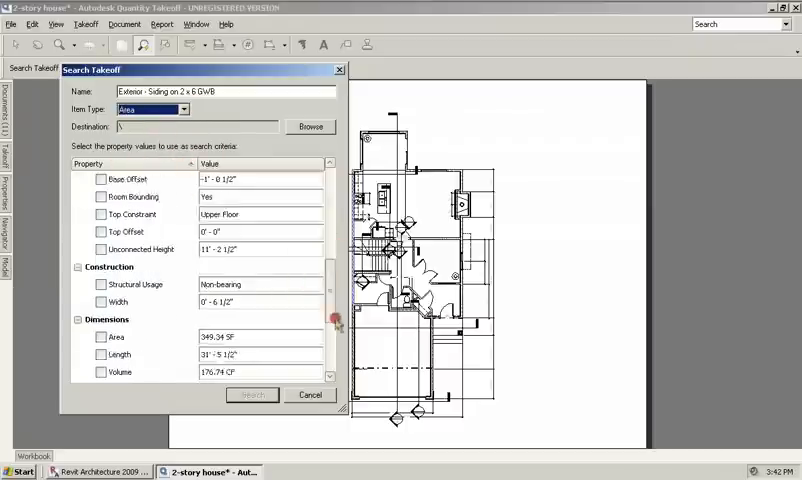
pyautogui.scroll(3)
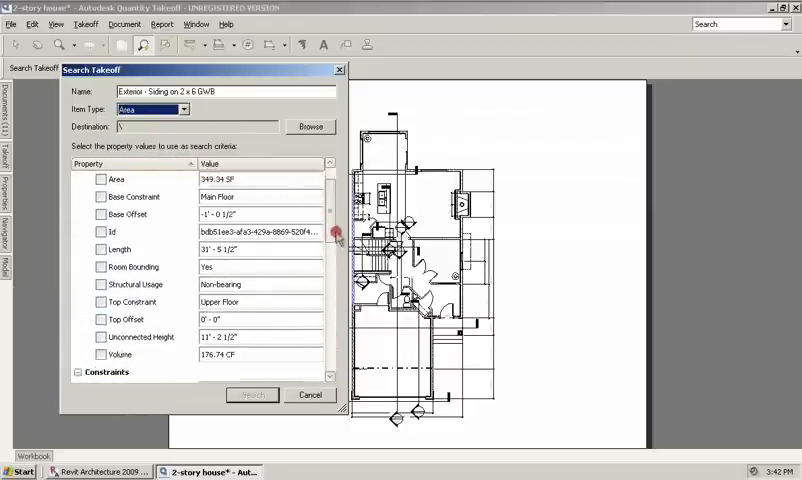
pyautogui.scroll(-3)
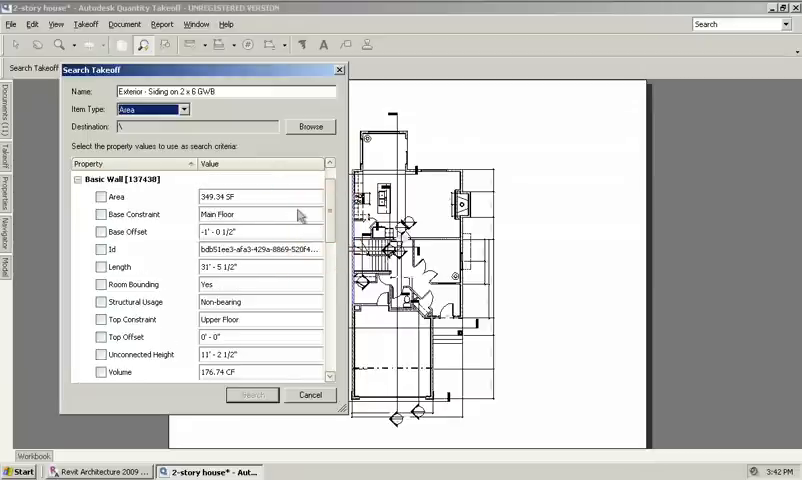
pyautogui.scroll(-3)
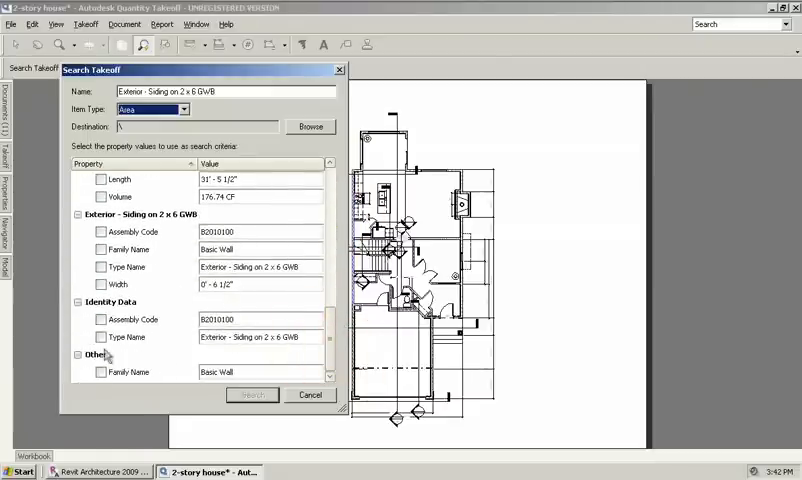
pyautogui.click(100, 336)
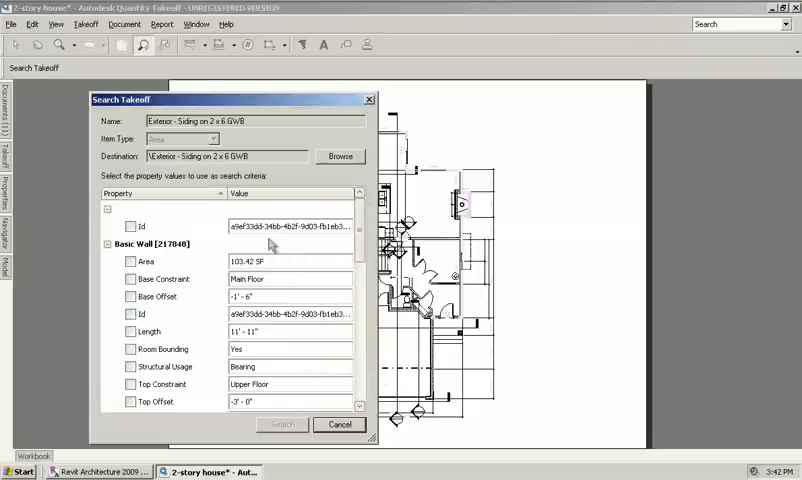
pyautogui.moveTo(368, 240)
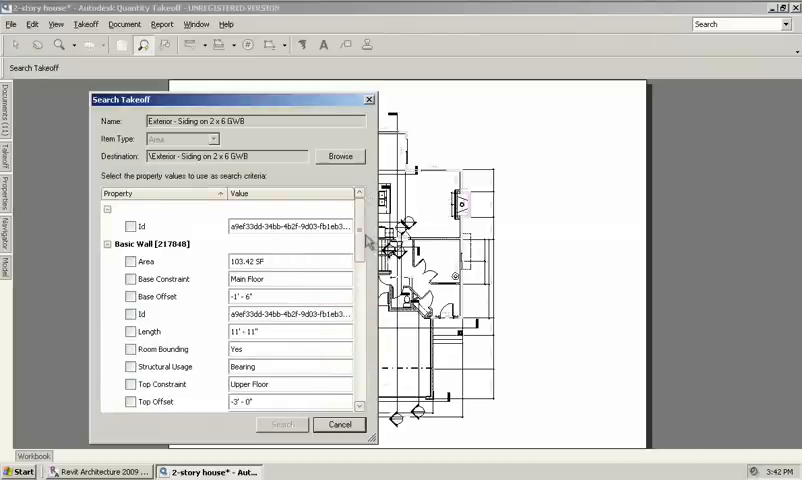
pyautogui.scroll(-3)
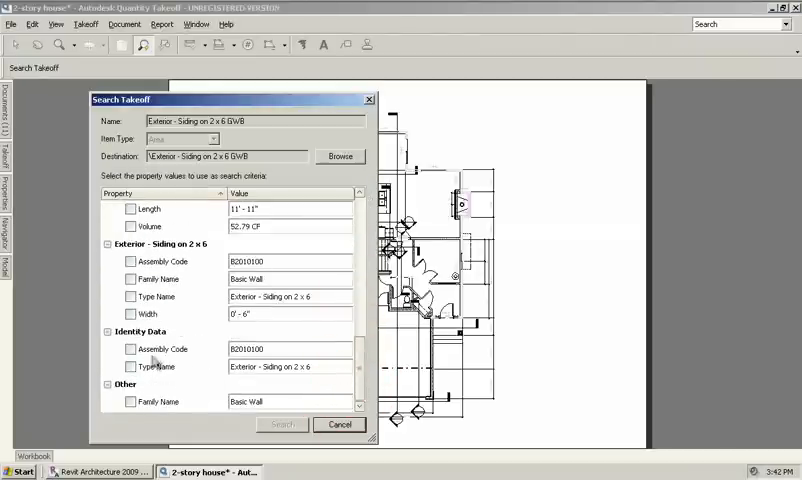
pyautogui.click(130, 368)
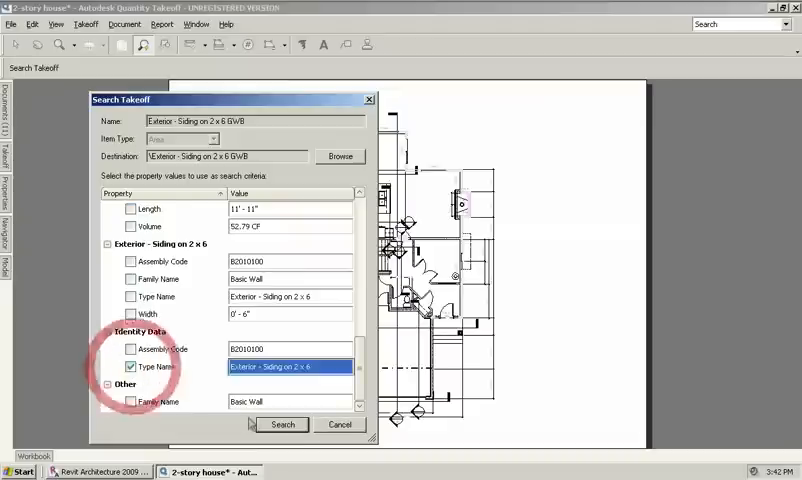
pyautogui.click(282, 424)
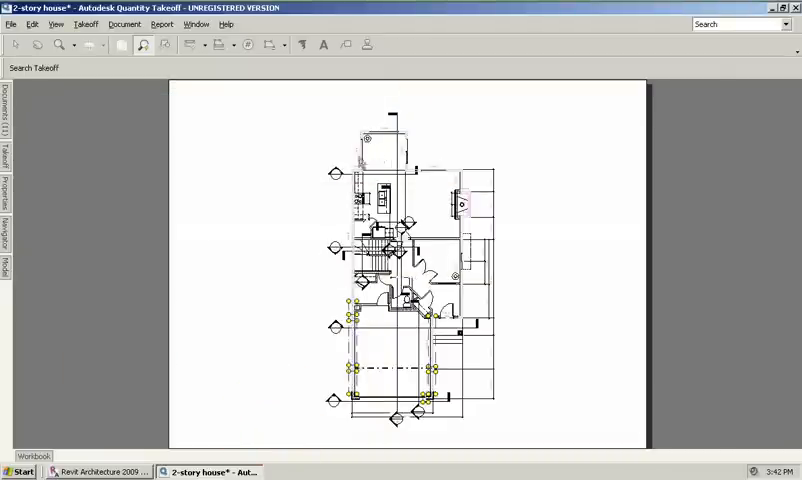
# Step: Open the Floor Plan: Upper Floor sheet of 2-story from the Documents palette
pyautogui.click(6, 116)
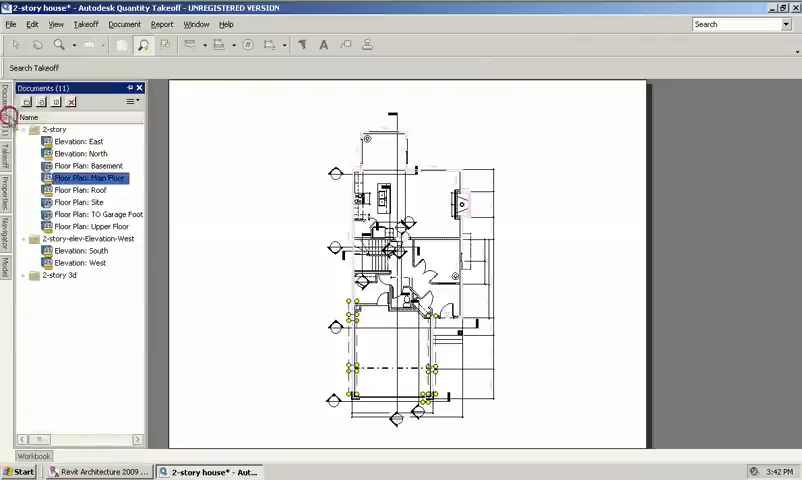
pyautogui.moveTo(80, 250)
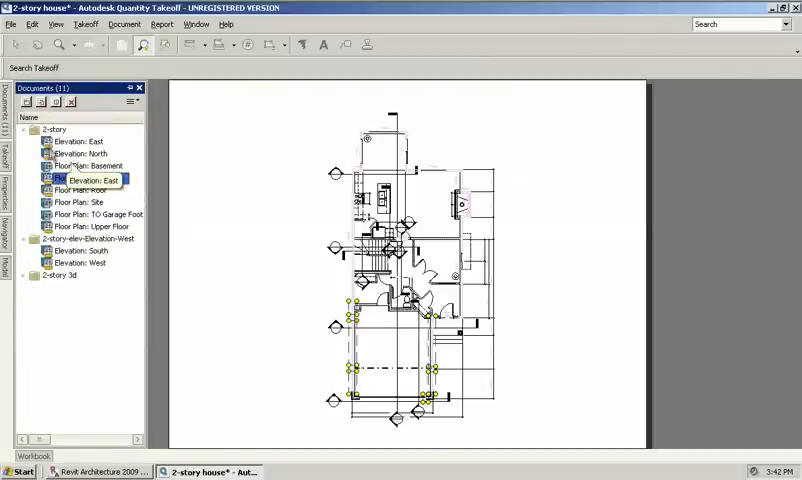
pyautogui.click(84, 178)
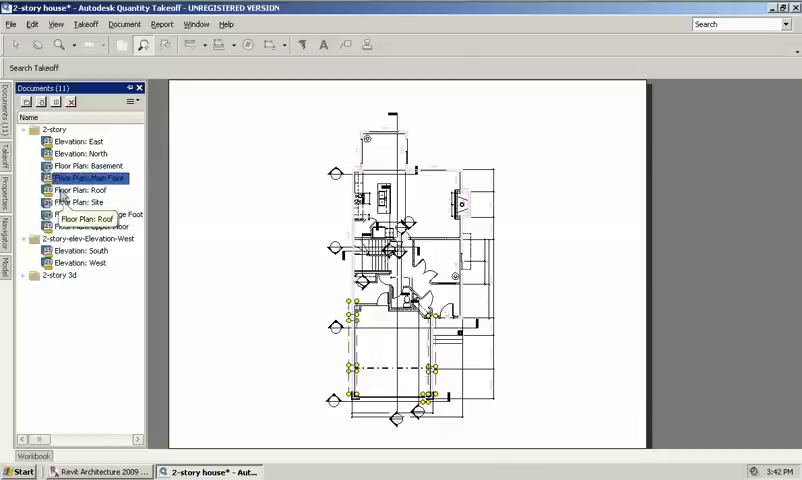
pyautogui.moveTo(84, 226)
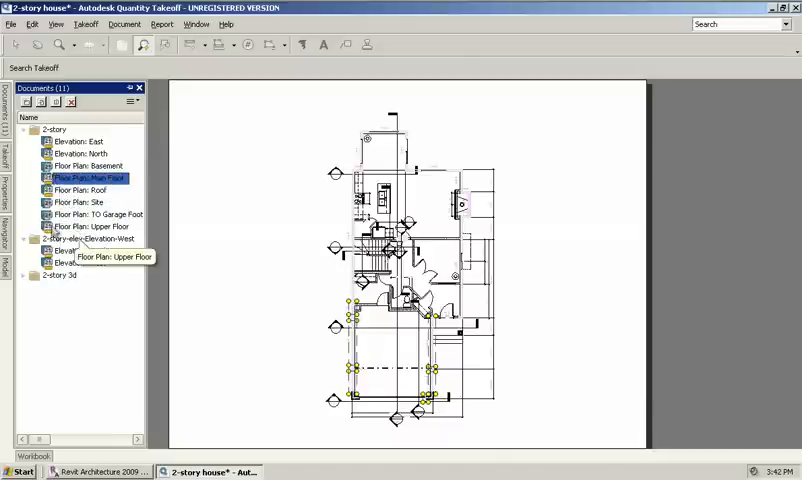
pyautogui.click(90, 226)
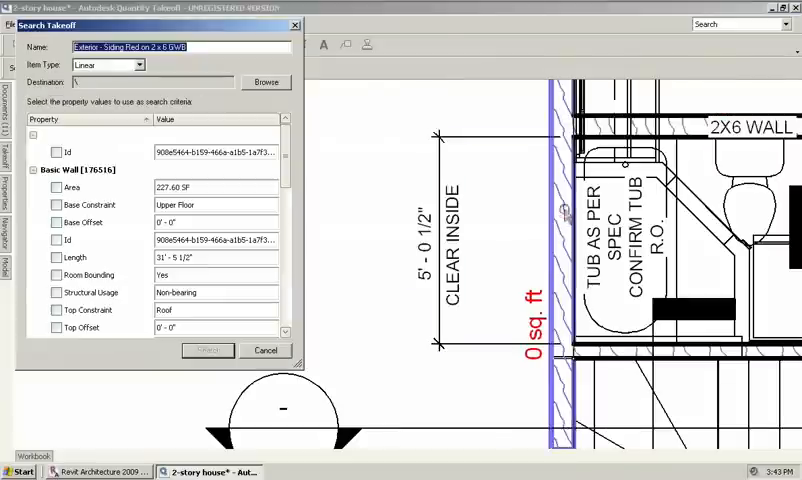
pyautogui.moveTo(252, 132)
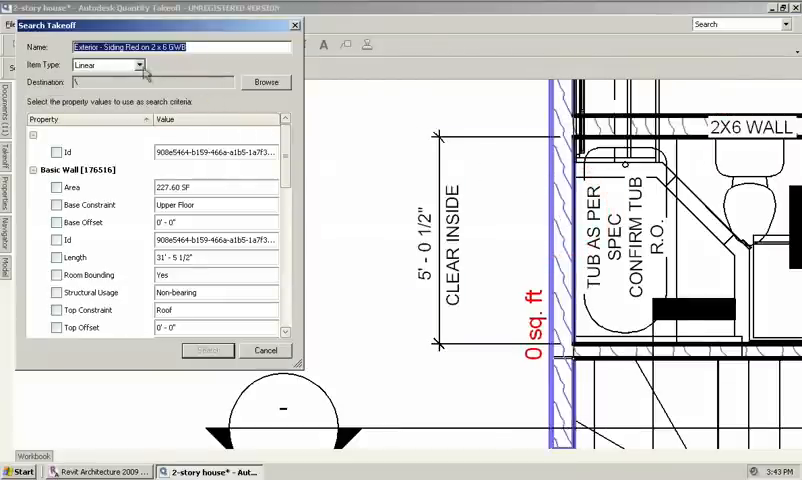
# Step: Run a linear search takeoff for Exterior - Siding on 2 x 6 GWB walls
pyautogui.click(136, 64)
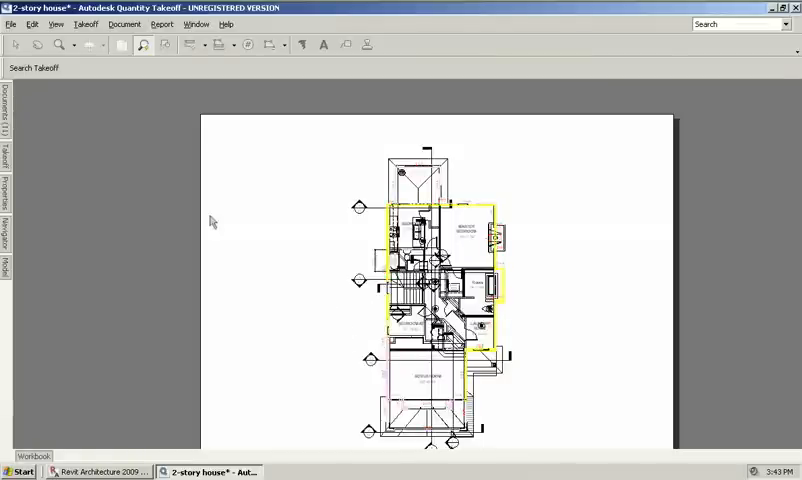
# Step: Show the Takeoff palette listing the two Exterior Siding takeoff items
pyautogui.click(6, 104)
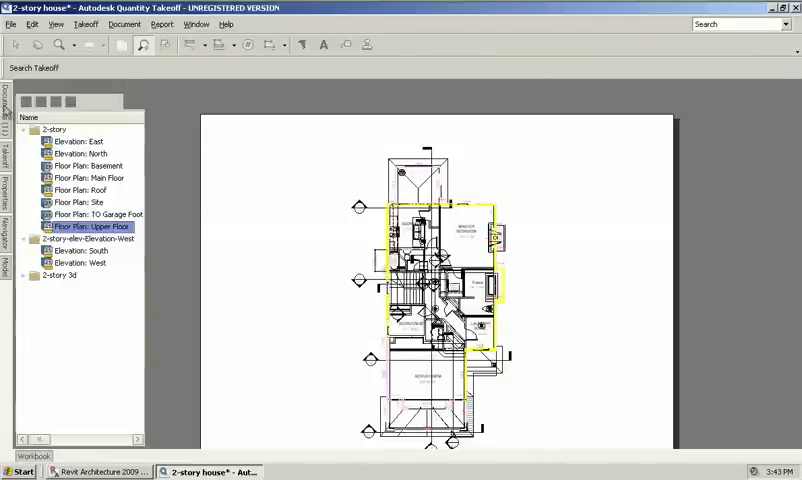
pyautogui.click(76, 140)
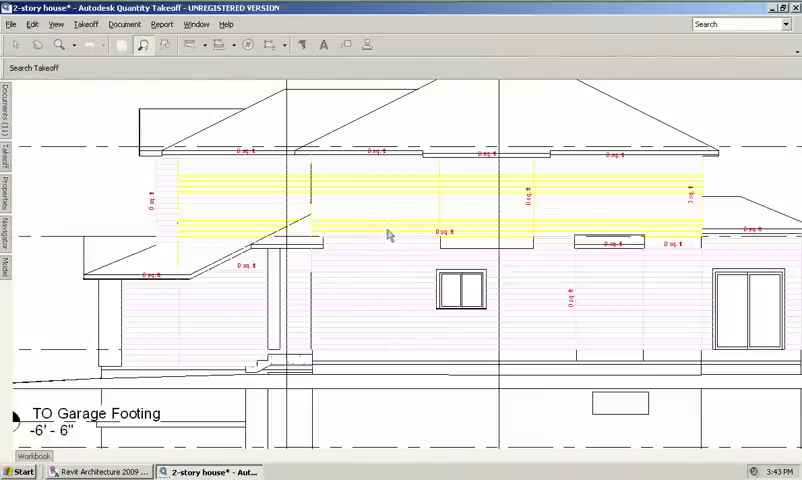
pyautogui.moveTo(388, 272)
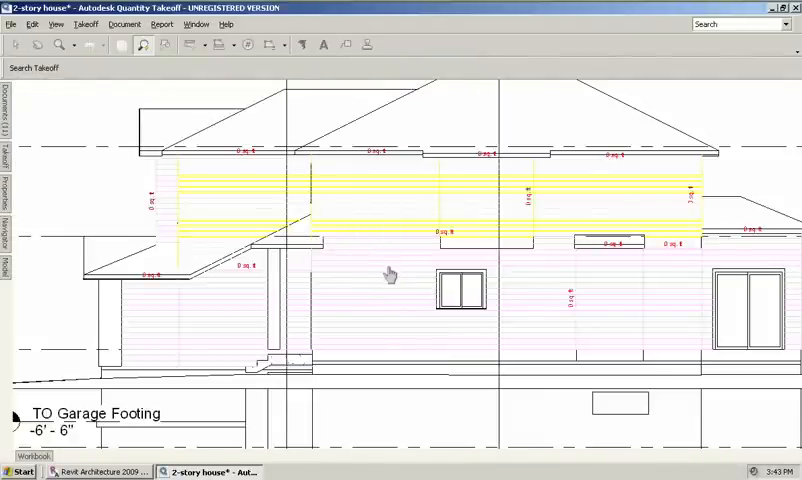
pyautogui.moveTo(36, 170)
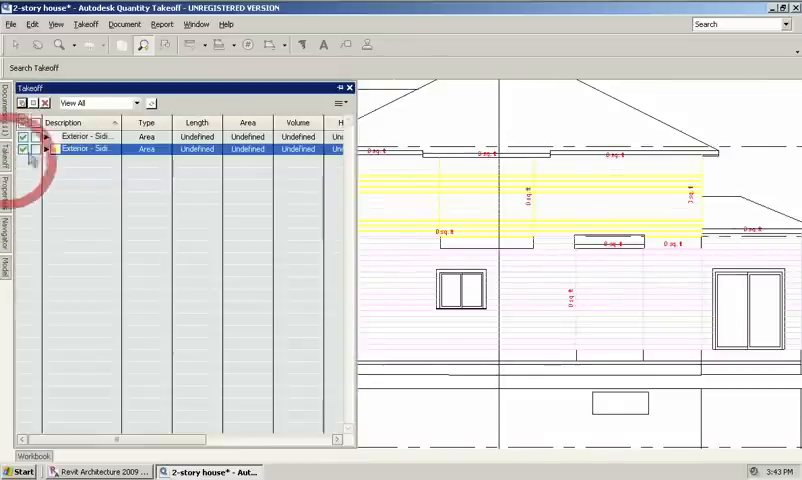
# Step: Give the second siding item a blue colour with a horizontal hatch pattern and apply it
pyautogui.doubleClick(90, 148)
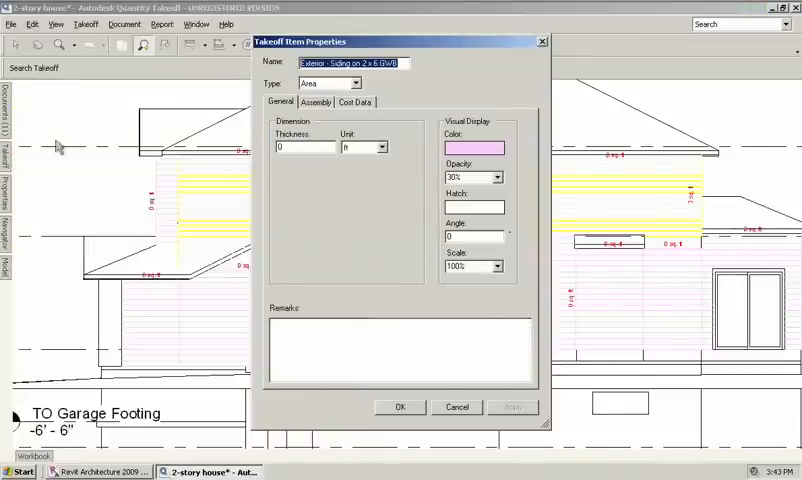
pyautogui.click(472, 148)
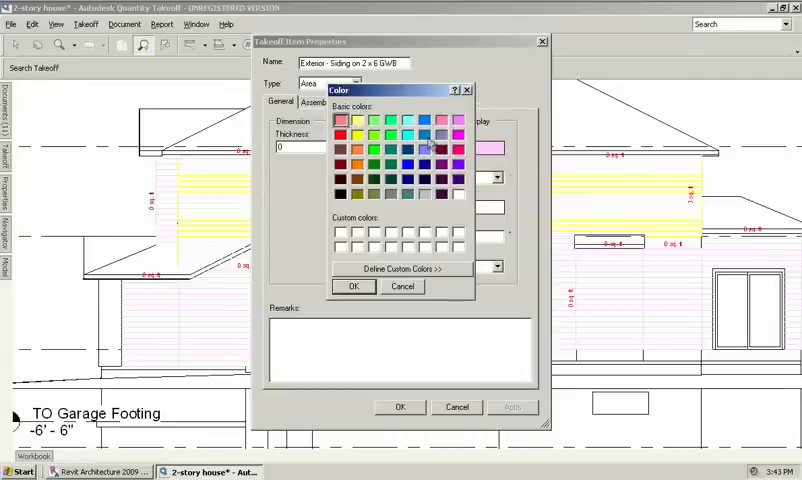
pyautogui.click(352, 288)
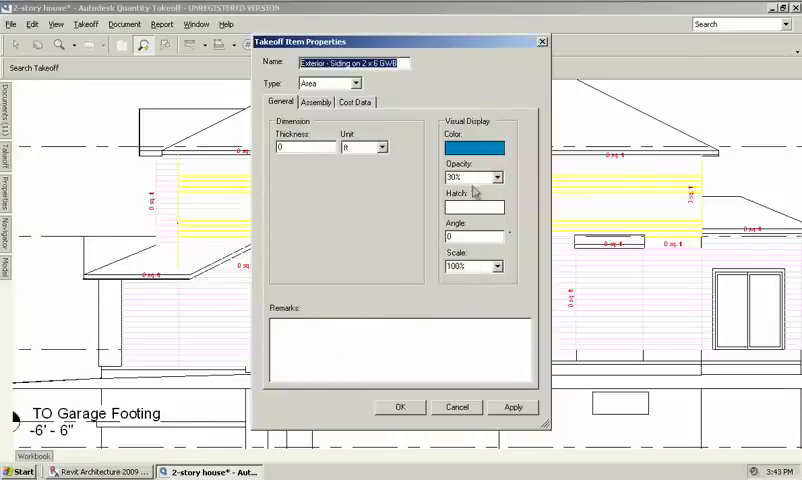
pyautogui.click(494, 176)
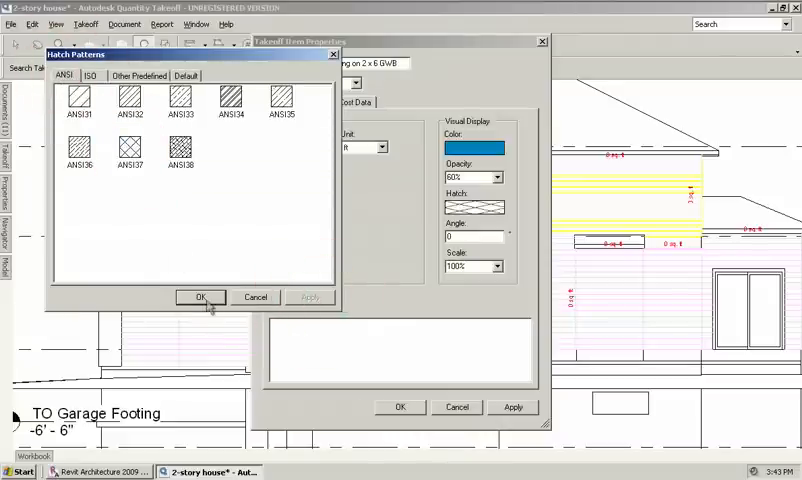
pyautogui.click(200, 296)
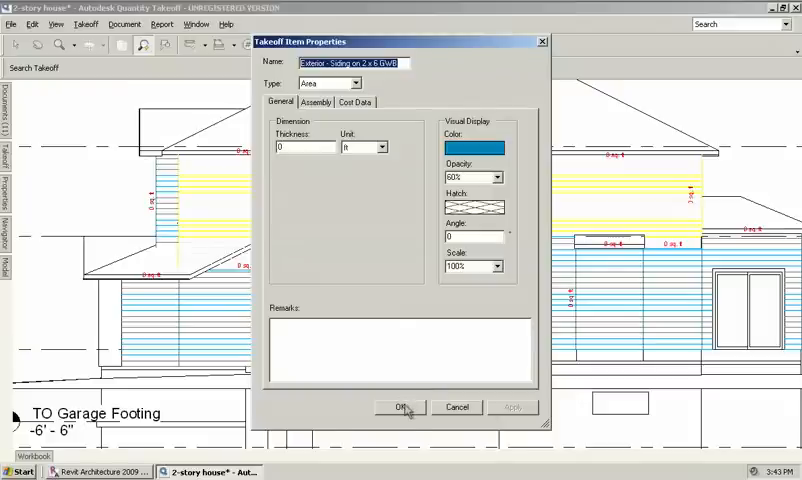
pyautogui.click(400, 408)
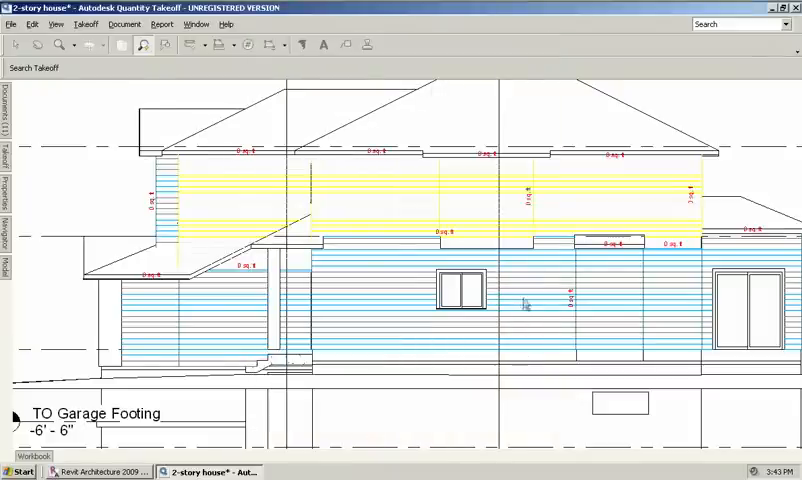
pyautogui.moveTo(364, 280)
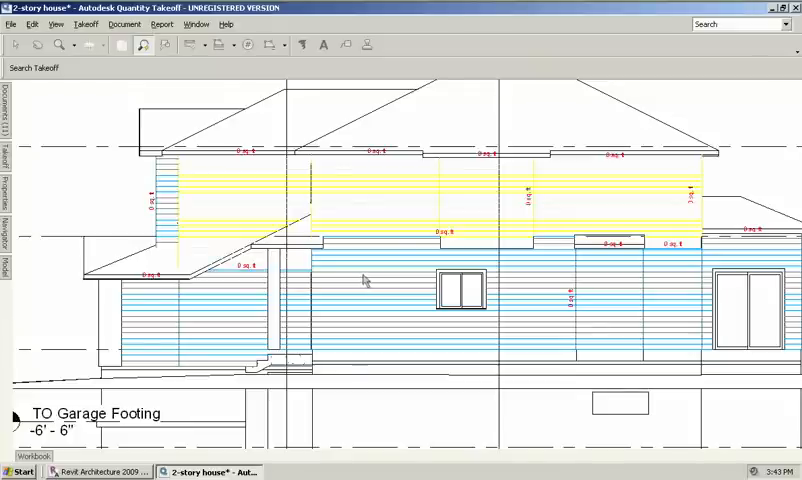
pyautogui.moveTo(396, 304)
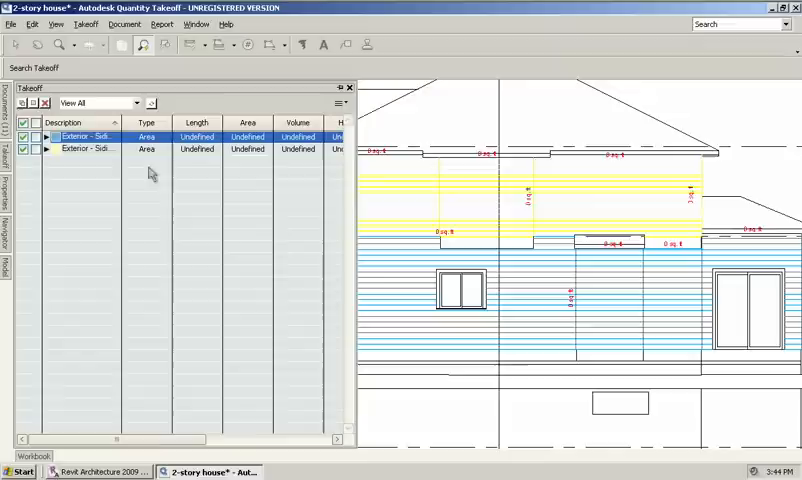
# Step: Set each siding item's Area column to the Area property so walls label in square feet
pyautogui.click(248, 122)
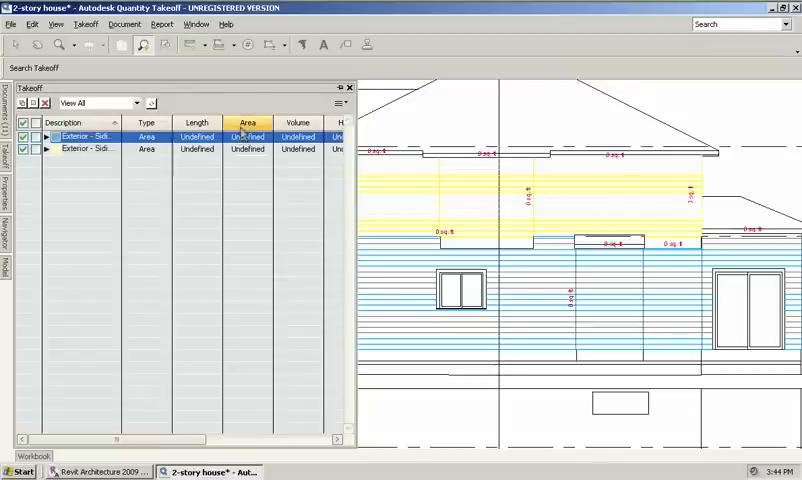
pyautogui.click(248, 136)
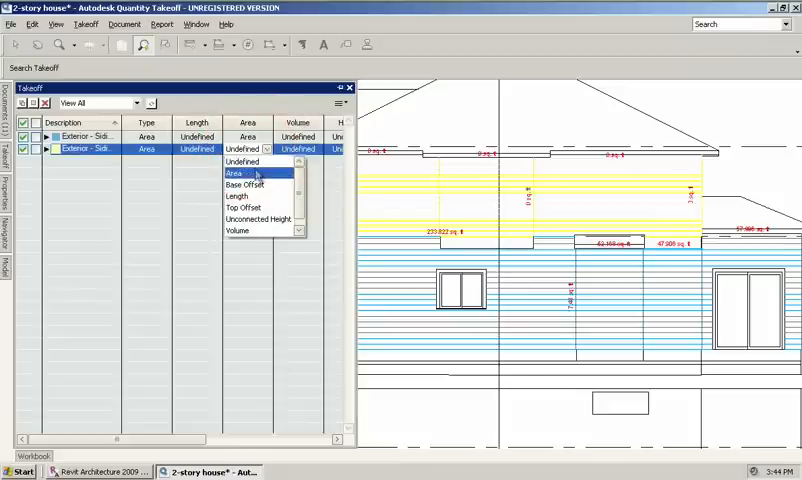
pyautogui.click(236, 172)
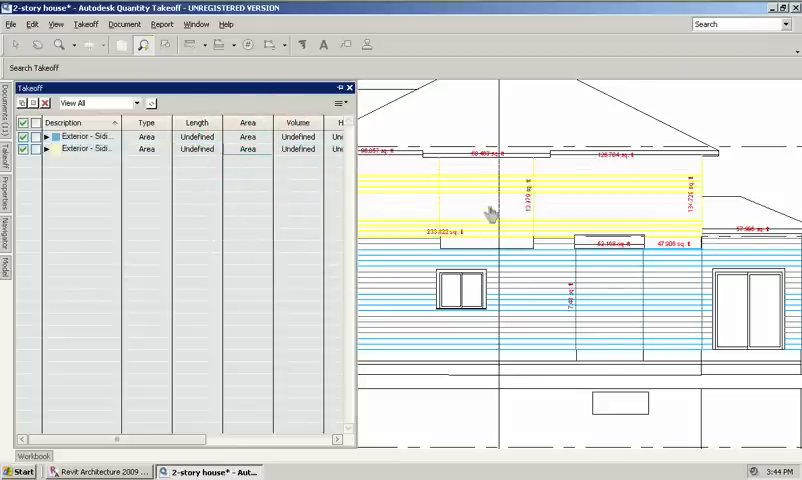
pyautogui.click(248, 122)
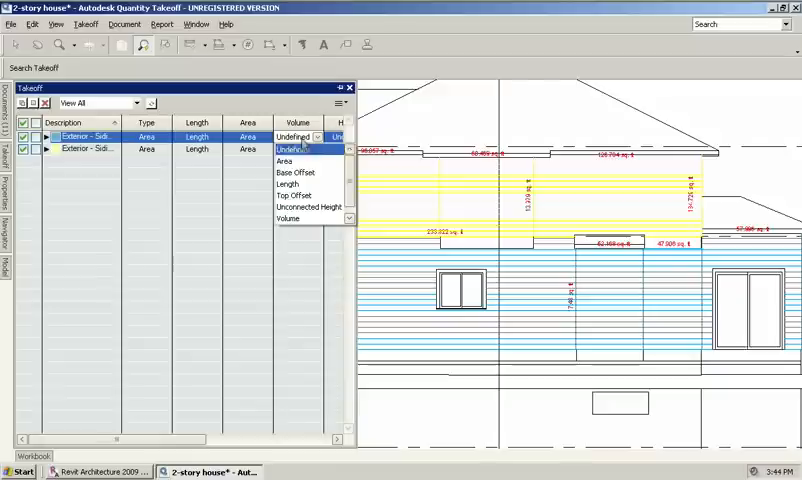
pyautogui.click(296, 148)
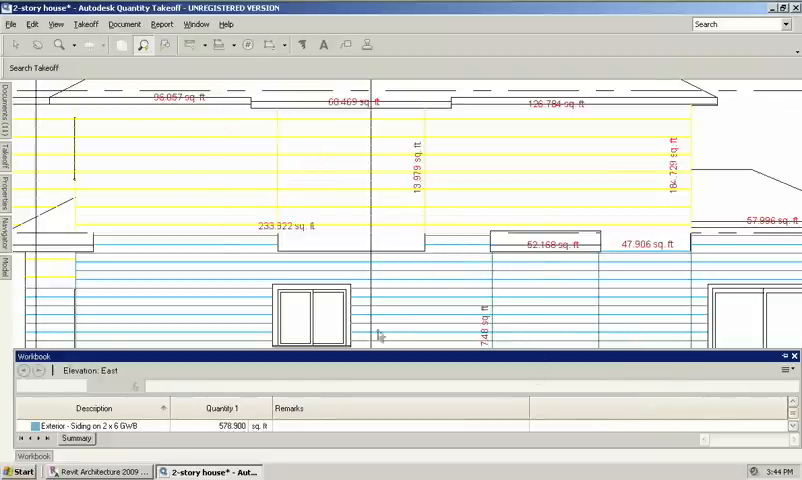
pyautogui.moveTo(412, 330)
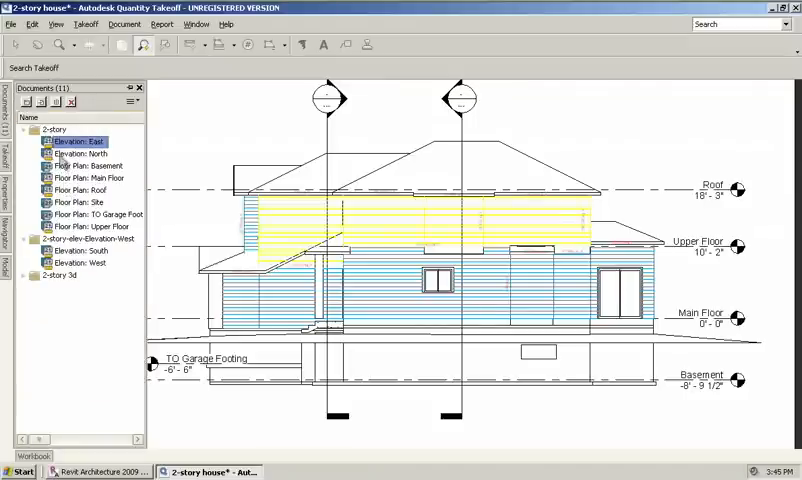
# Step: Open the elevation sheet showing the coloured siding takeoff
pyautogui.click(84, 250)
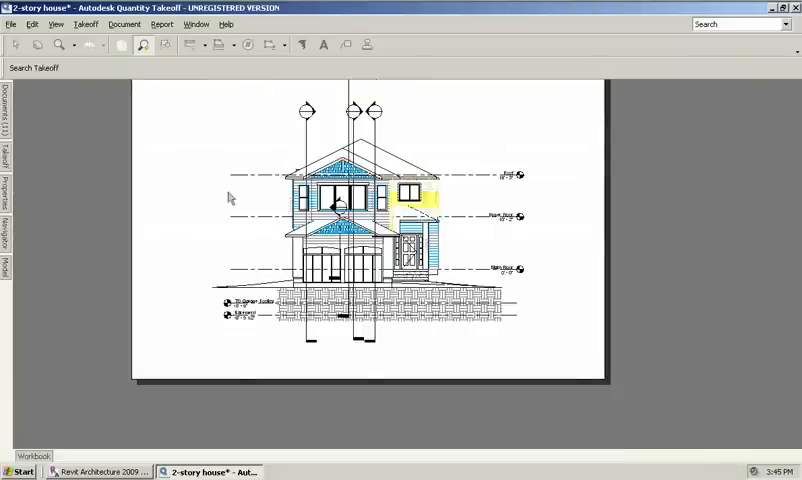
pyautogui.moveTo(24, 116)
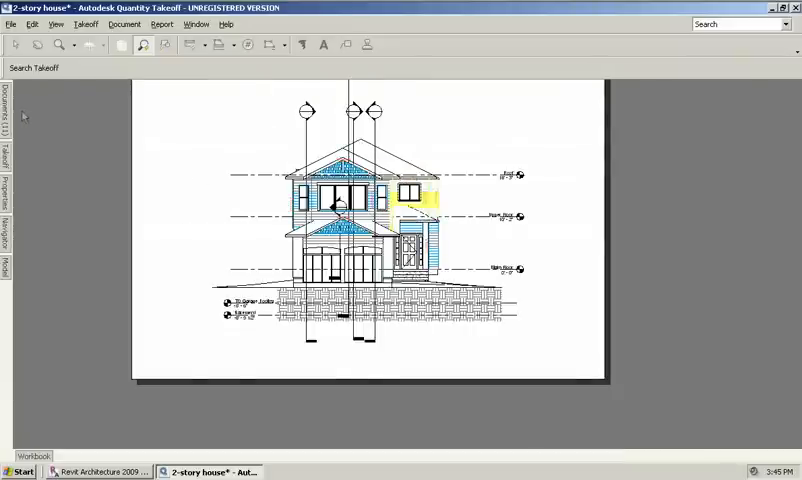
# Step: Create a new takeoff group named 'Materials'
pyautogui.click(4, 156)
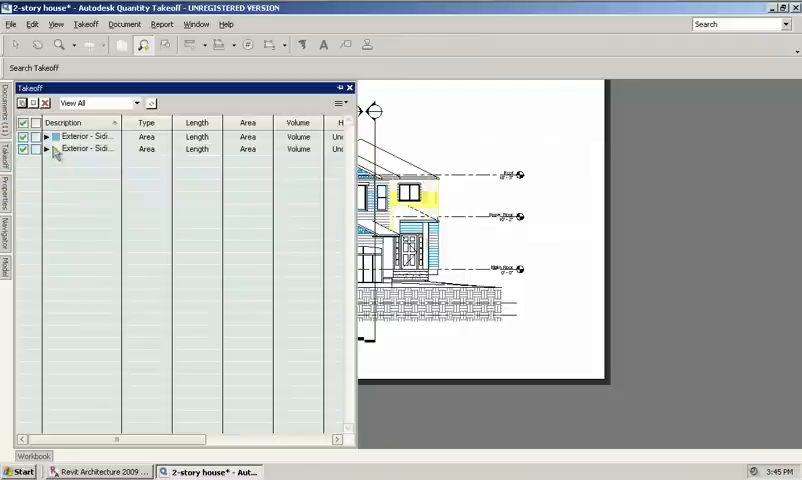
pyautogui.moveTo(80, 164)
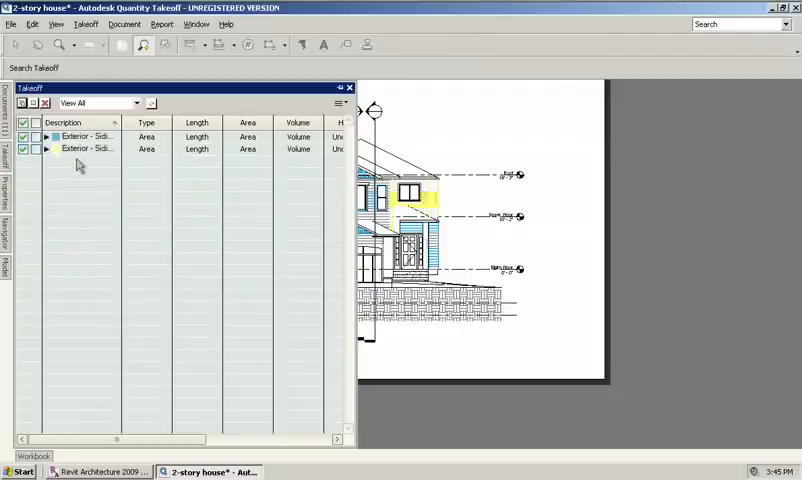
pyautogui.click(22, 104)
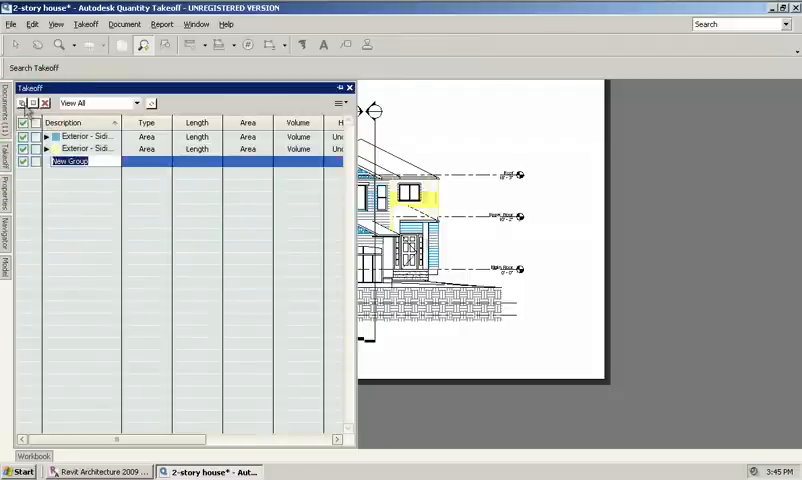
pyautogui.write('Materials')
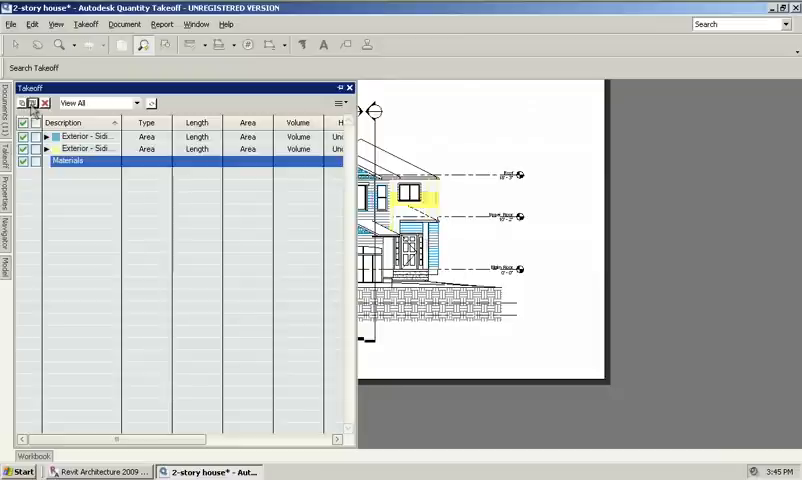
pyautogui.click(48, 160)
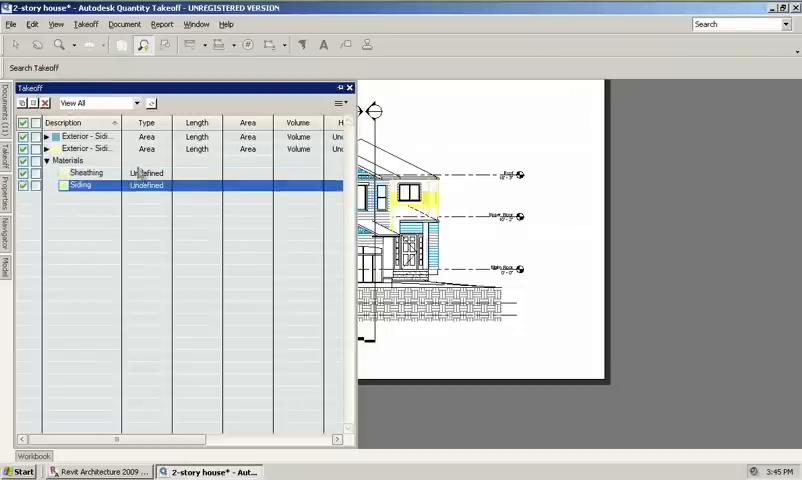
# Step: Set Sheathing to measure by Count and Siding to measure by Area
pyautogui.click(148, 172)
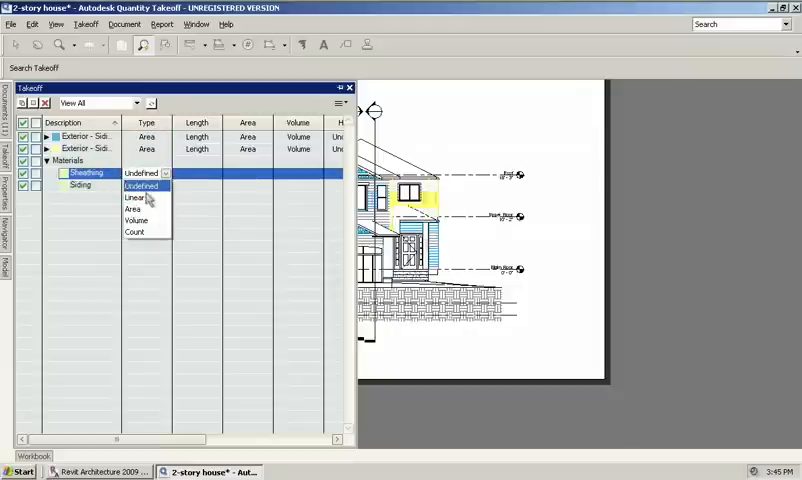
pyautogui.click(132, 232)
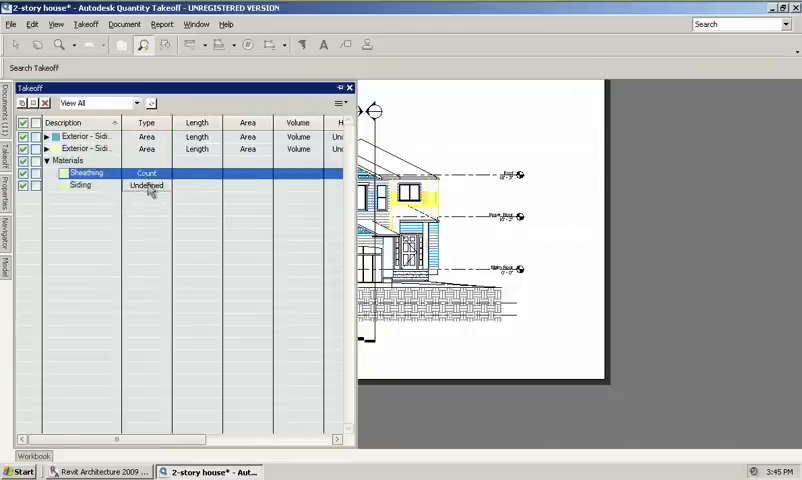
pyautogui.click(164, 186)
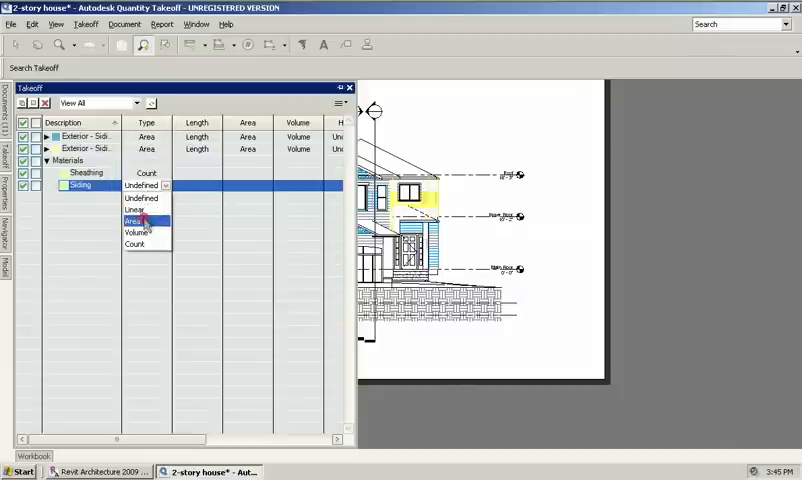
pyautogui.click(136, 220)
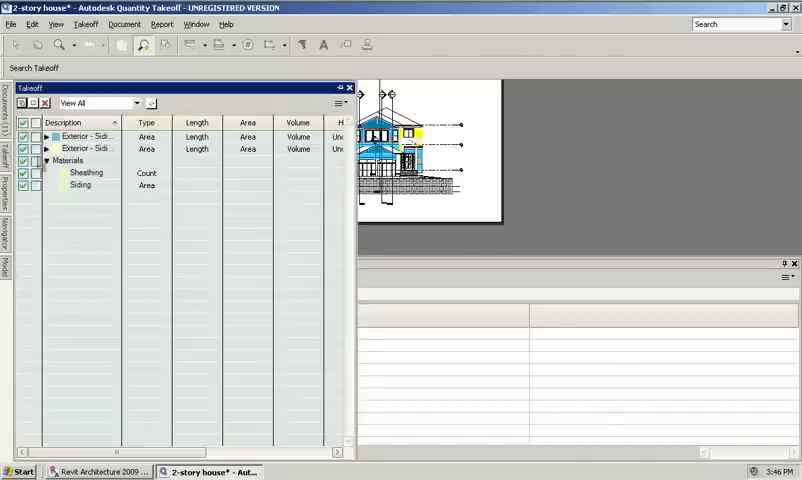
# Step: Expand Exterior Wall to list Siding on 2x6 GWB (~1,799 sq ft) and Siding Red (~906 sq ft)
pyautogui.click(84, 148)
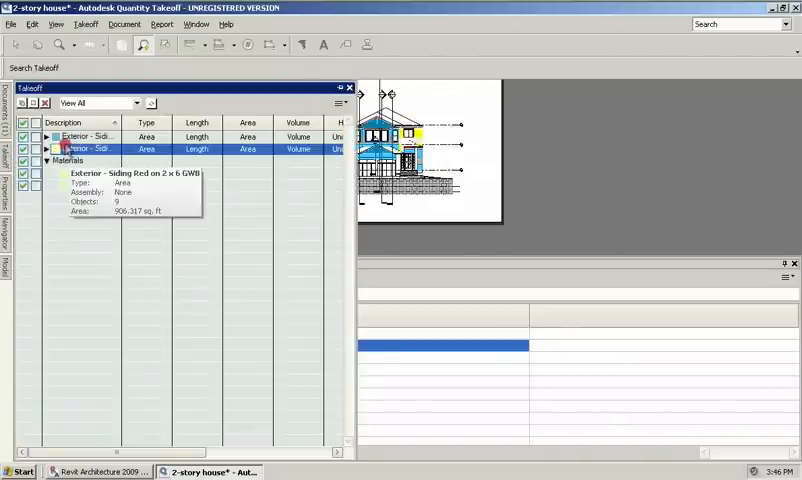
pyautogui.click(46, 136)
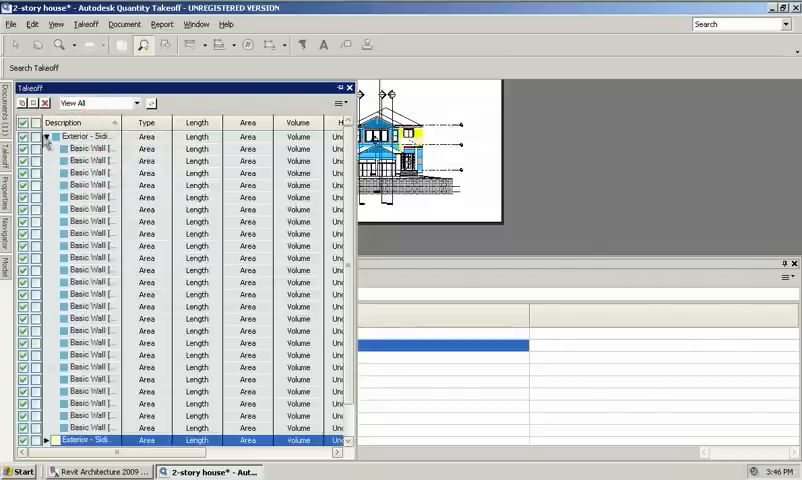
pyautogui.click(48, 136)
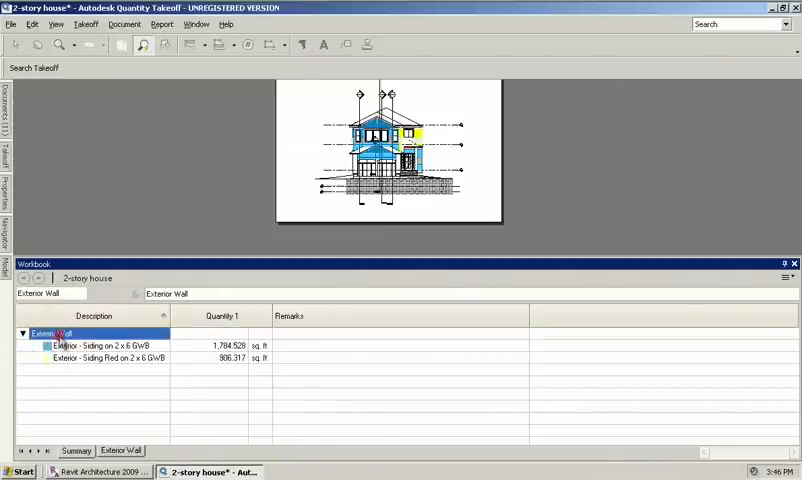
# Step: Add Sheathing and Siding materials from the catalog under the plain and red siding items
pyautogui.rightClick(56, 332)
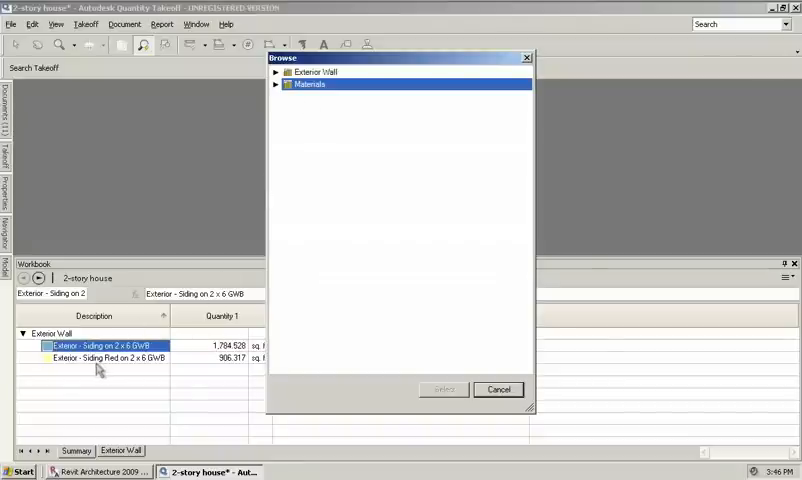
pyautogui.moveTo(126, 366)
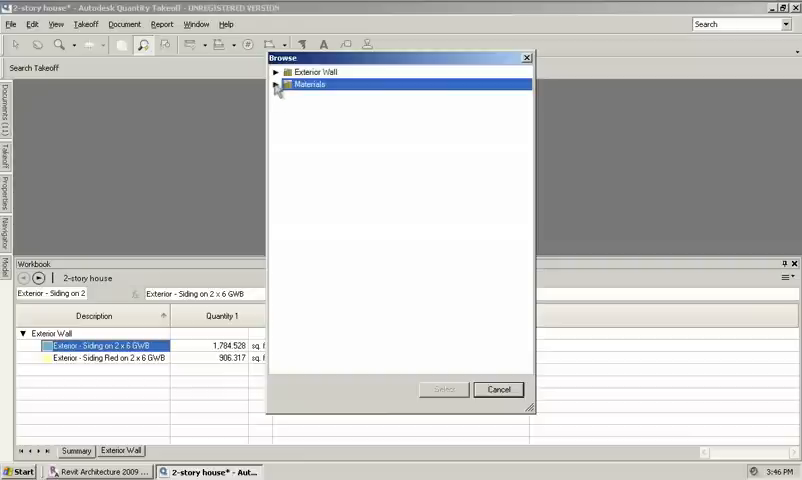
pyautogui.click(276, 84)
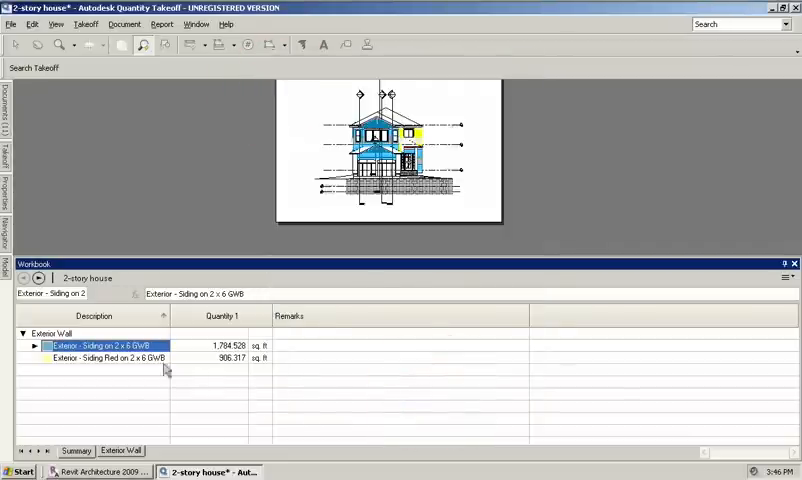
pyautogui.rightClick(96, 358)
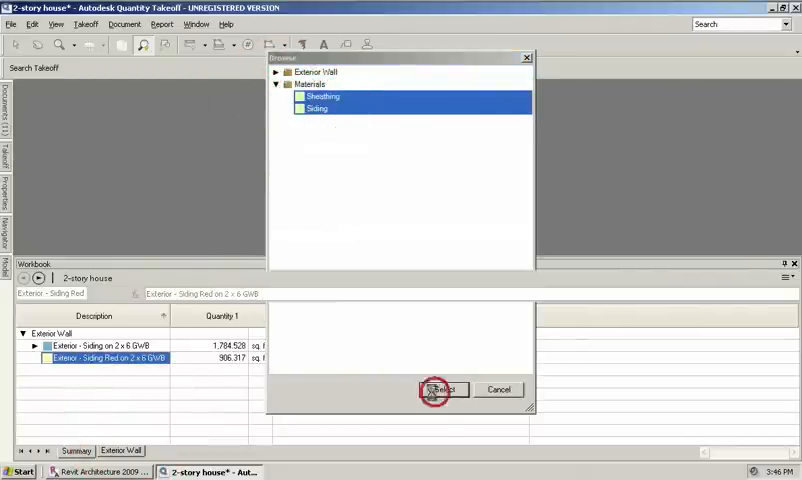
pyautogui.click(442, 388)
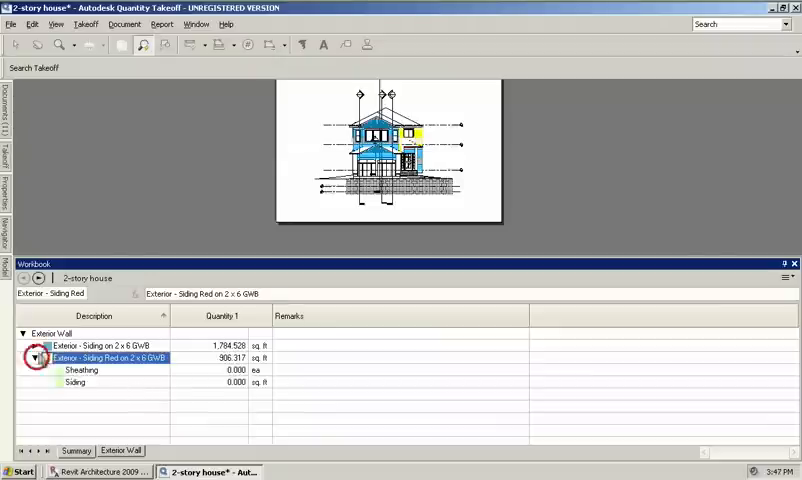
# Step: Set the Sheathing quantity formula to =AREA/32 and the Siding quantity to =AREA
pyautogui.click(32, 346)
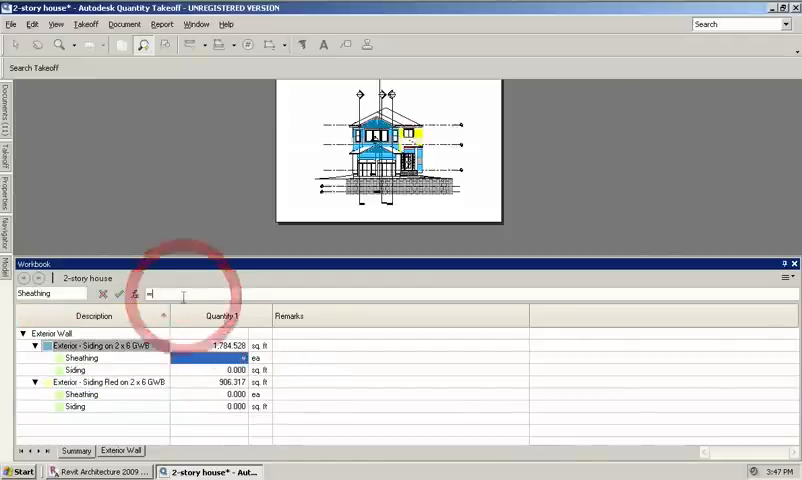
pyautogui.write('=AREA')
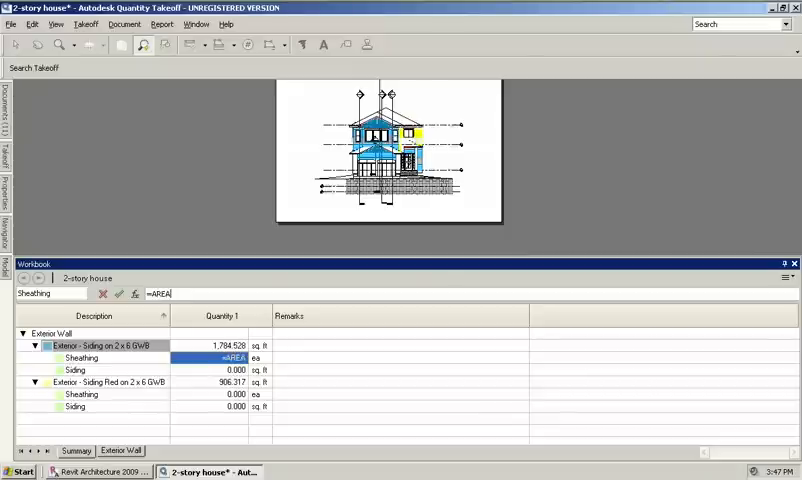
pyautogui.write('/')
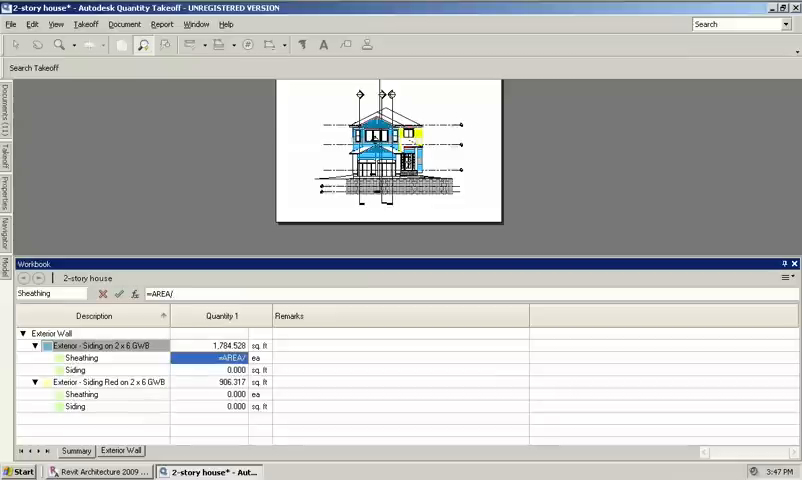
pyautogui.write('32')
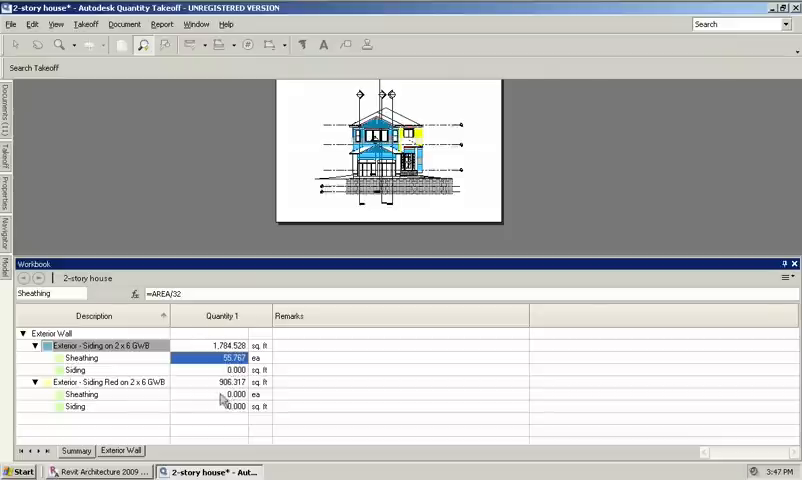
pyautogui.click(222, 394)
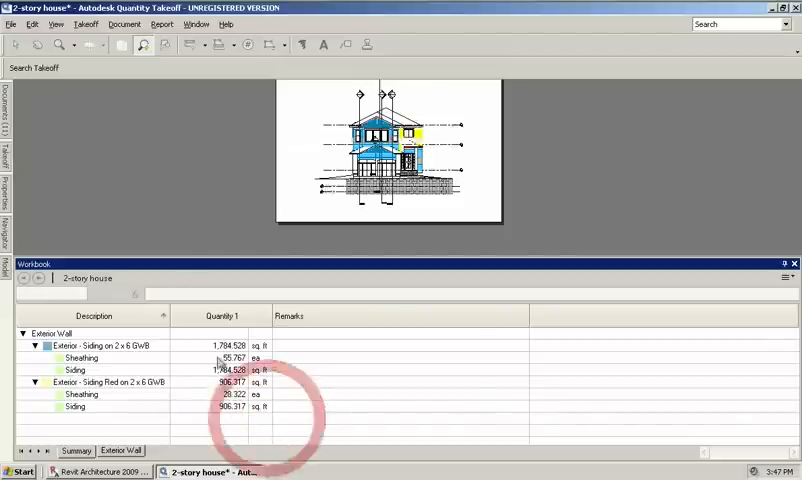
pyautogui.click(36, 344)
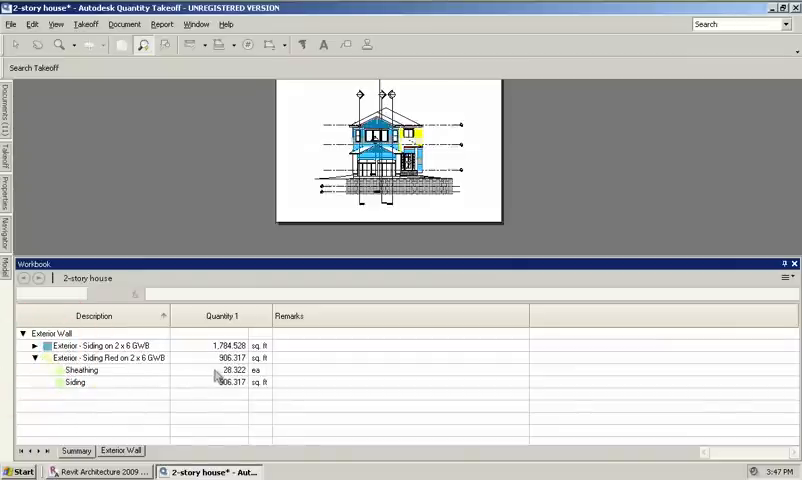
pyautogui.moveTo(252, 388)
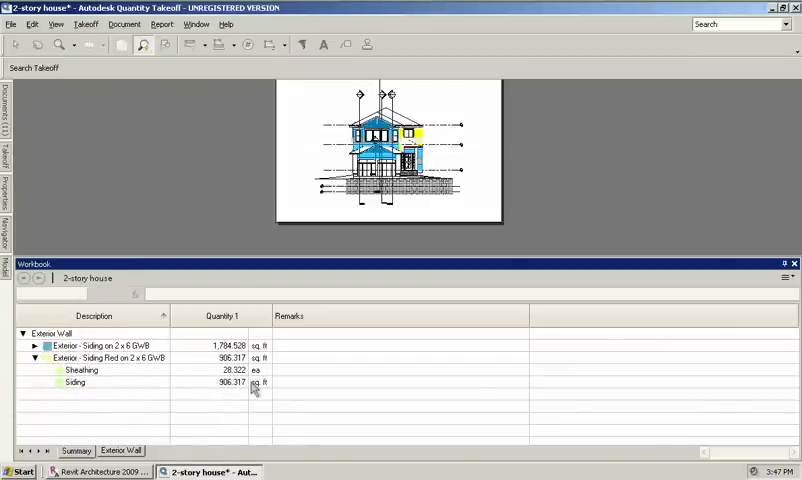
pyautogui.moveTo(220, 390)
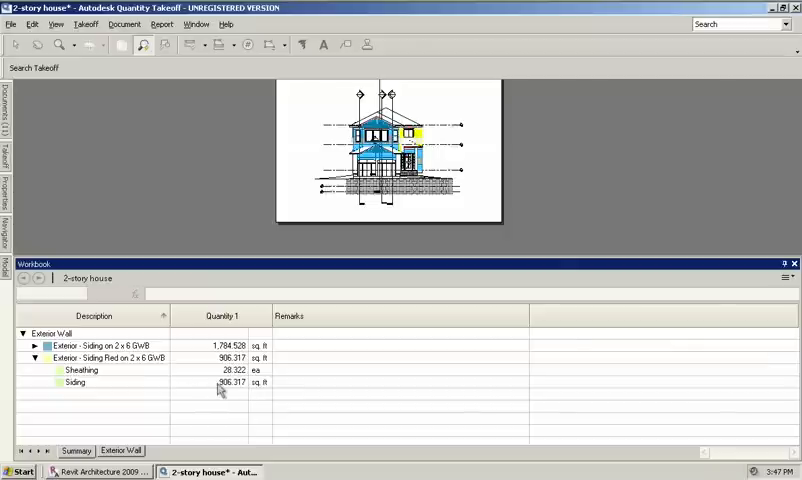
# Step: Set the Siding material quantity unit to sq ft on both siding items
pyautogui.click(224, 382)
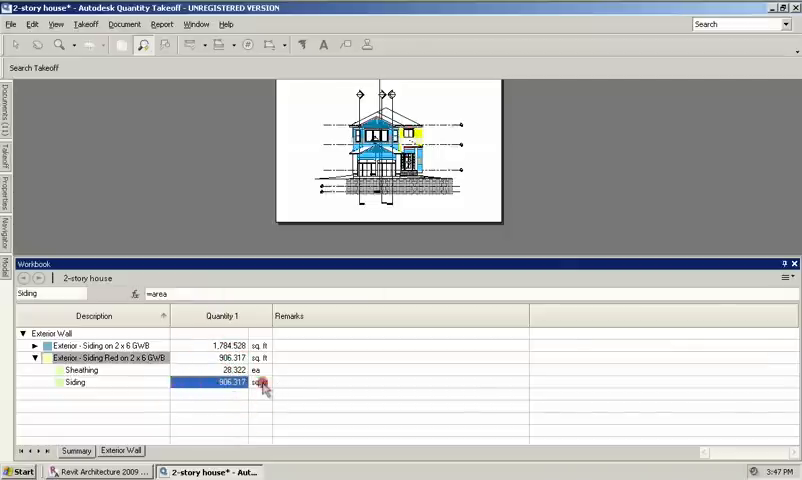
pyautogui.click(264, 384)
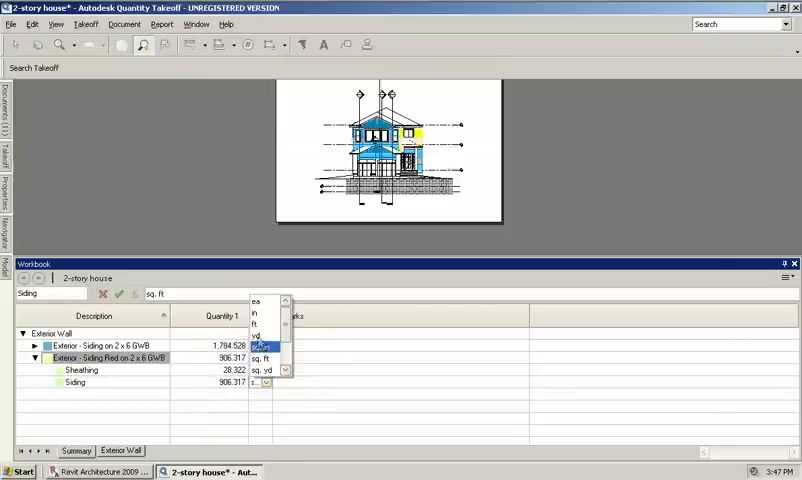
pyautogui.click(256, 336)
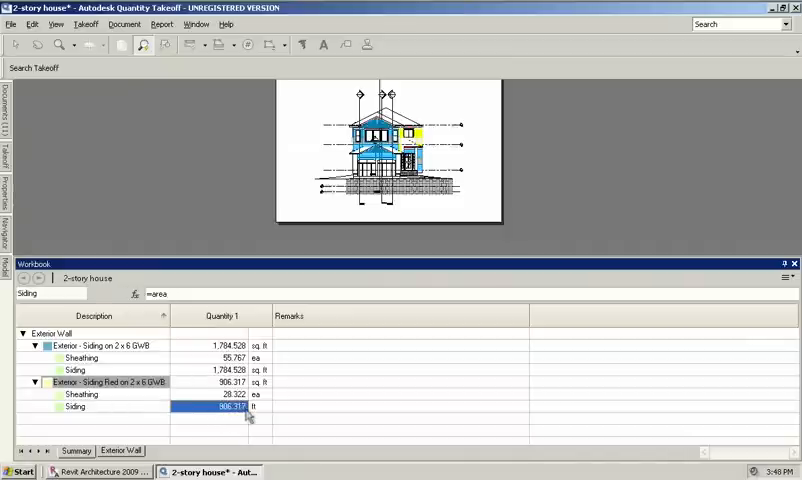
pyautogui.click(252, 408)
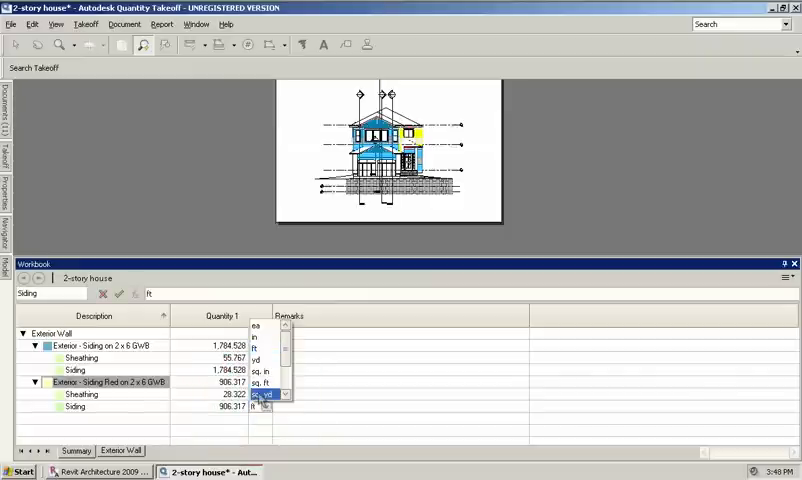
pyautogui.click(262, 406)
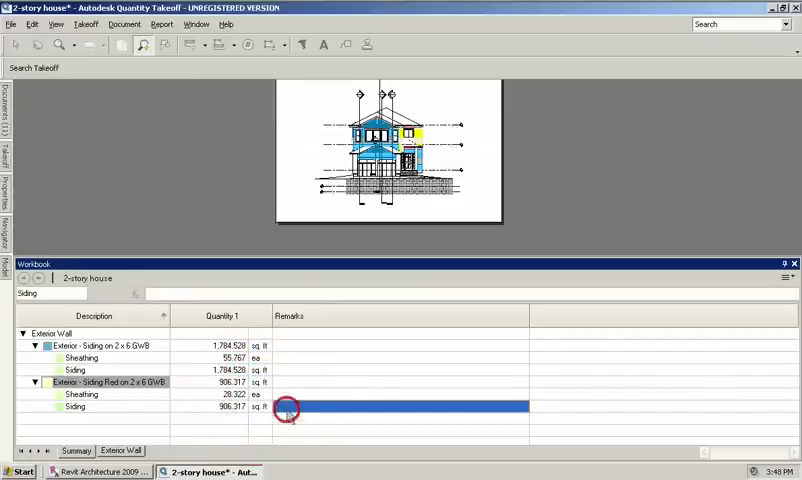
pyautogui.moveTo(258, 422)
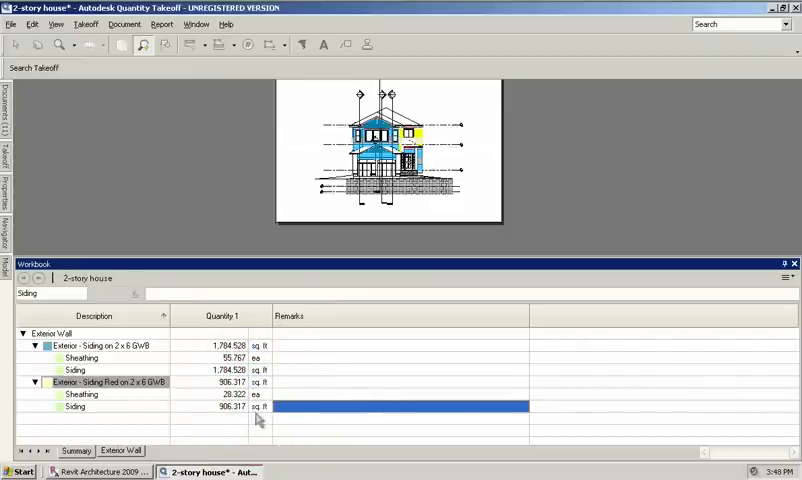
pyautogui.moveTo(238, 424)
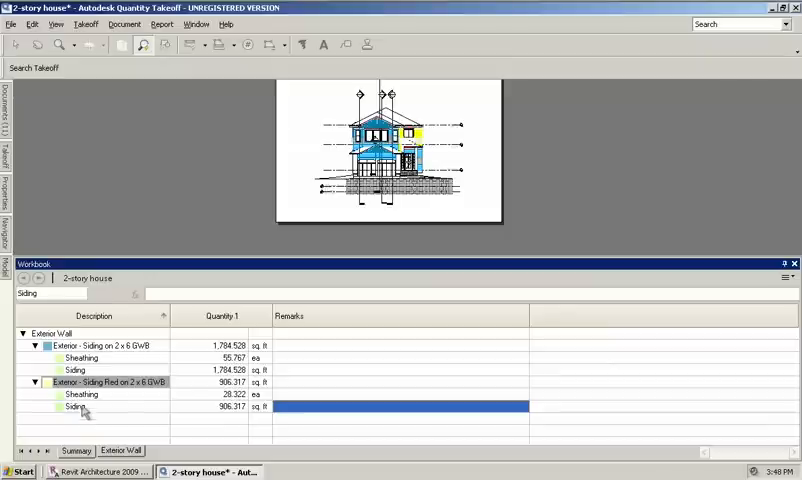
pyautogui.moveTo(200, 70)
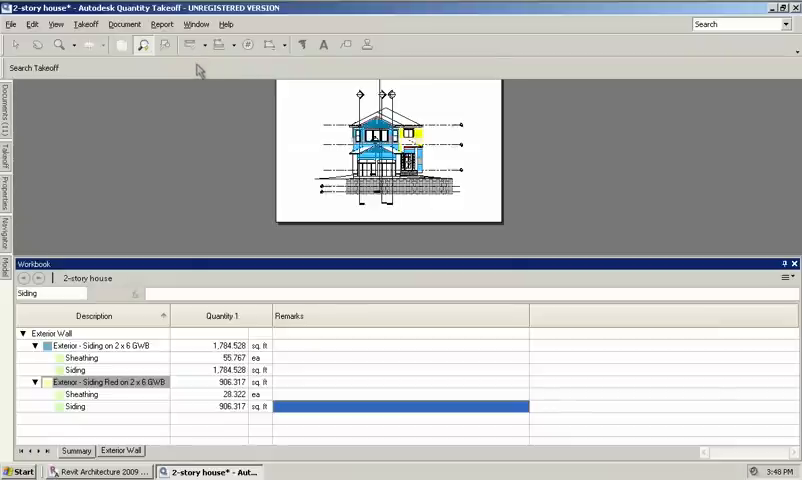
# Step: Export the takeoff quantities, then start a new report from the Reports menu
pyautogui.click(12, 24)
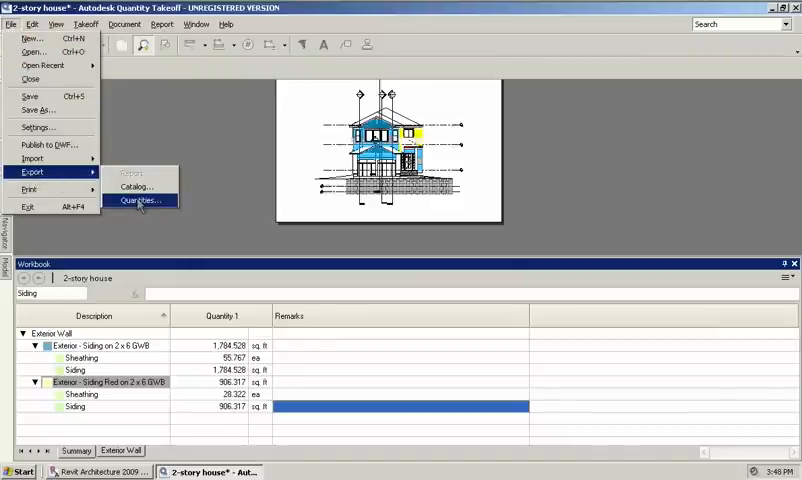
pyautogui.click(140, 200)
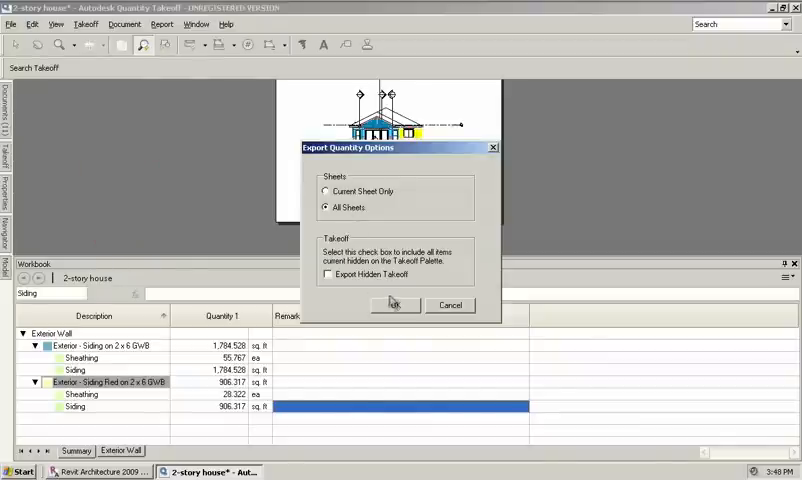
pyautogui.click(392, 304)
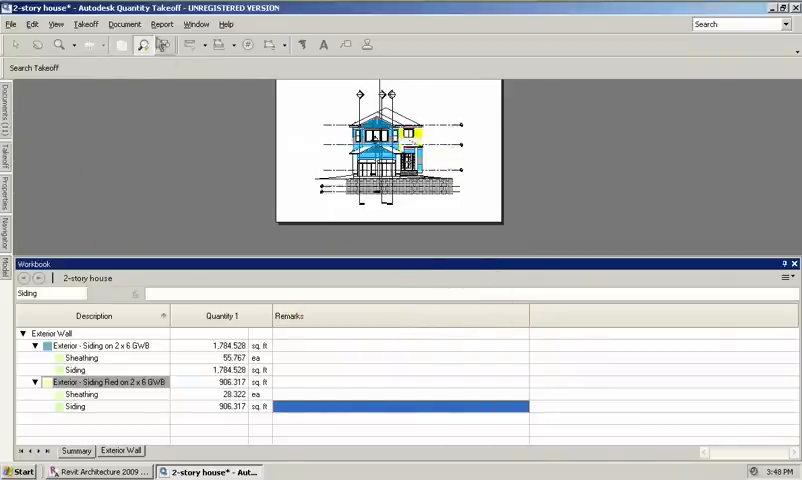
pyautogui.click(160, 24)
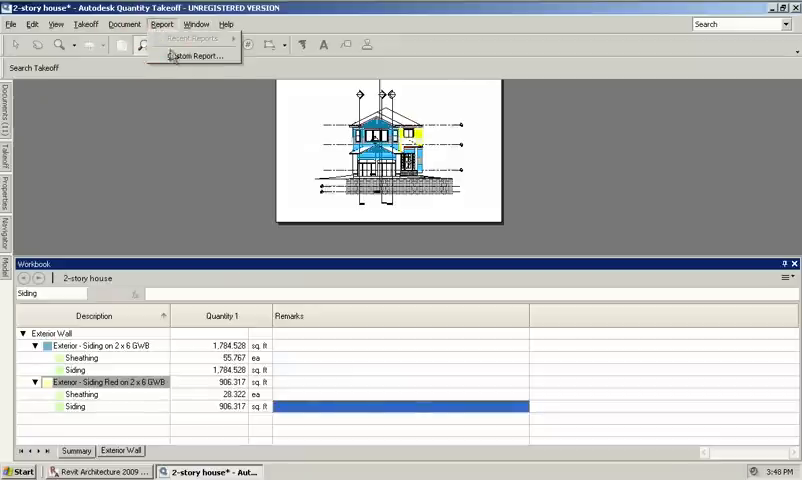
pyautogui.click(192, 56)
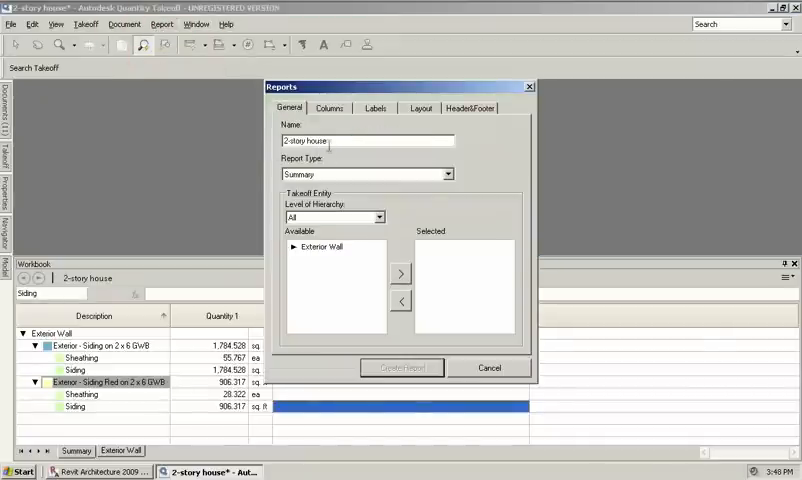
# Step: Make it a Materials Only report for Exterior Wall with the Quantity 1 column and create it
pyautogui.click(448, 174)
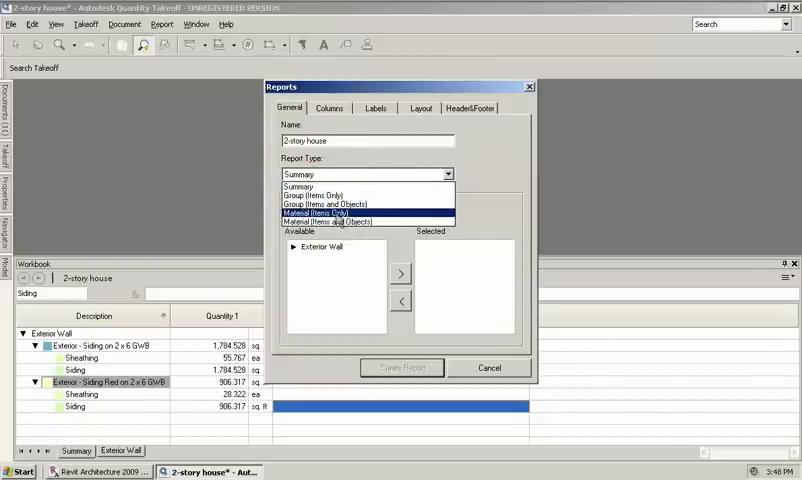
pyautogui.click(330, 212)
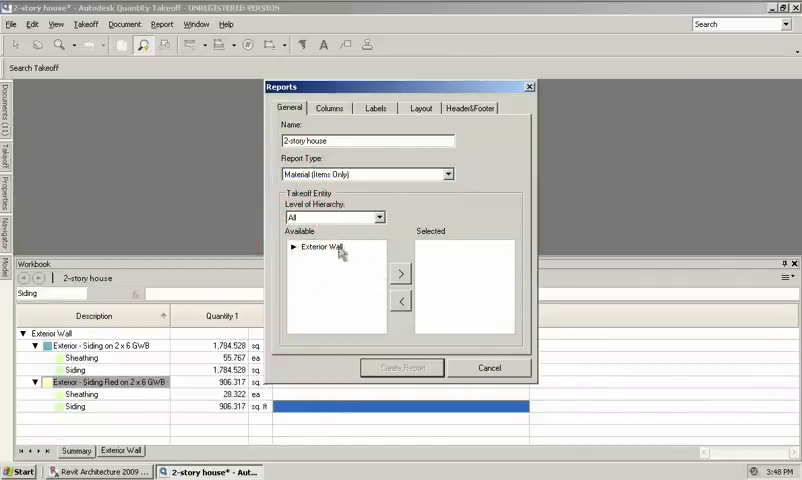
pyautogui.click(400, 272)
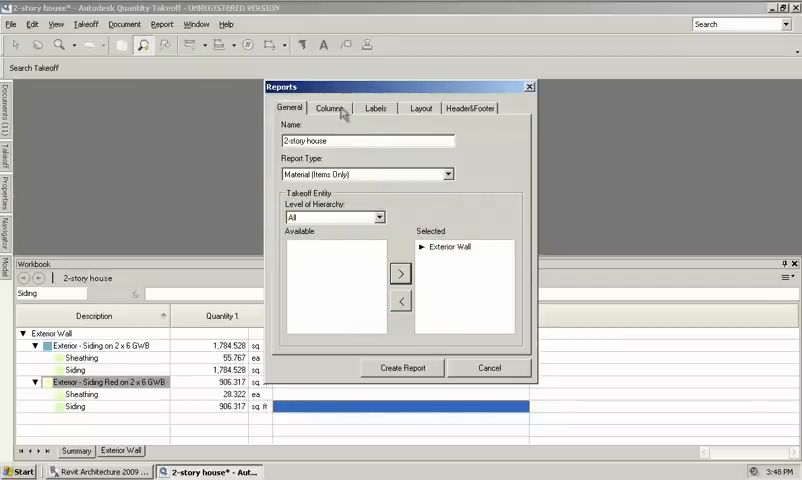
pyautogui.click(328, 108)
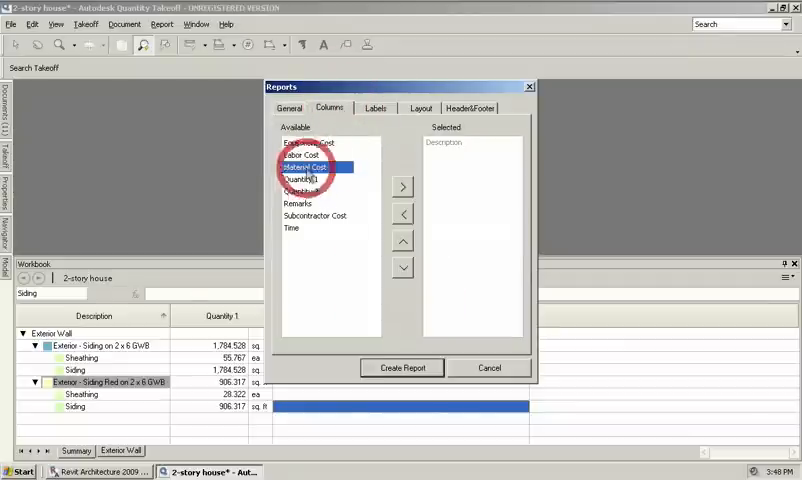
pyautogui.click(402, 188)
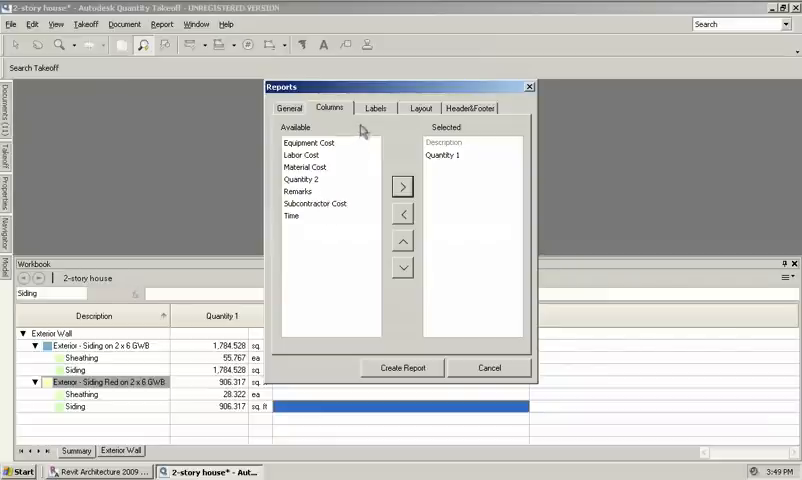
pyautogui.click(420, 108)
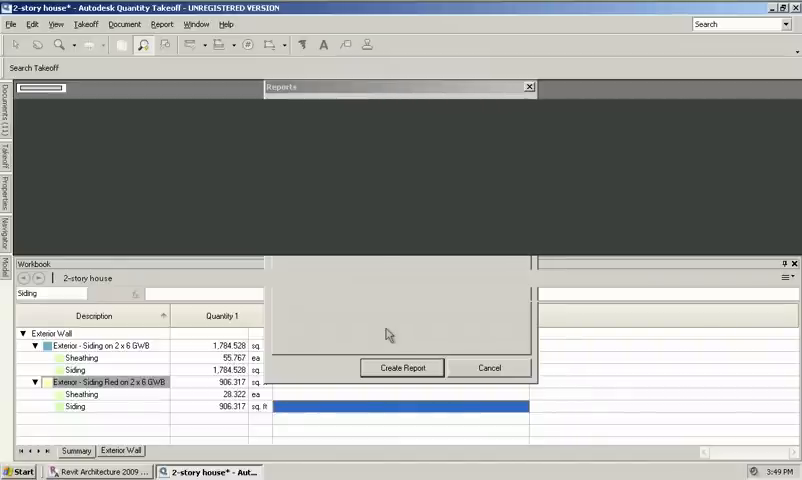
# Step: Review the Main Report's sheathing and siding quantities, then return to the Reports dialog
pyautogui.click(400, 368)
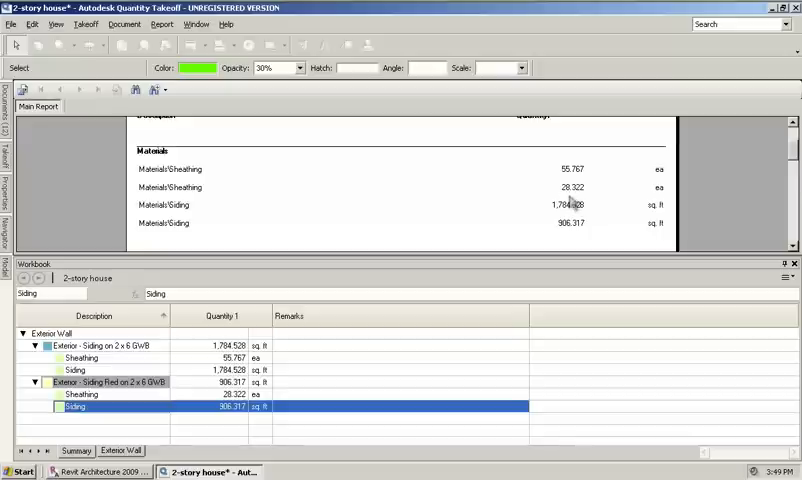
pyautogui.moveTo(768, 180)
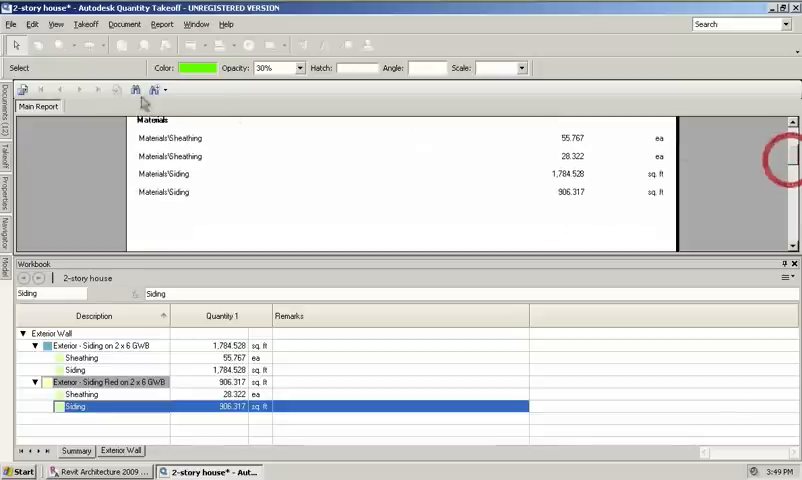
pyautogui.click(160, 24)
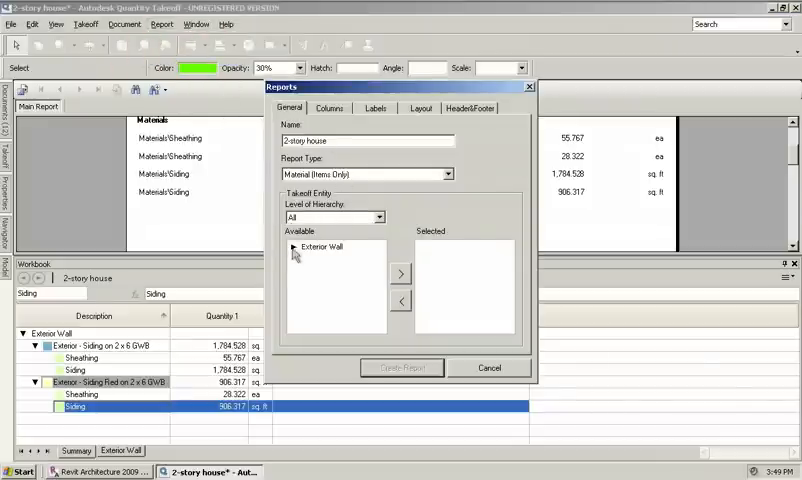
# Step: Browse the report tabs, then set the report type to Group (Items Only)
pyautogui.click(298, 246)
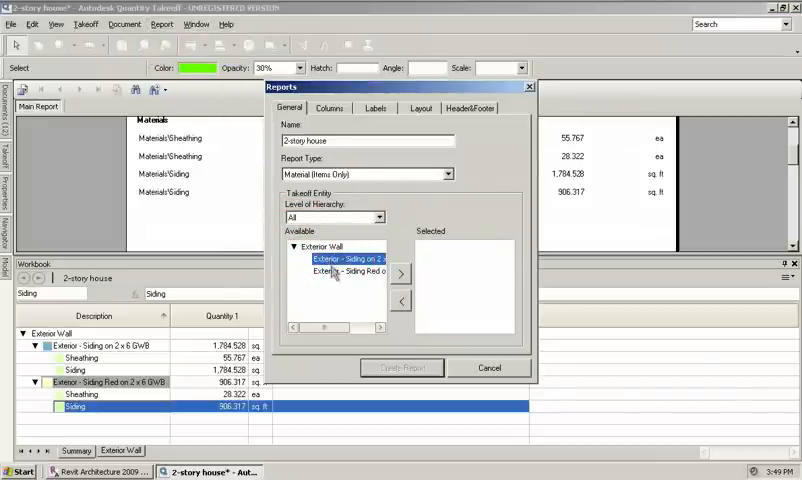
pyautogui.click(294, 246)
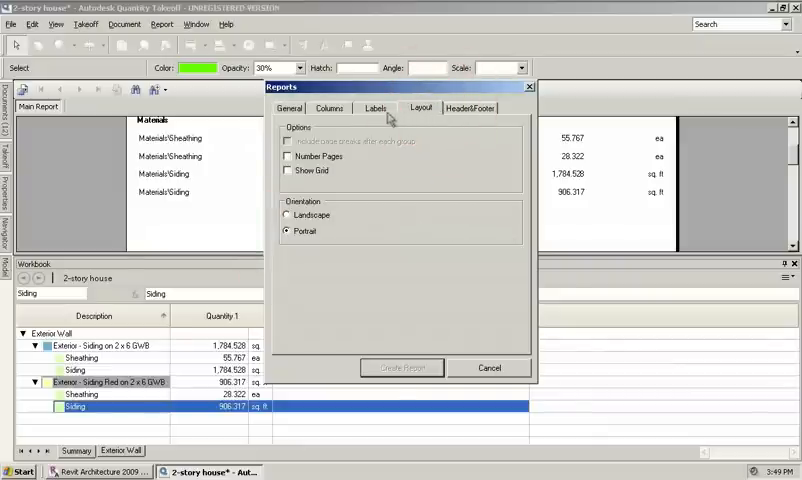
pyautogui.click(376, 108)
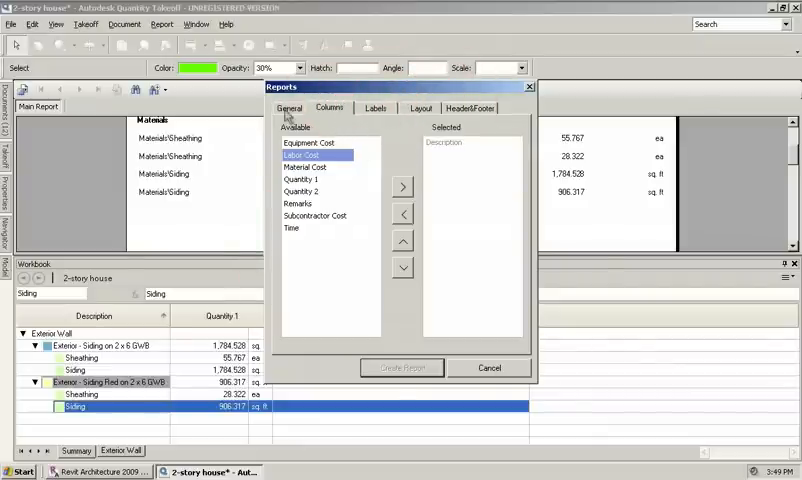
pyautogui.click(290, 108)
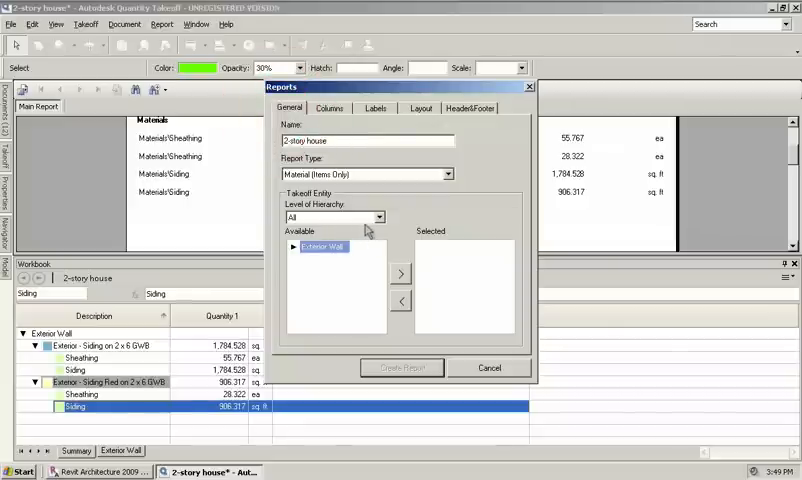
pyautogui.click(448, 174)
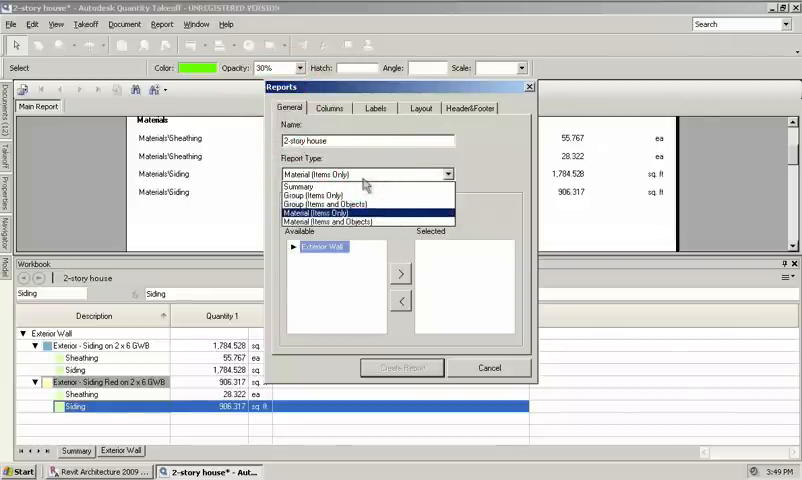
pyautogui.click(330, 196)
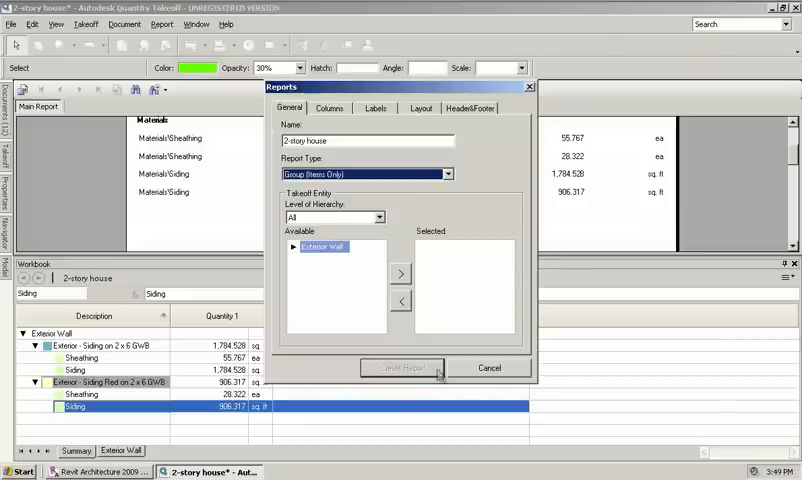
# Step: Include Exterior Wall in the report and add the Quantity 1 column
pyautogui.click(400, 272)
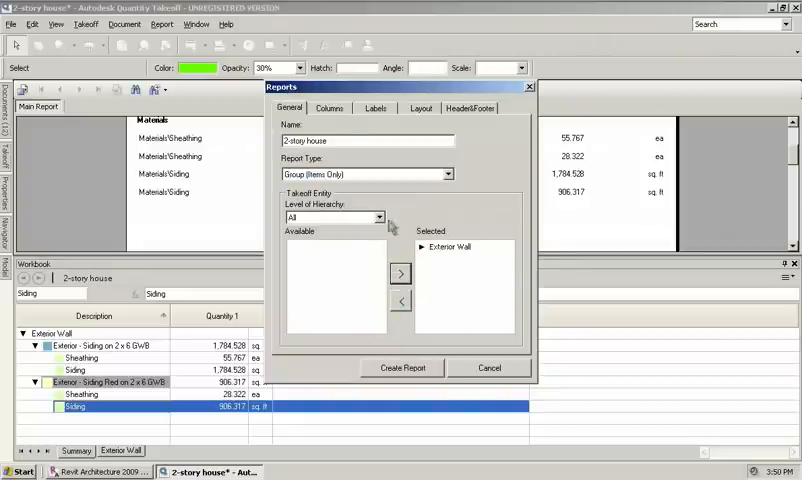
pyautogui.click(328, 108)
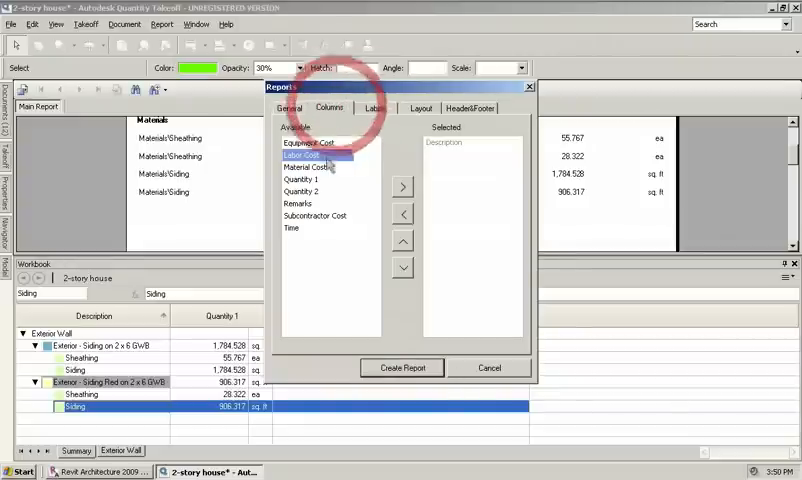
pyautogui.click(304, 180)
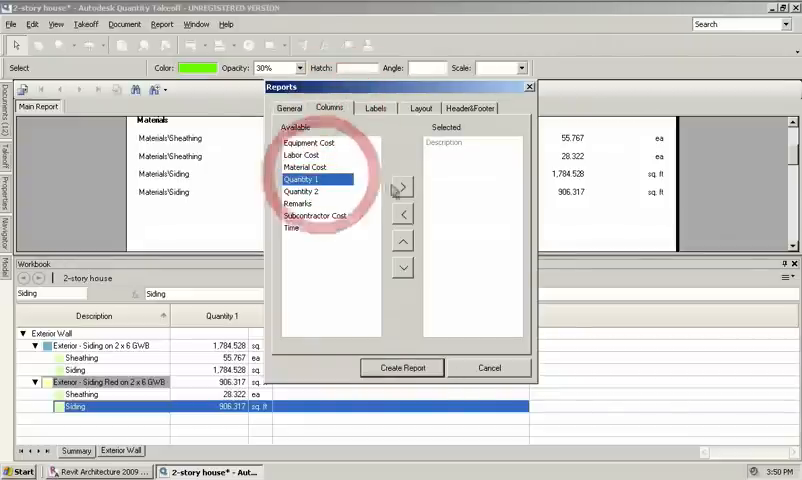
pyautogui.click(402, 188)
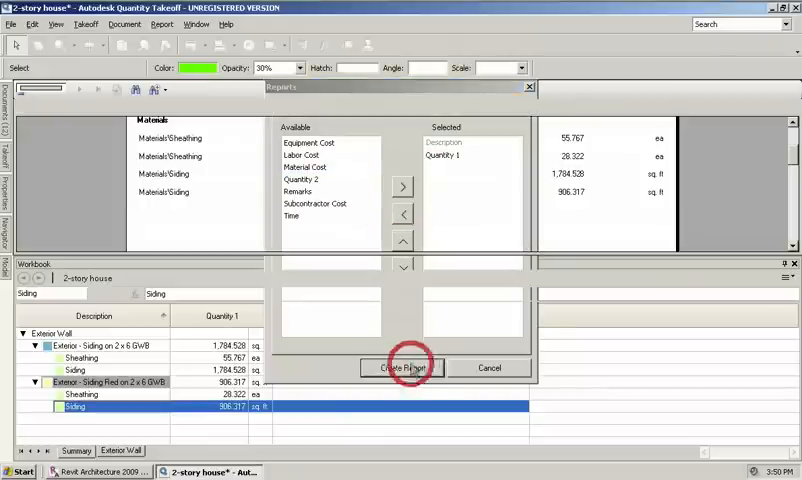
# Step: Create the grouped Exterior Wall report, then reopen the 2-story elevation sheet
pyautogui.click(400, 368)
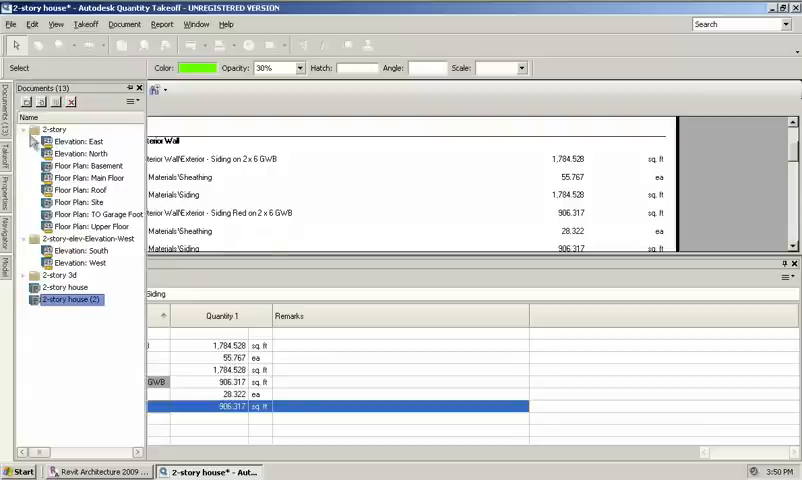
pyautogui.click(78, 140)
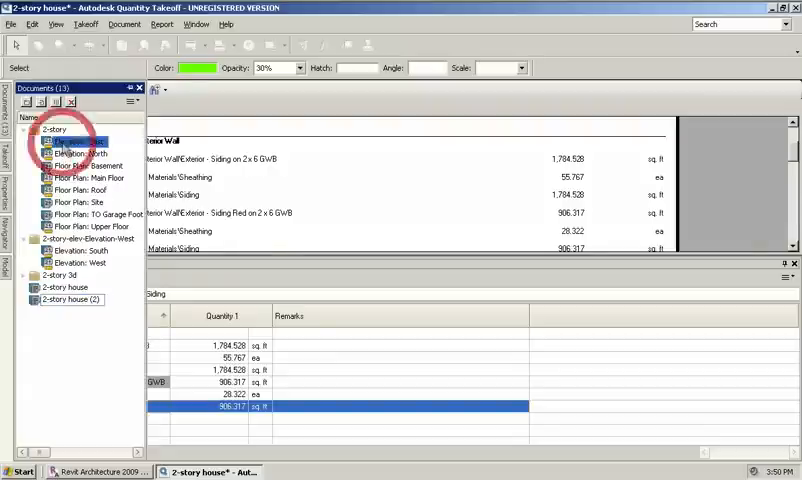
pyautogui.click(80, 140)
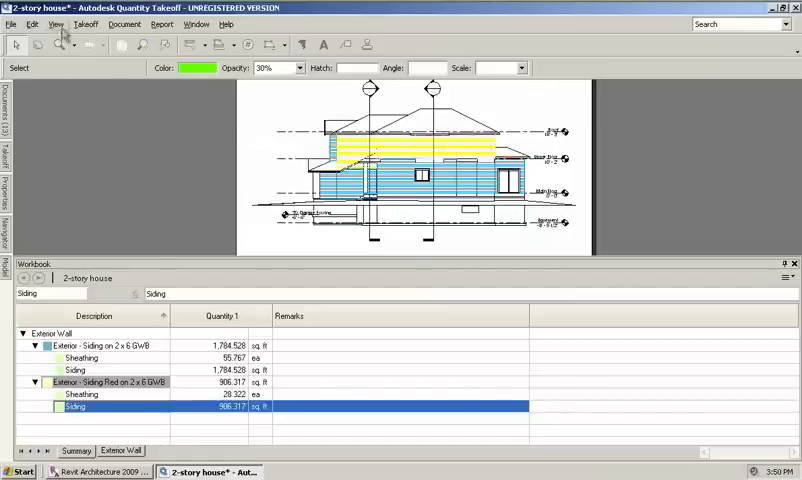
pyautogui.click(34, 24)
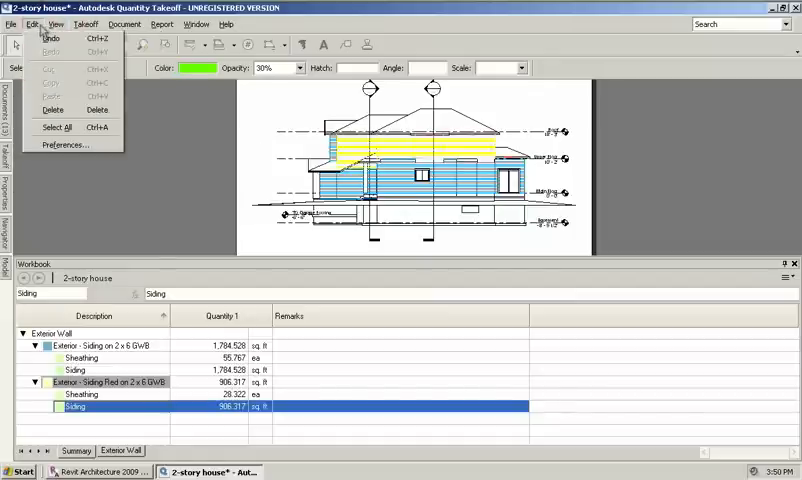
pyautogui.click(108, 24)
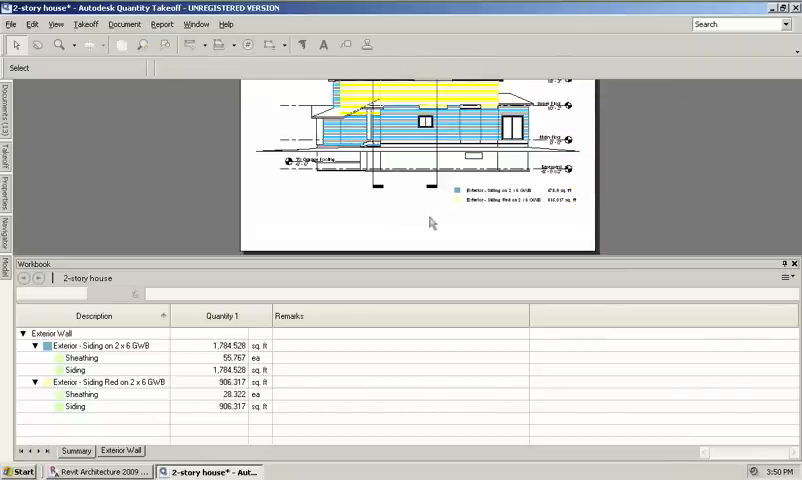
pyautogui.moveTo(450, 190)
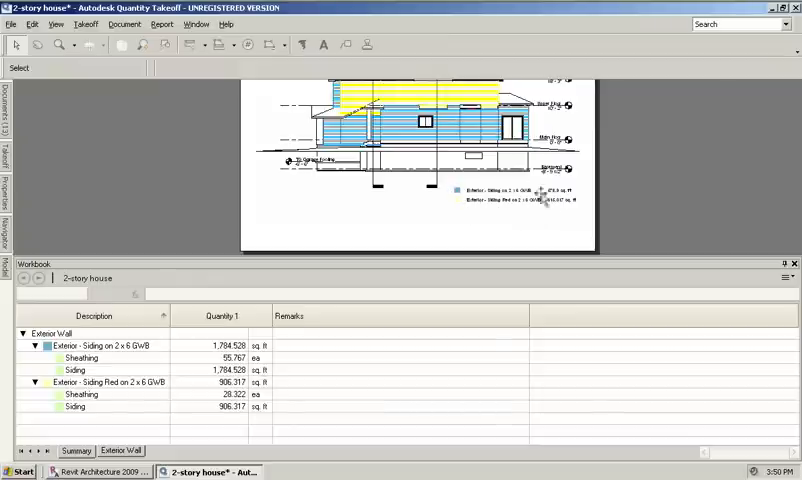
pyautogui.moveTo(304, 184)
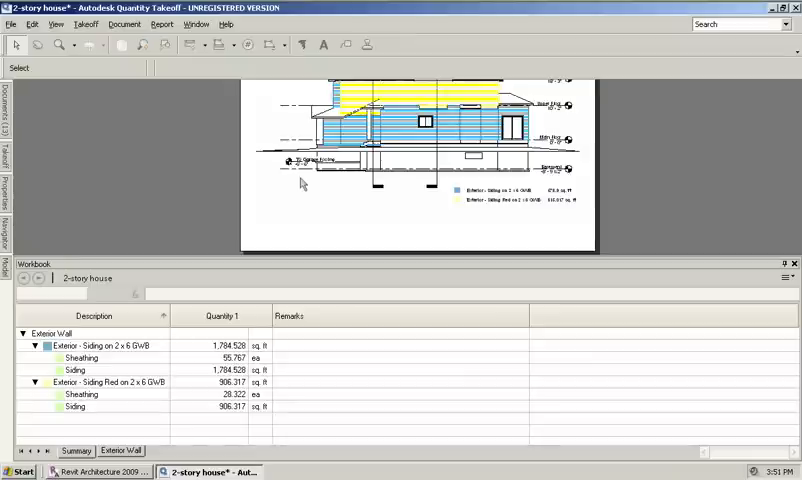
pyautogui.moveTo(48, 156)
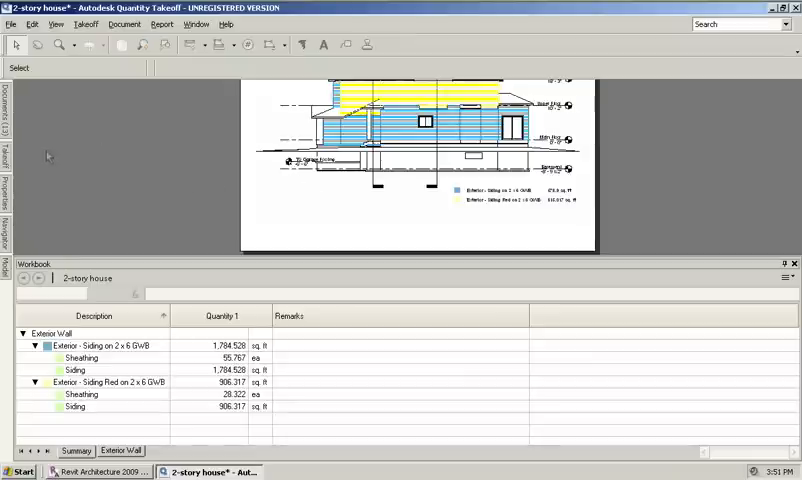
# Step: Open the 3D house model document from the Documents panel
pyautogui.click(12, 110)
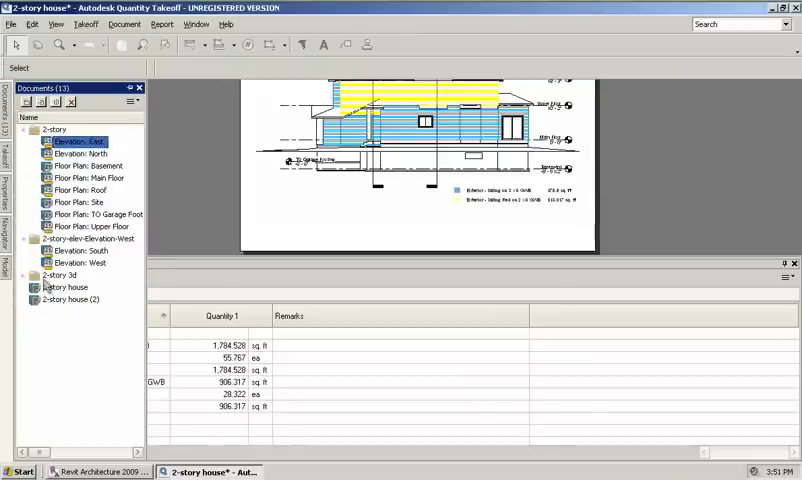
pyautogui.click(64, 288)
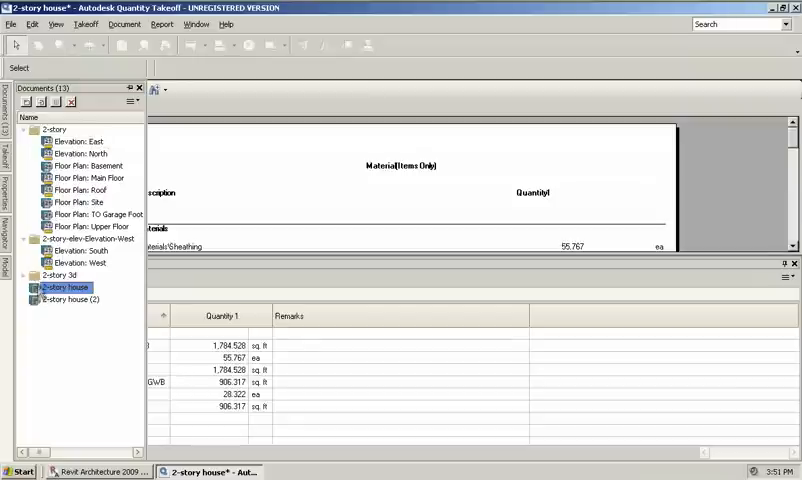
pyautogui.click(36, 276)
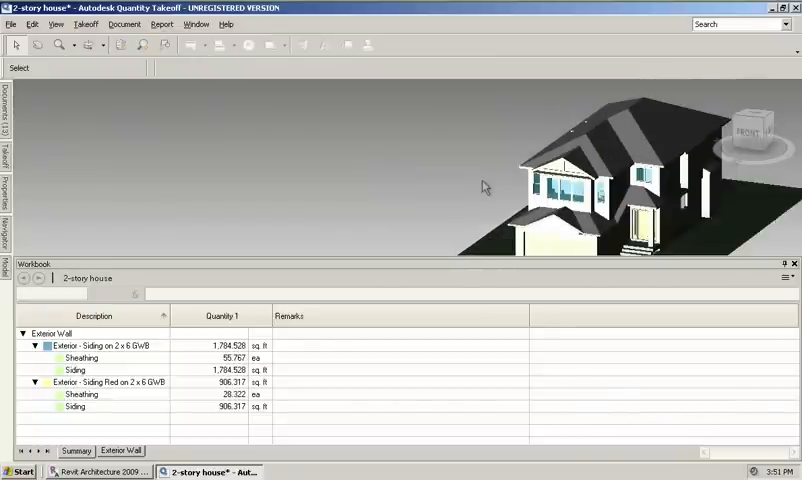
pyautogui.moveTo(364, 196)
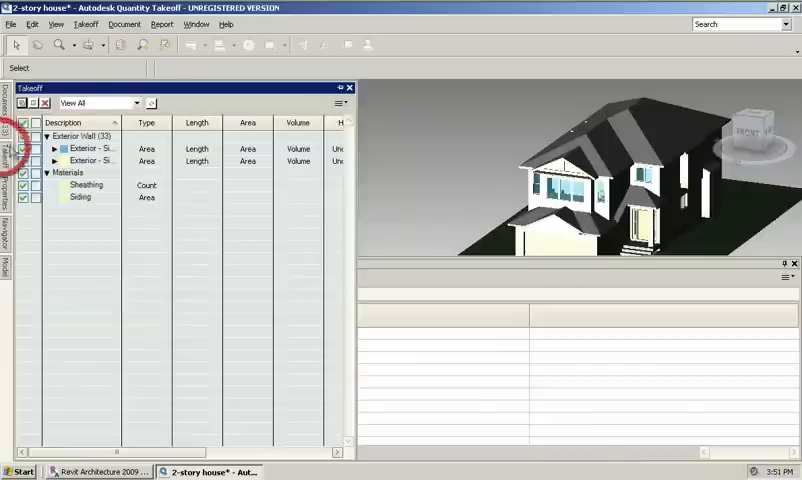
# Step: Delete the existing Wall takeoff item and confirm, leaving an empty workbook
pyautogui.rightClick(84, 160)
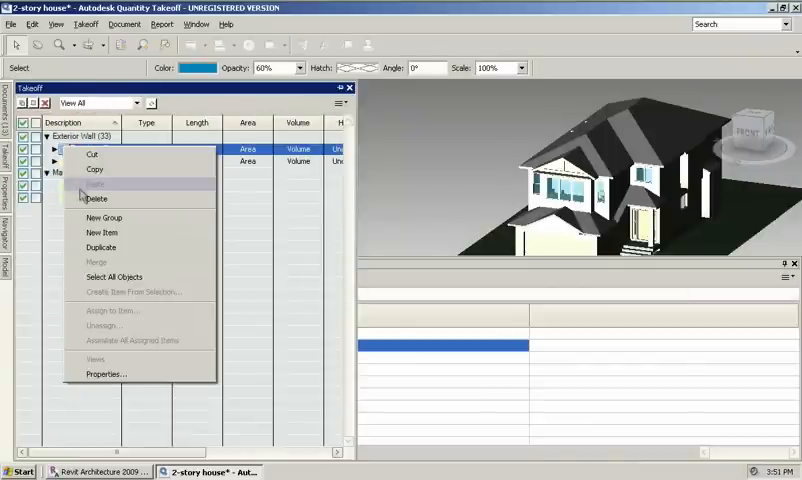
pyautogui.click(96, 198)
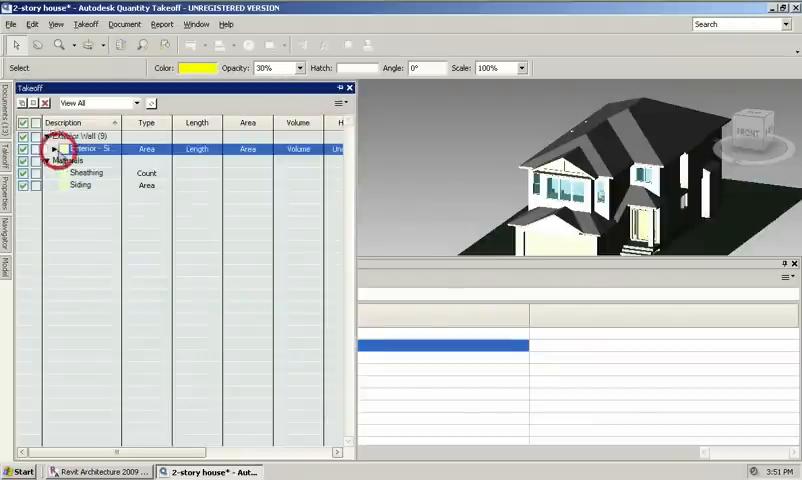
pyautogui.rightClick(64, 148)
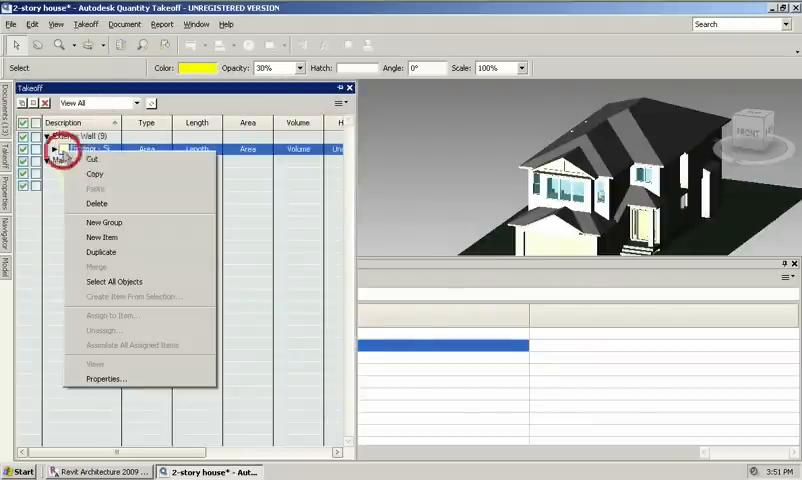
pyautogui.click(96, 204)
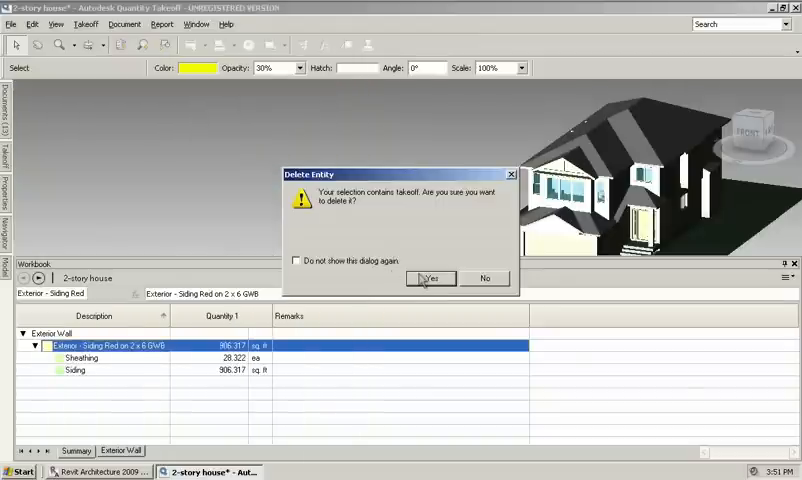
pyautogui.click(432, 278)
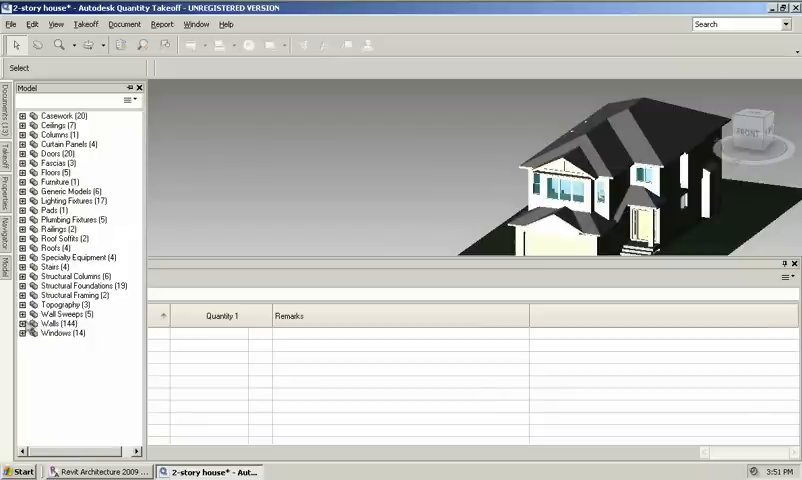
# Step: Isolate the Exterior - Siding wall types under Walls > Basic Wall using Hide Others
pyautogui.click(24, 324)
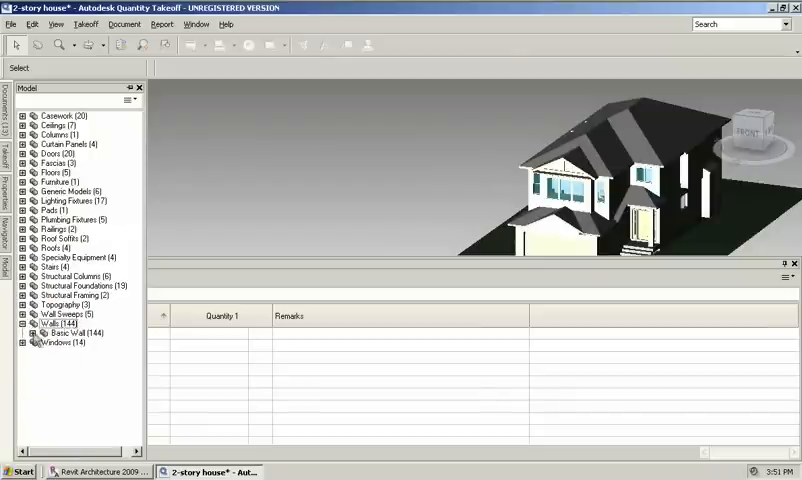
pyautogui.click(32, 332)
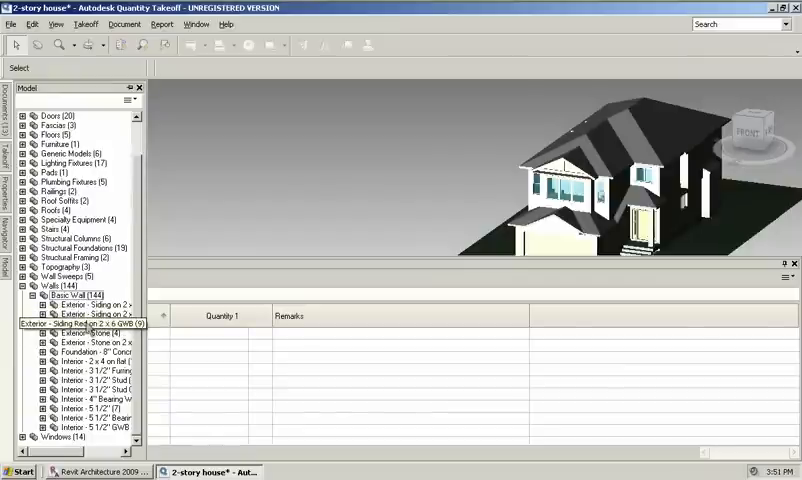
pyautogui.rightClick(90, 322)
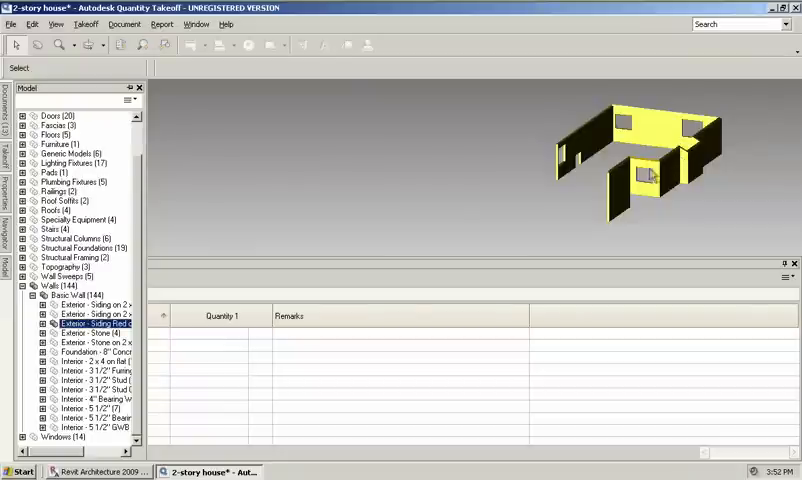
pyautogui.scroll(3)
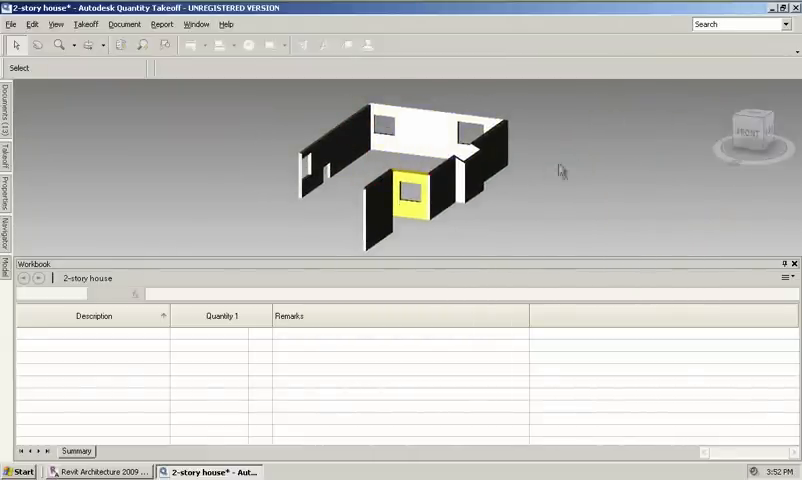
pyautogui.click(6, 272)
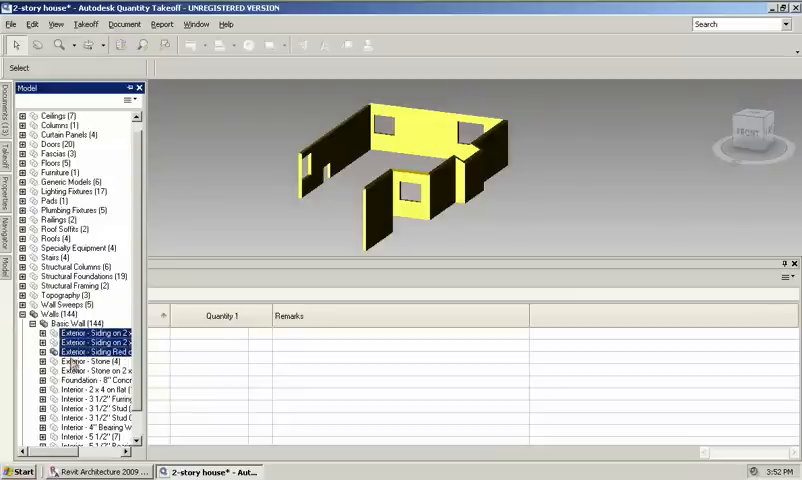
# Step: Show all walls again, then run Takeoff to Item on the Exterior - Siding wall types (33 objects)
pyautogui.rightClick(90, 360)
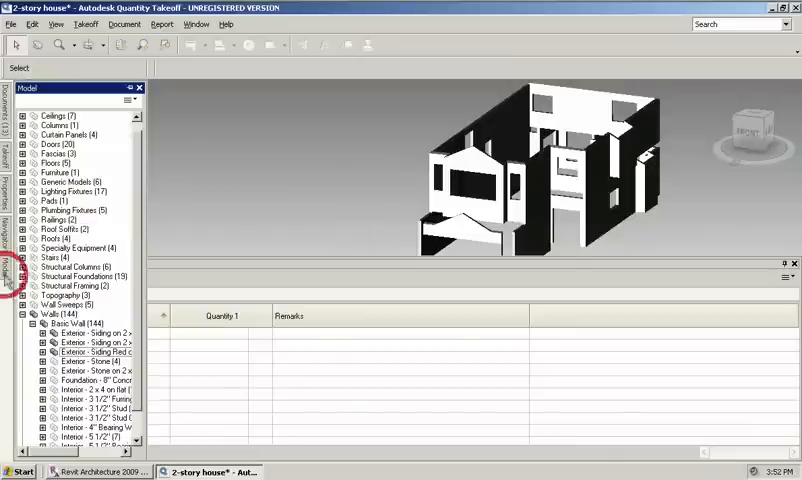
pyautogui.click(96, 332)
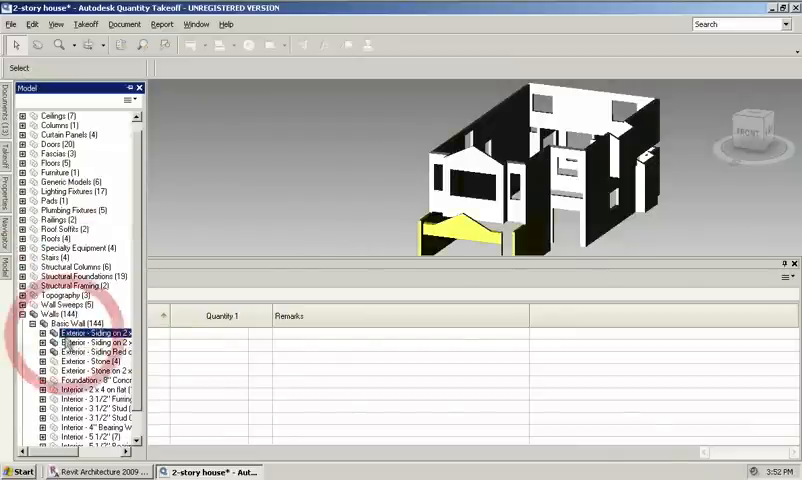
pyautogui.click(90, 332)
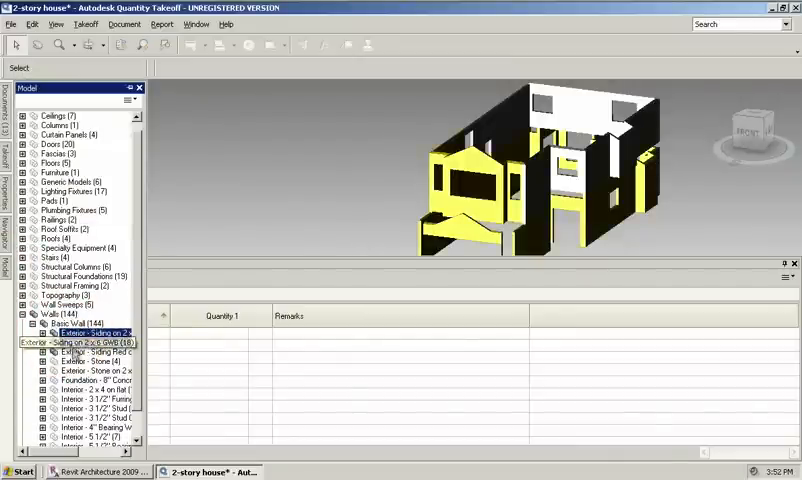
pyautogui.rightClick(84, 342)
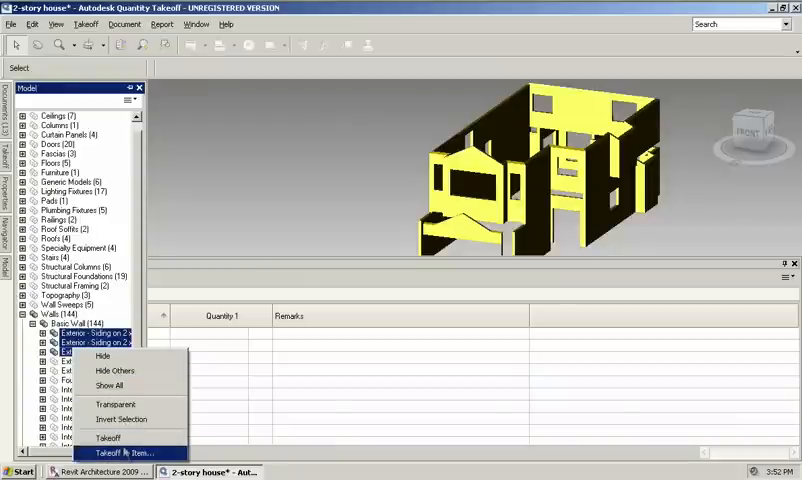
pyautogui.click(124, 452)
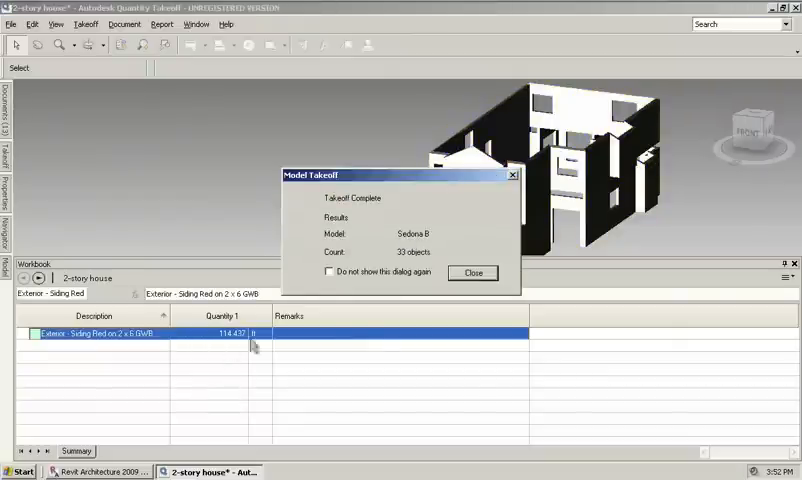
# Step: Close the Model Takeoff summary and select the three Exterior - Siding items in the Takeoff palette
pyautogui.click(472, 272)
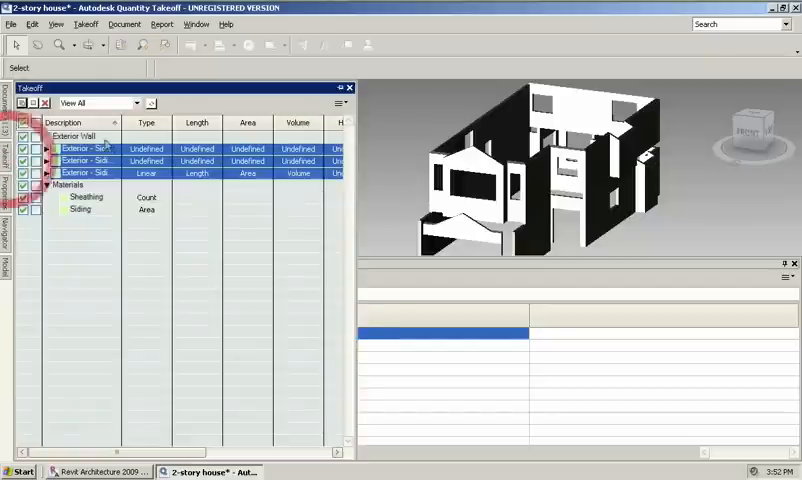
pyautogui.click(84, 136)
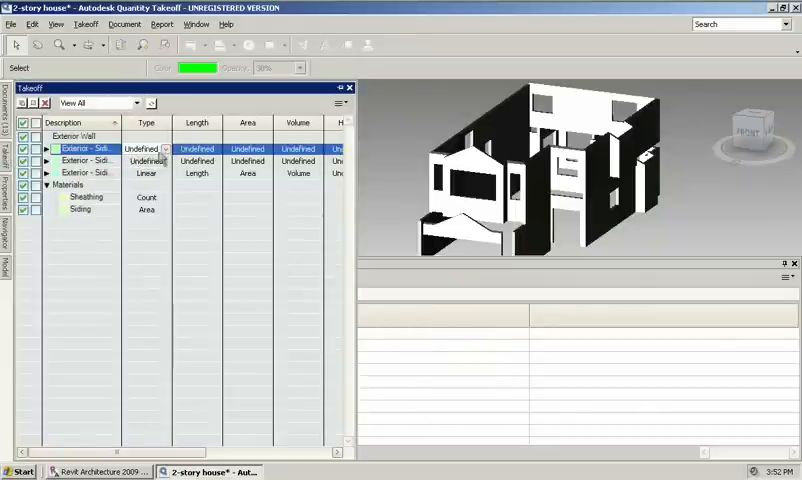
pyautogui.click(164, 160)
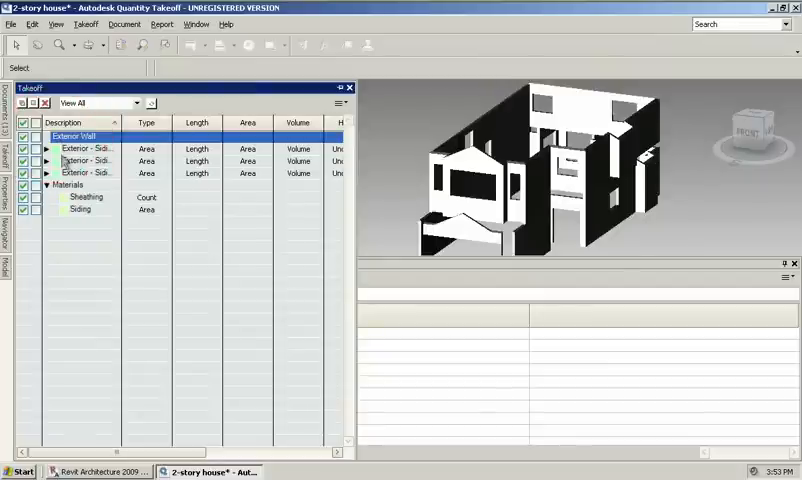
pyautogui.moveTo(84, 172)
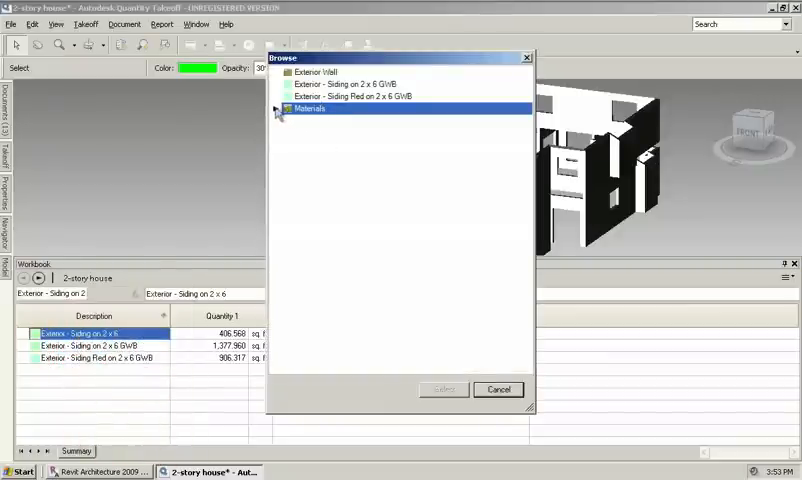
# Step: Assign the Sheathing and Siding materials to the first two siding workbook rows
pyautogui.click(278, 108)
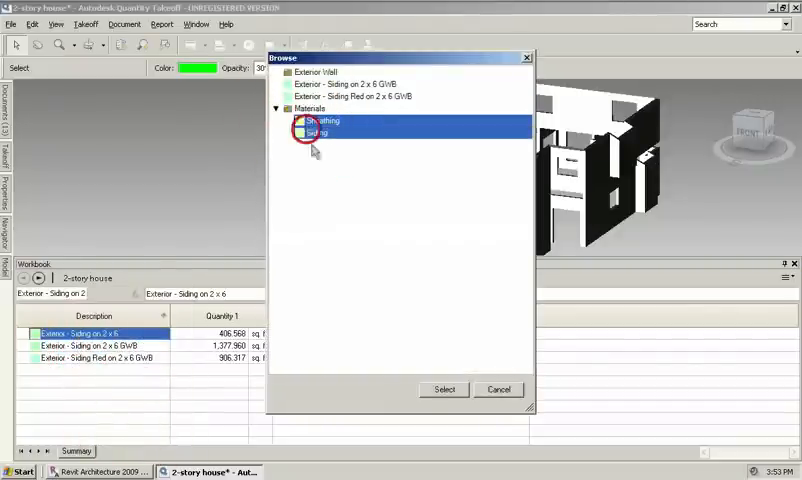
pyautogui.click(444, 388)
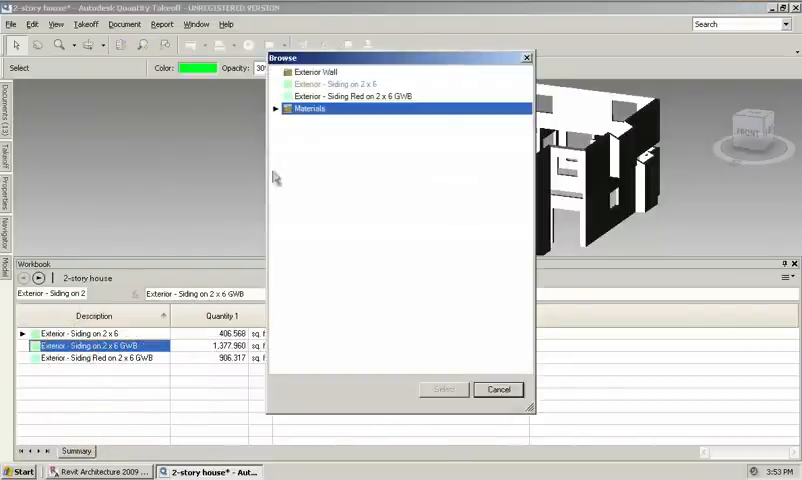
pyautogui.click(280, 108)
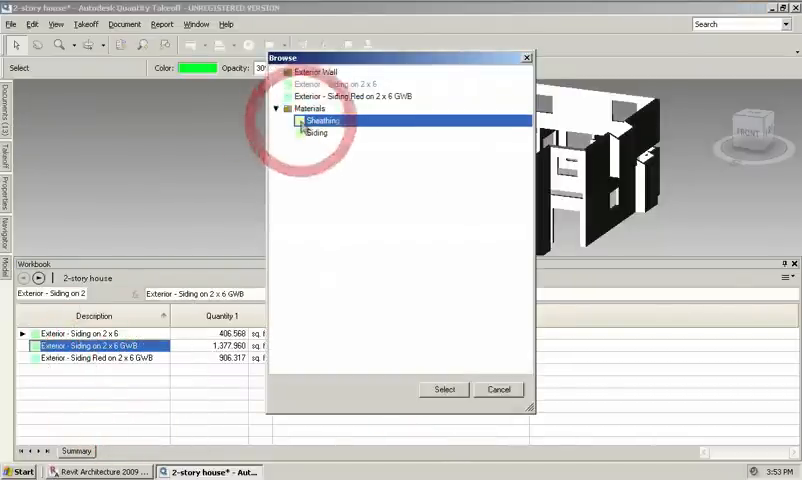
pyautogui.click(442, 388)
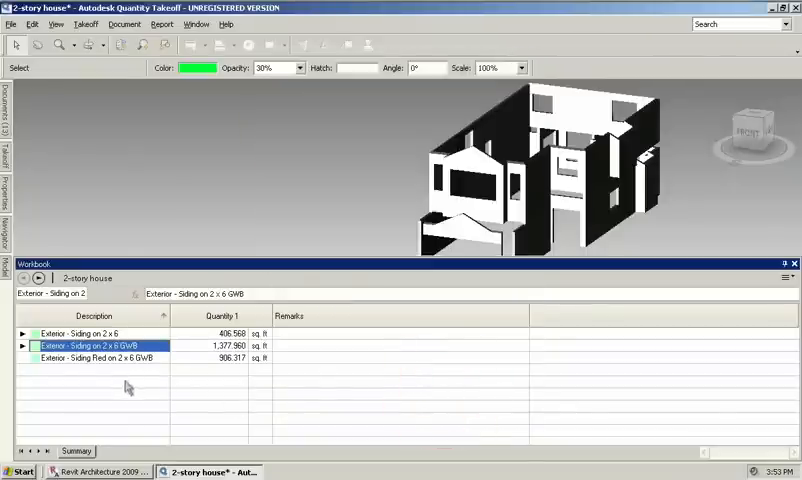
# Step: Assign Sheathing and Siding to the Siding Red row and expand it to show its materials
pyautogui.rightClick(96, 344)
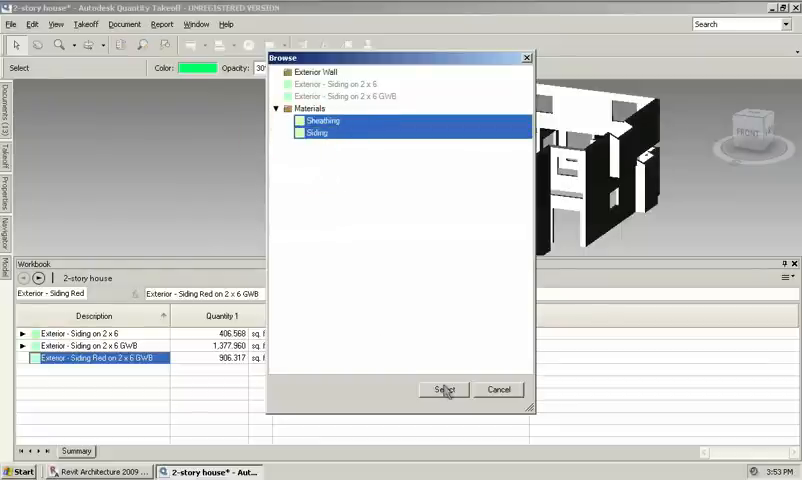
pyautogui.click(444, 388)
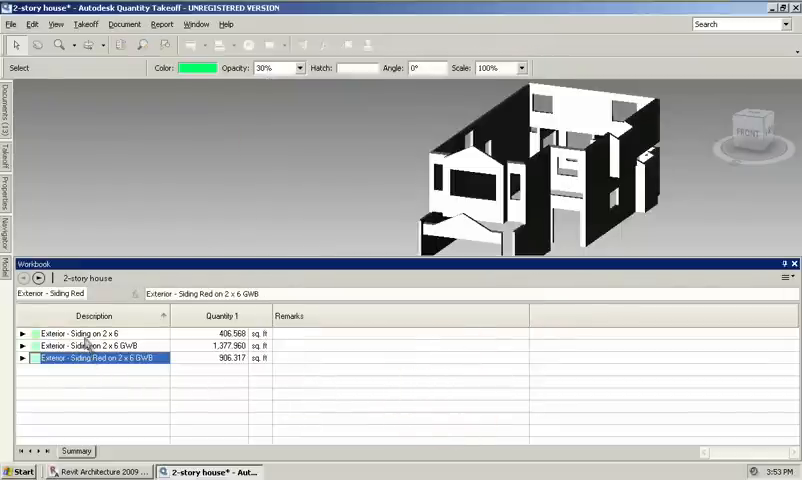
pyautogui.moveTo(132, 348)
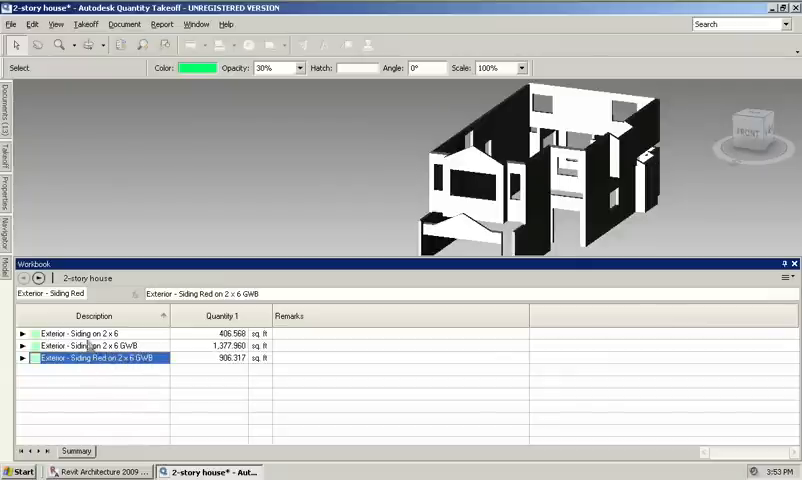
pyautogui.click(24, 358)
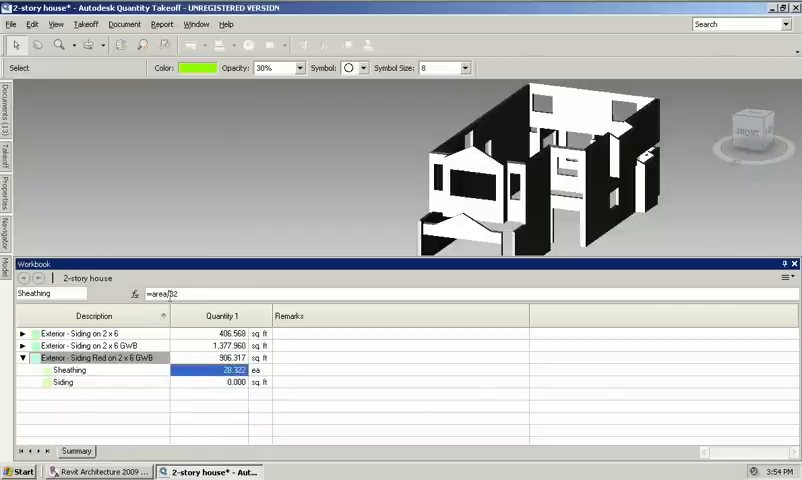
# Step: Expand the siding items' materials and set the Sheathing quantity formula to area/32
pyautogui.click(22, 346)
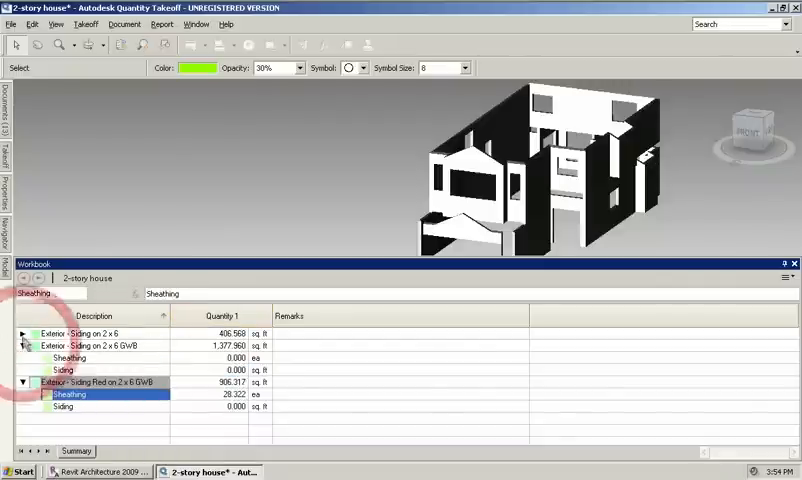
pyautogui.click(20, 334)
pyautogui.write('=')
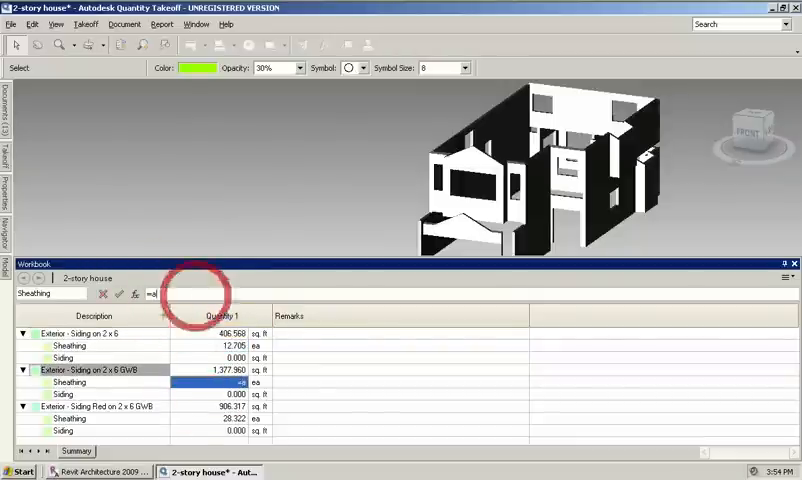
pyautogui.write('area/32')
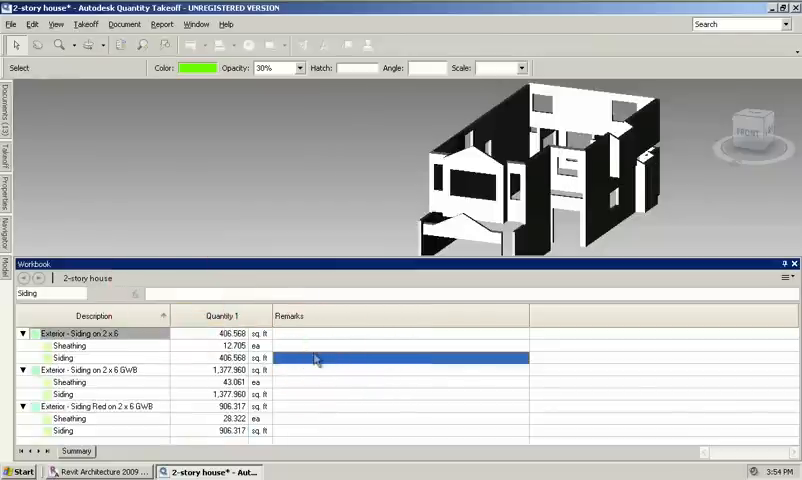
pyautogui.moveTo(378, 362)
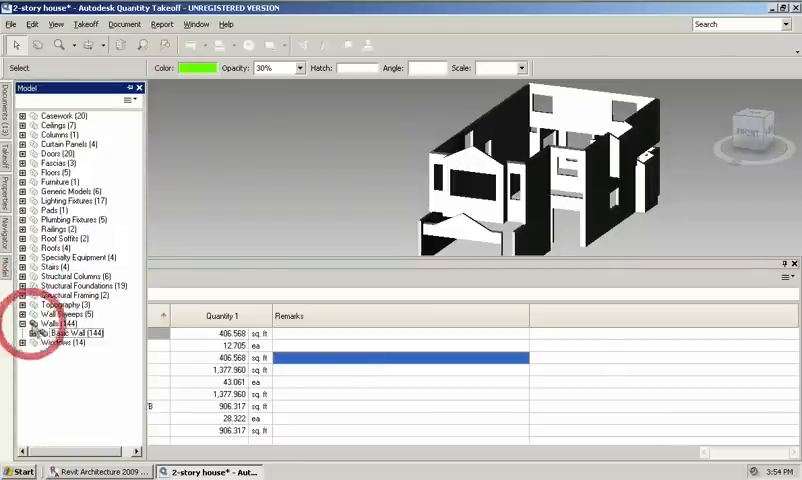
# Step: Isolate the Windows (14) category, take off all 14 windows and close the Model Takeoff dialog
pyautogui.rightClick(56, 324)
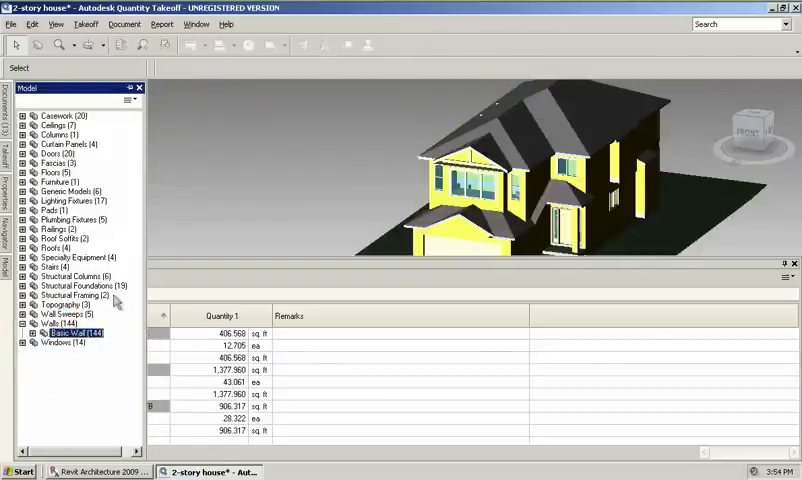
pyautogui.click(62, 342)
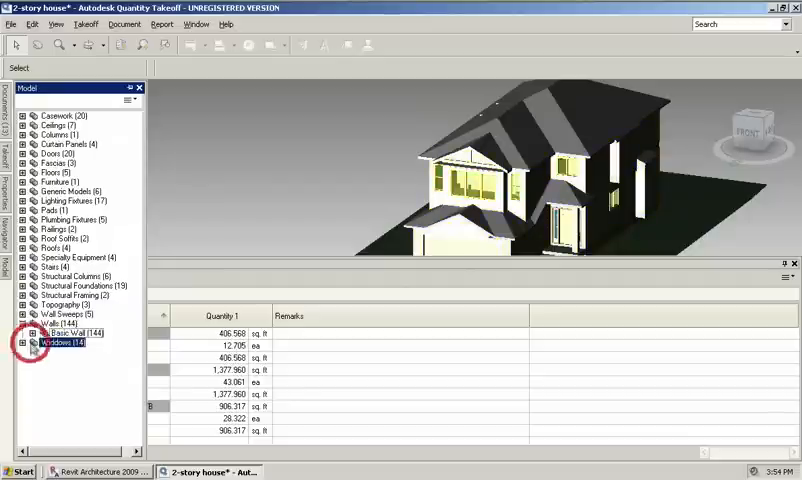
pyautogui.click(56, 342)
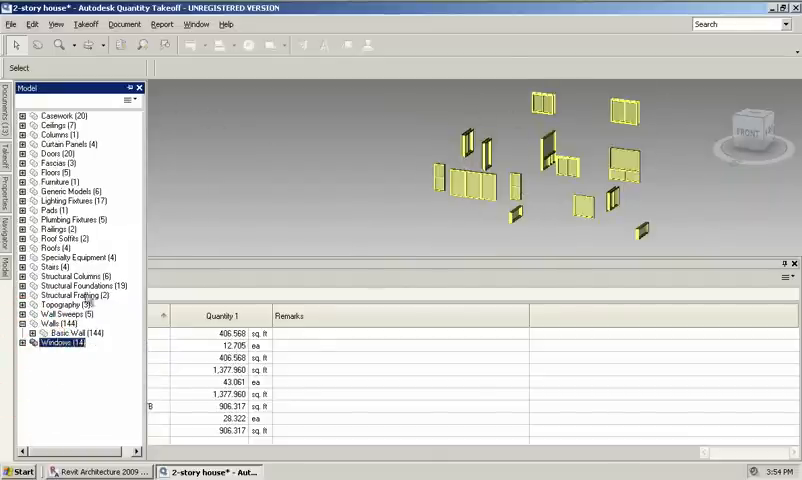
pyautogui.rightClick(56, 344)
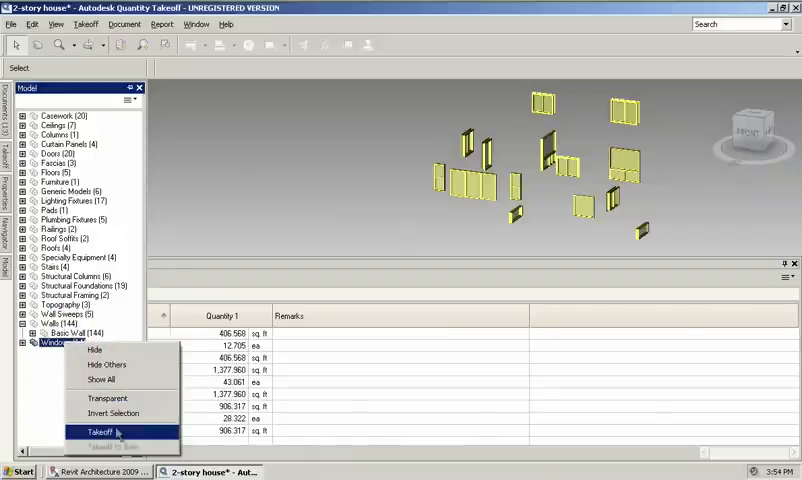
pyautogui.click(102, 432)
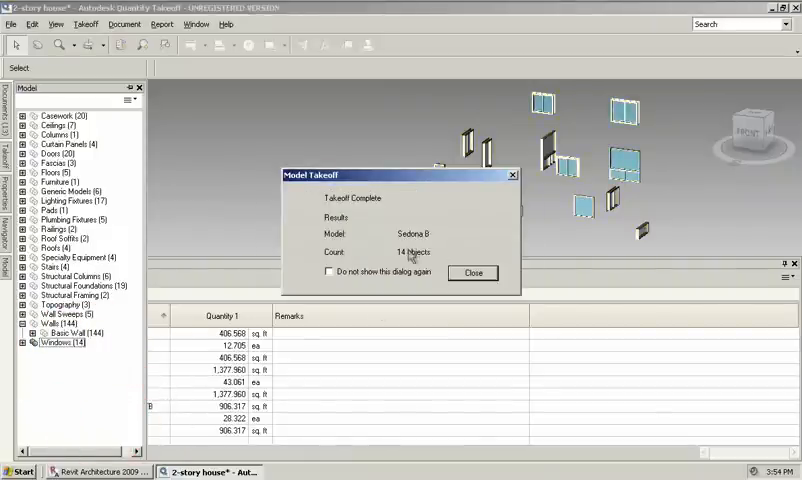
pyautogui.click(472, 272)
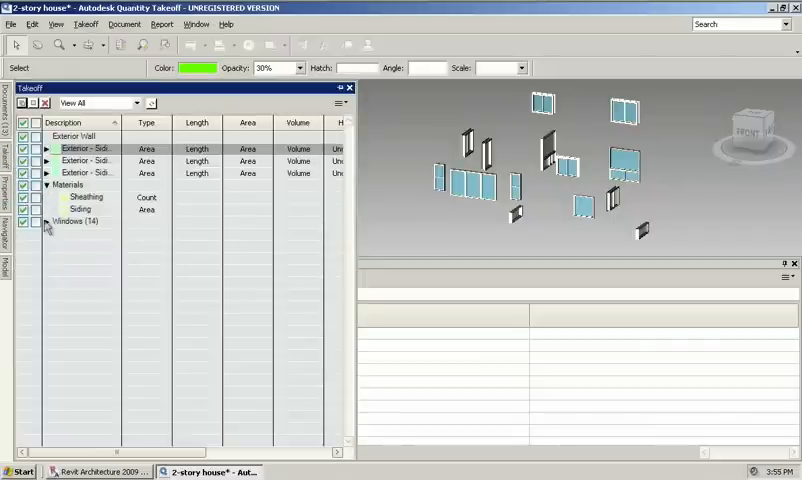
# Step: Expand the Windows group and set the slider and three-unit picture window sizes to Count
pyautogui.click(52, 220)
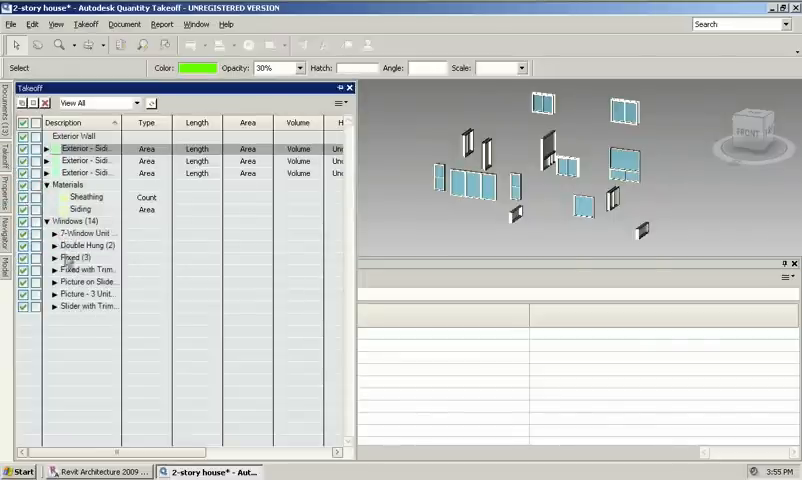
pyautogui.click(90, 280)
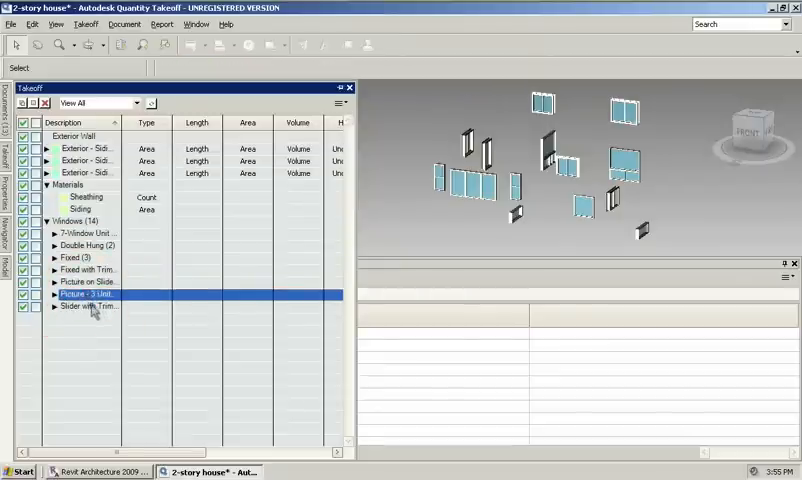
pyautogui.click(90, 306)
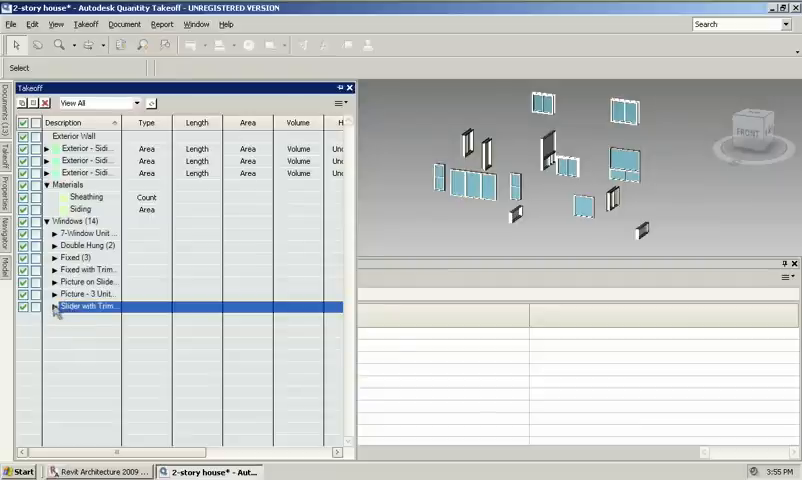
pyautogui.click(56, 306)
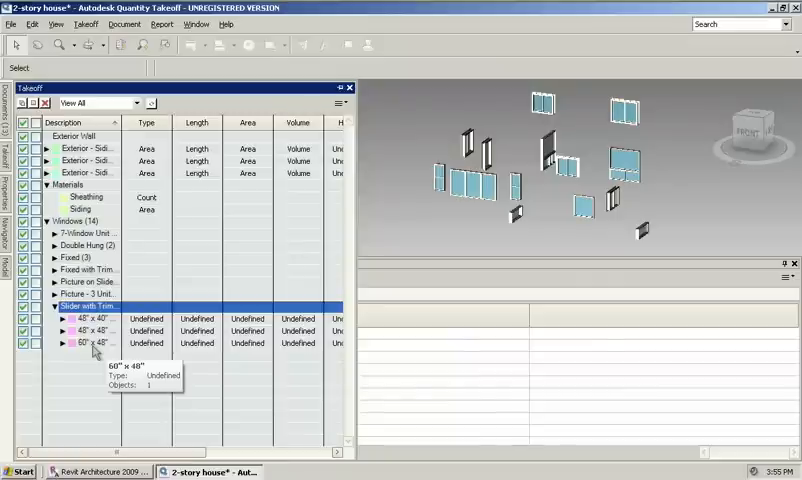
pyautogui.click(146, 318)
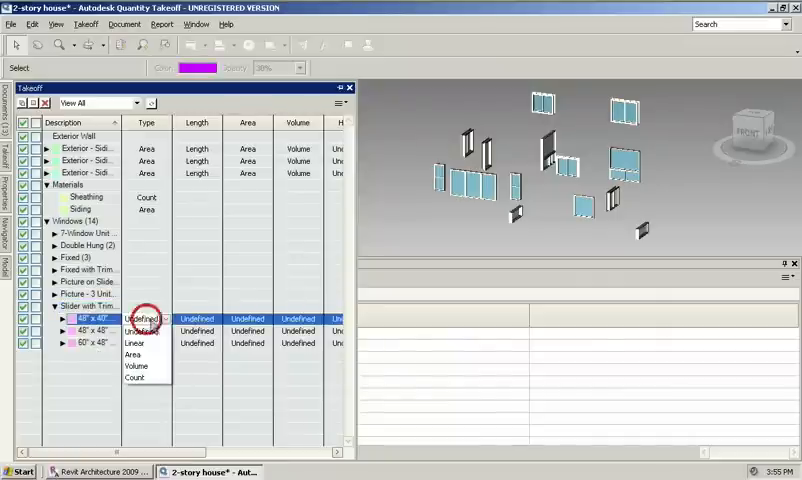
pyautogui.click(132, 392)
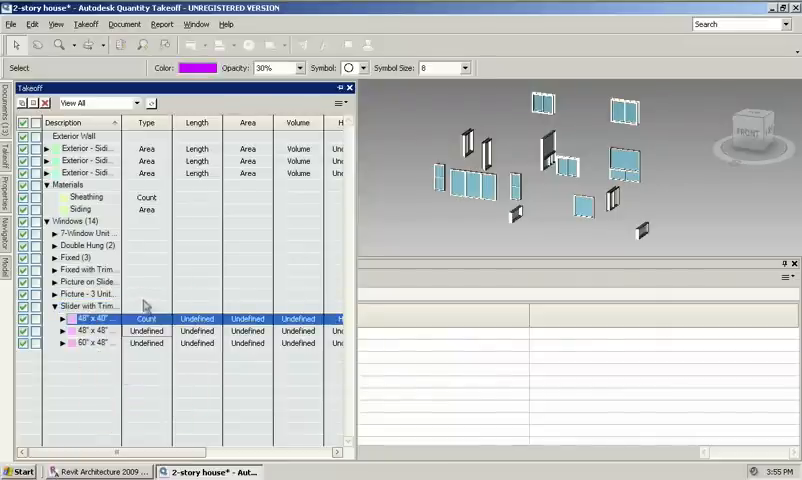
pyautogui.click(90, 294)
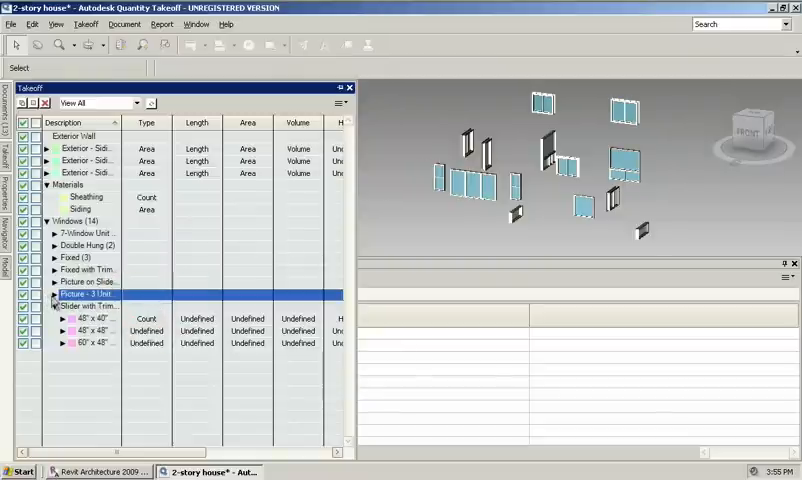
pyautogui.click(146, 306)
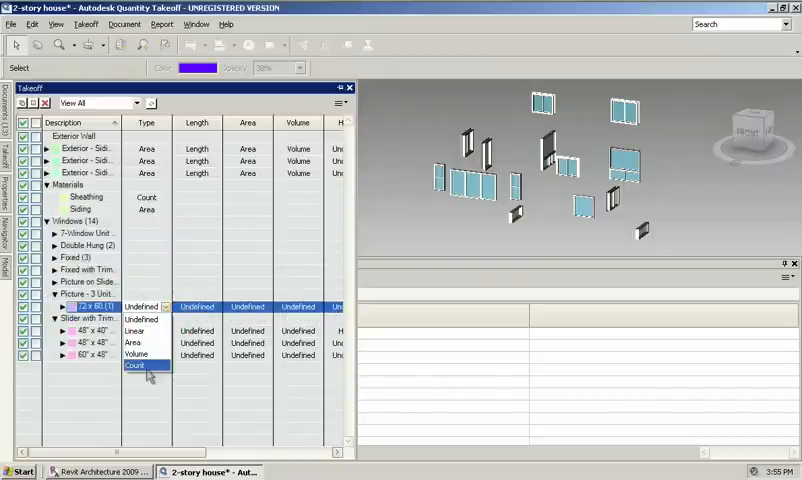
pyautogui.click(136, 366)
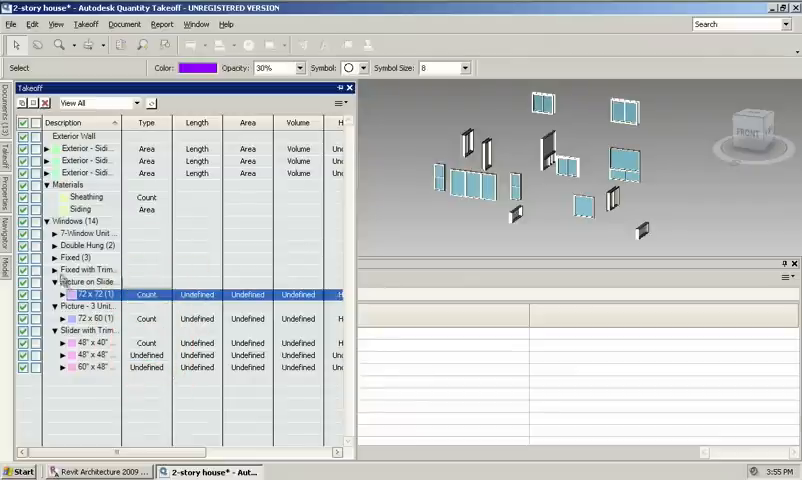
# Step: Set the trimmed fixed, fixed and 7-window unit sizes to Count and collapse the Windows group
pyautogui.click(168, 280)
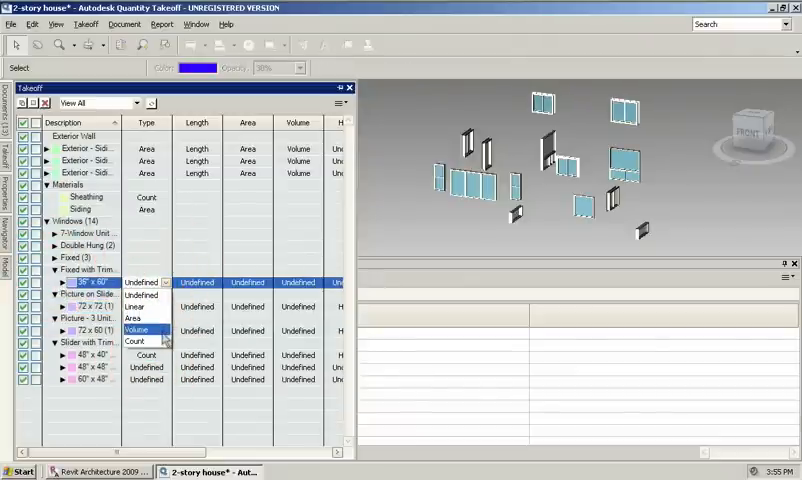
pyautogui.click(134, 340)
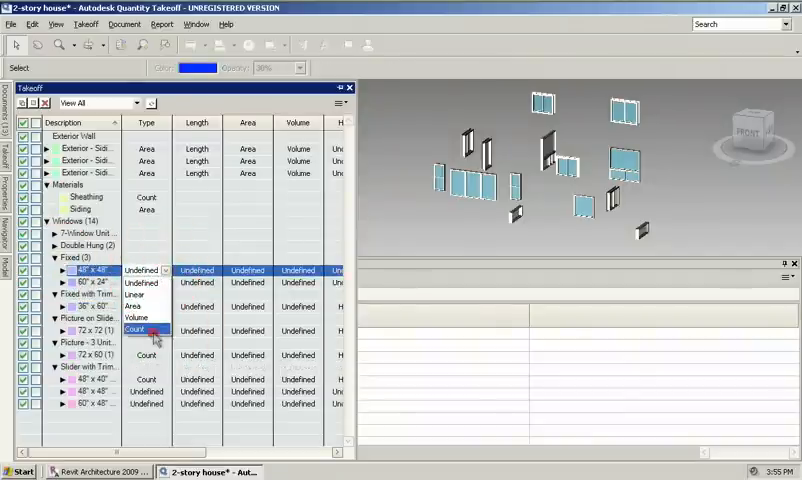
pyautogui.click(84, 282)
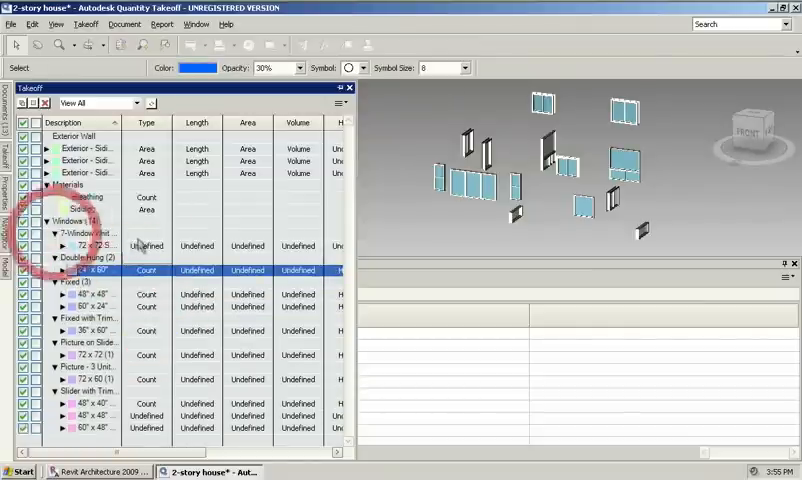
pyautogui.click(164, 246)
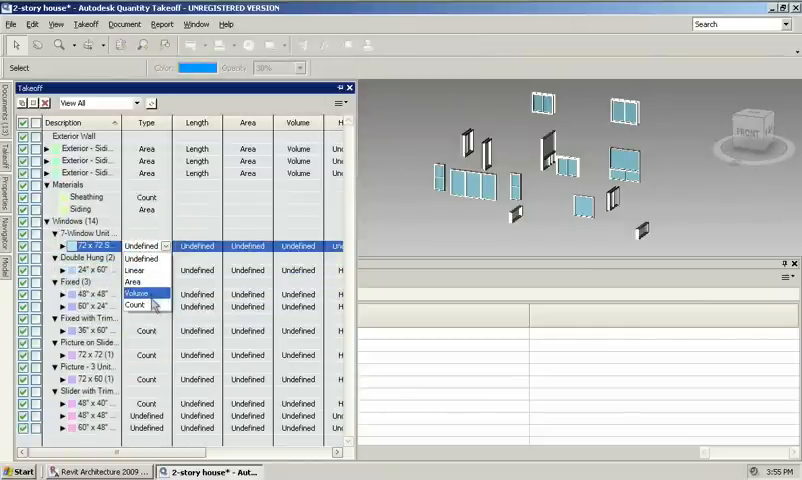
pyautogui.click(136, 304)
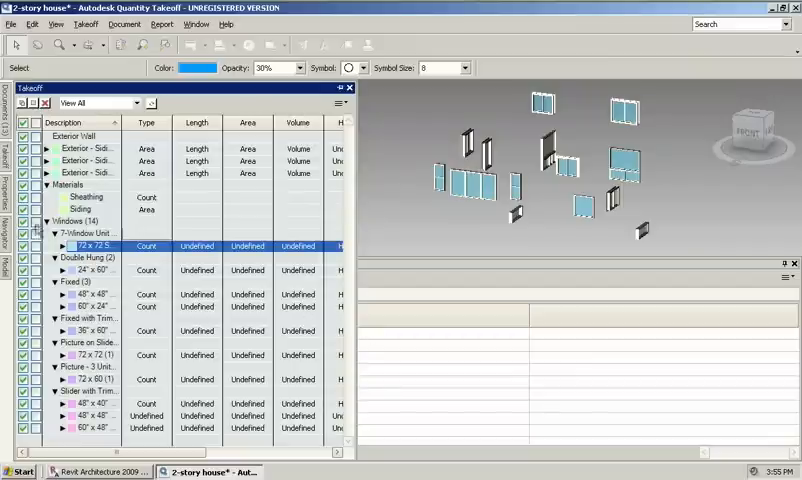
pyautogui.click(90, 220)
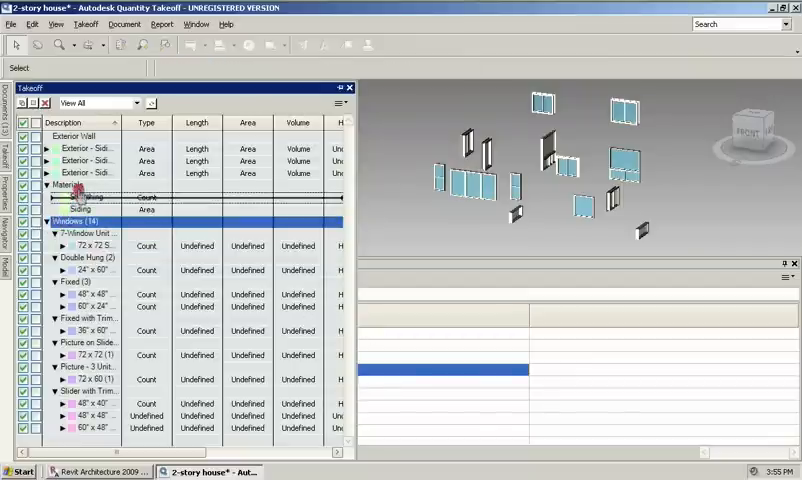
pyautogui.click(56, 220)
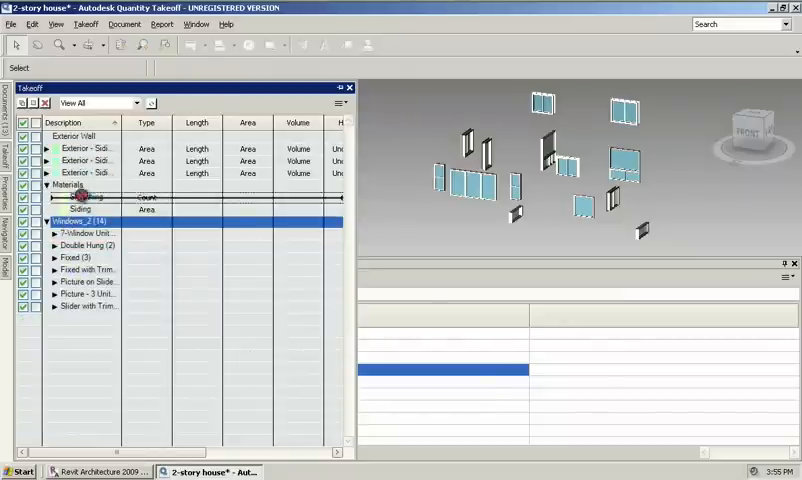
pyautogui.click(56, 188)
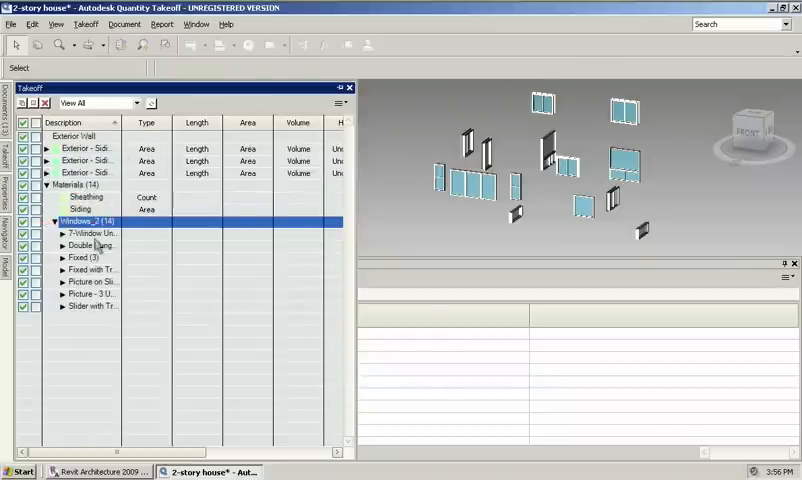
pyautogui.moveTo(190, 356)
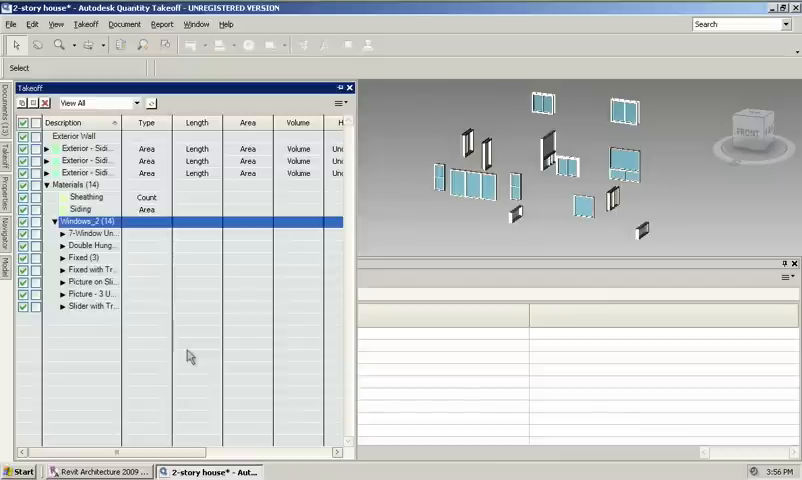
pyautogui.moveTo(192, 356)
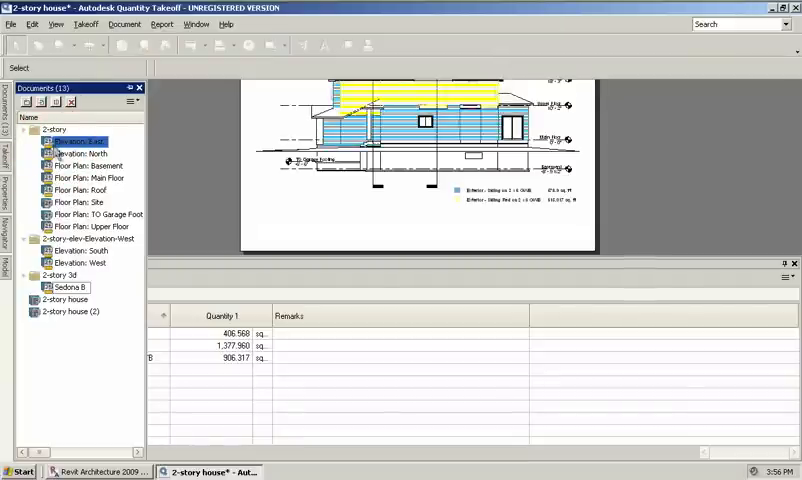
# Step: Open the 2-story house elevation sheet from the Documents panel with its siding takeoff
pyautogui.click(76, 140)
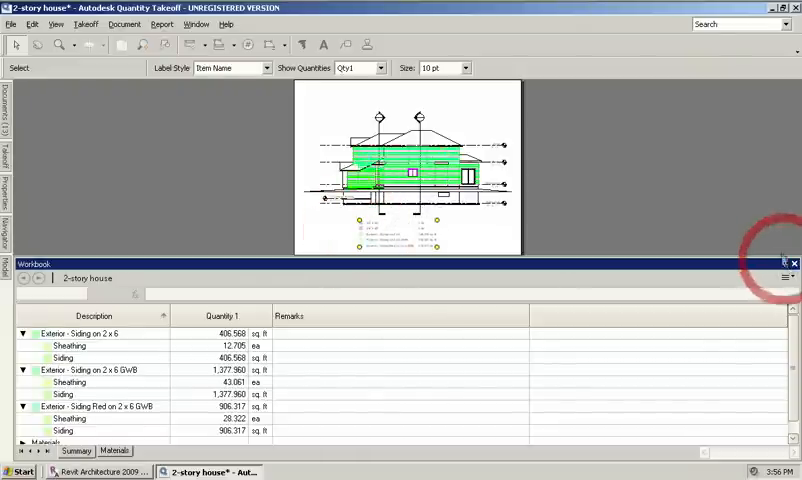
# Step: Auto-hide the Workbook palette so the elevation sheet and its three-area legend fill the view
pyautogui.click(794, 264)
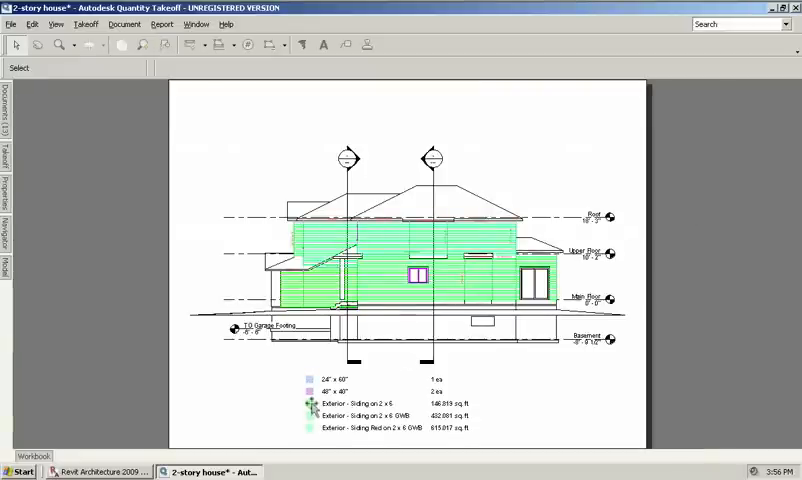
pyautogui.moveTo(56, 156)
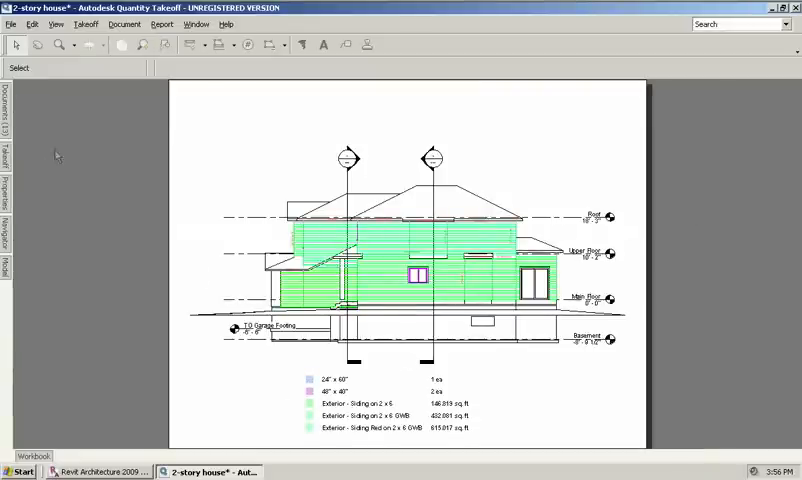
pyautogui.moveTo(284, 390)
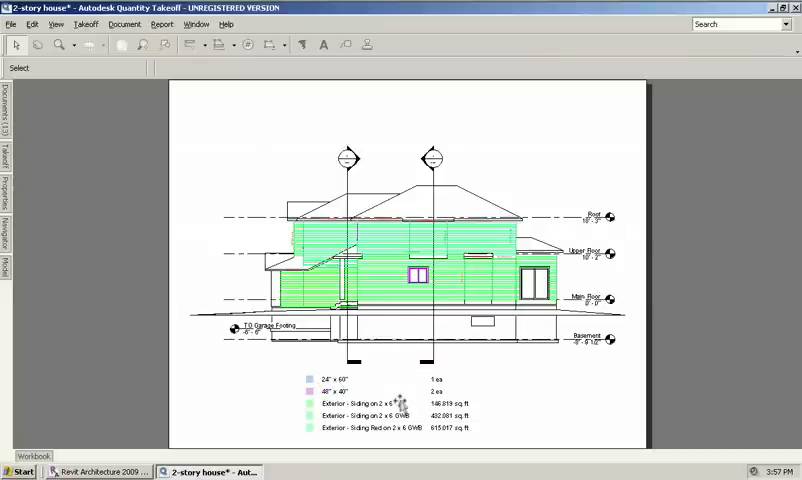
pyautogui.moveTo(504, 420)
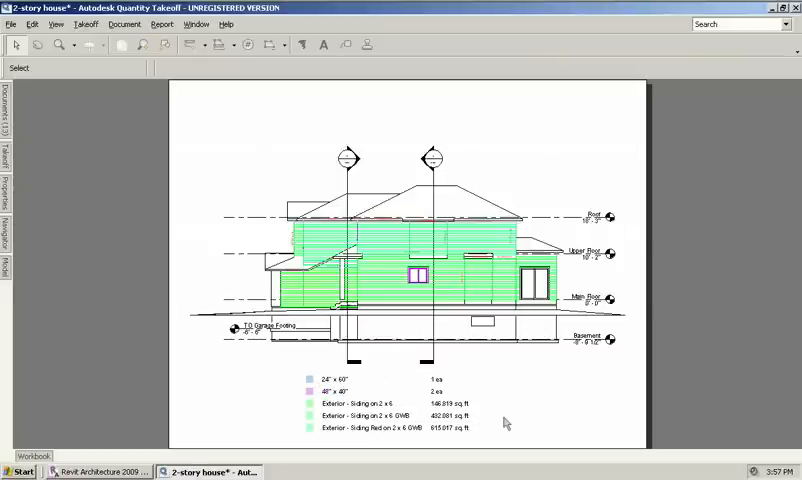